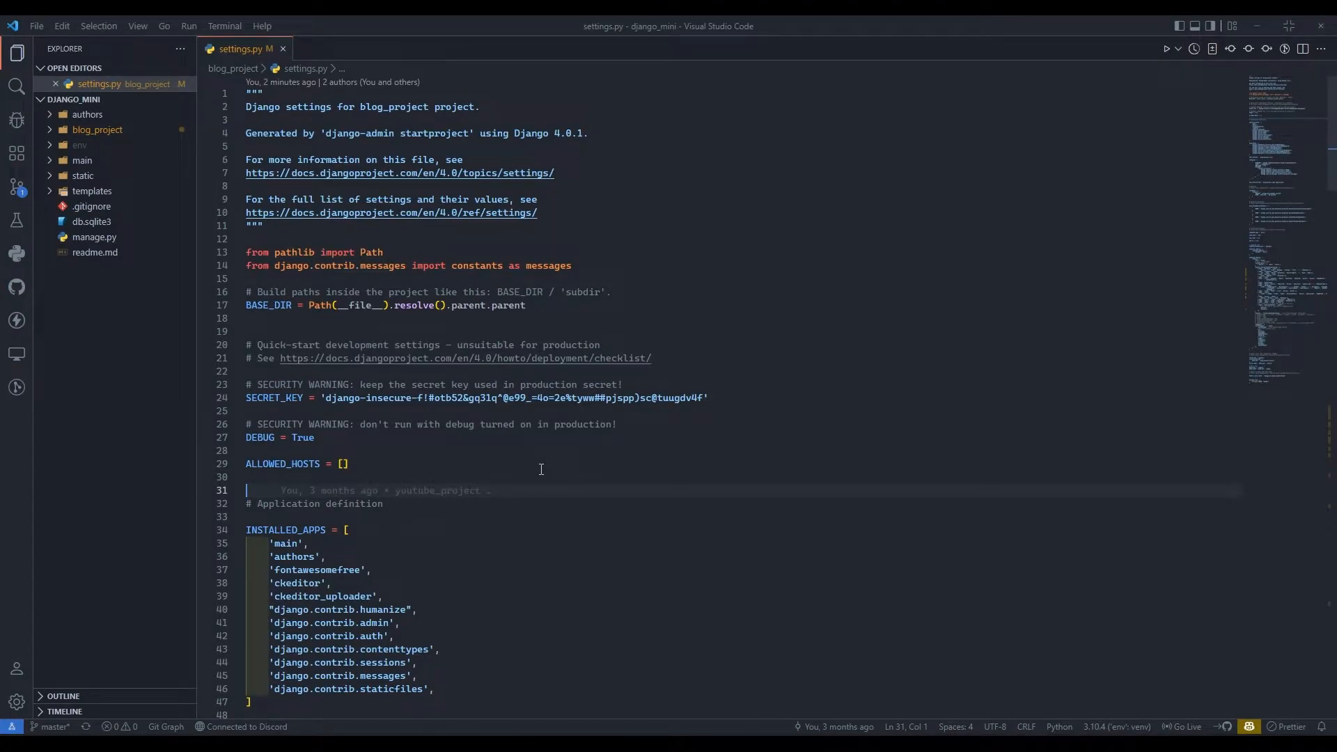
{"action": "mouse_move", "coordinate": [267, 94]}
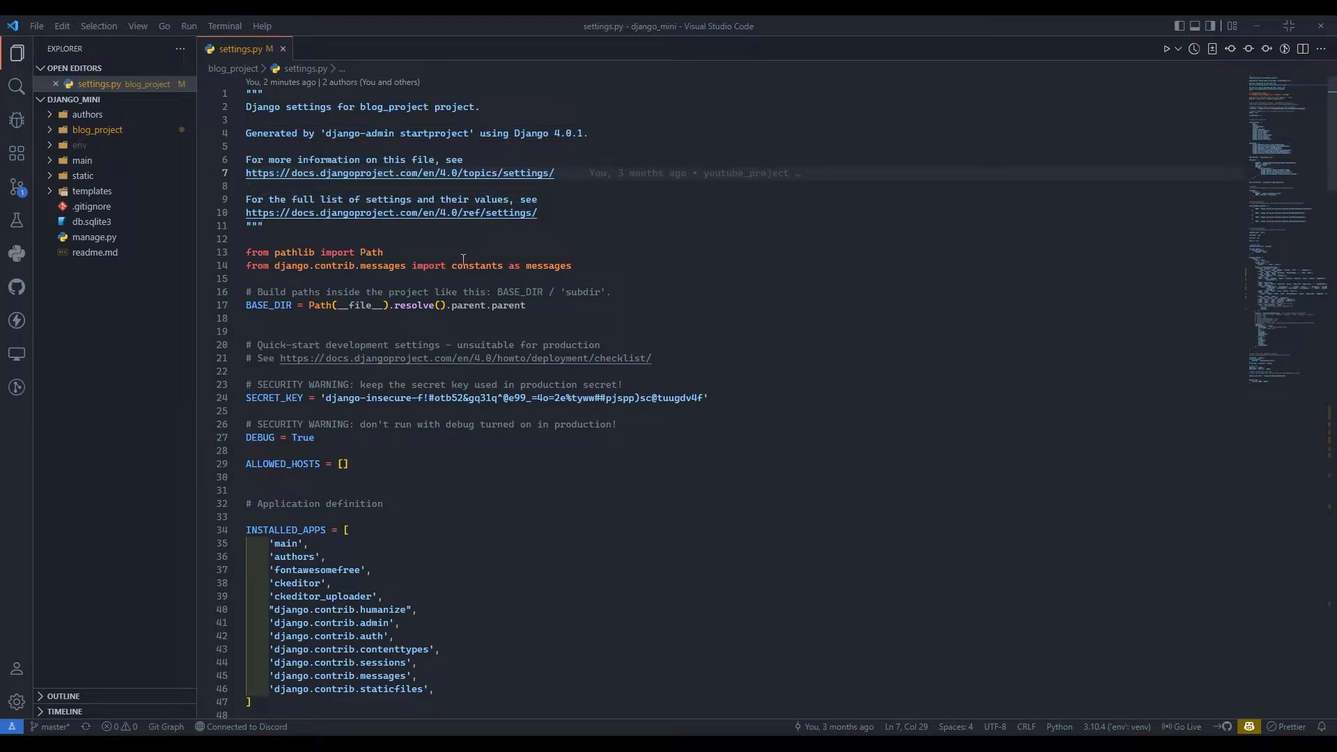
{"action": "mouse_move", "coordinate": [375, 228]}
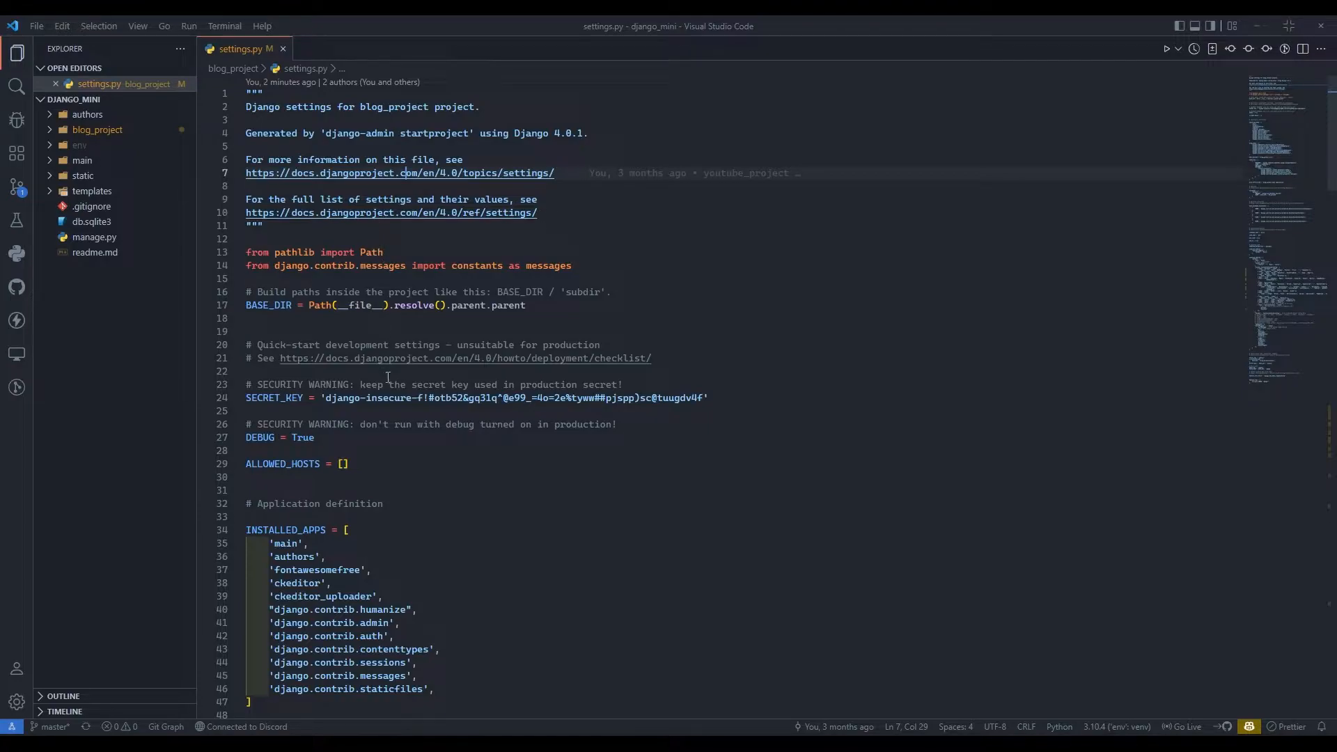
{"action": "mouse_move", "coordinate": [331, 411]}
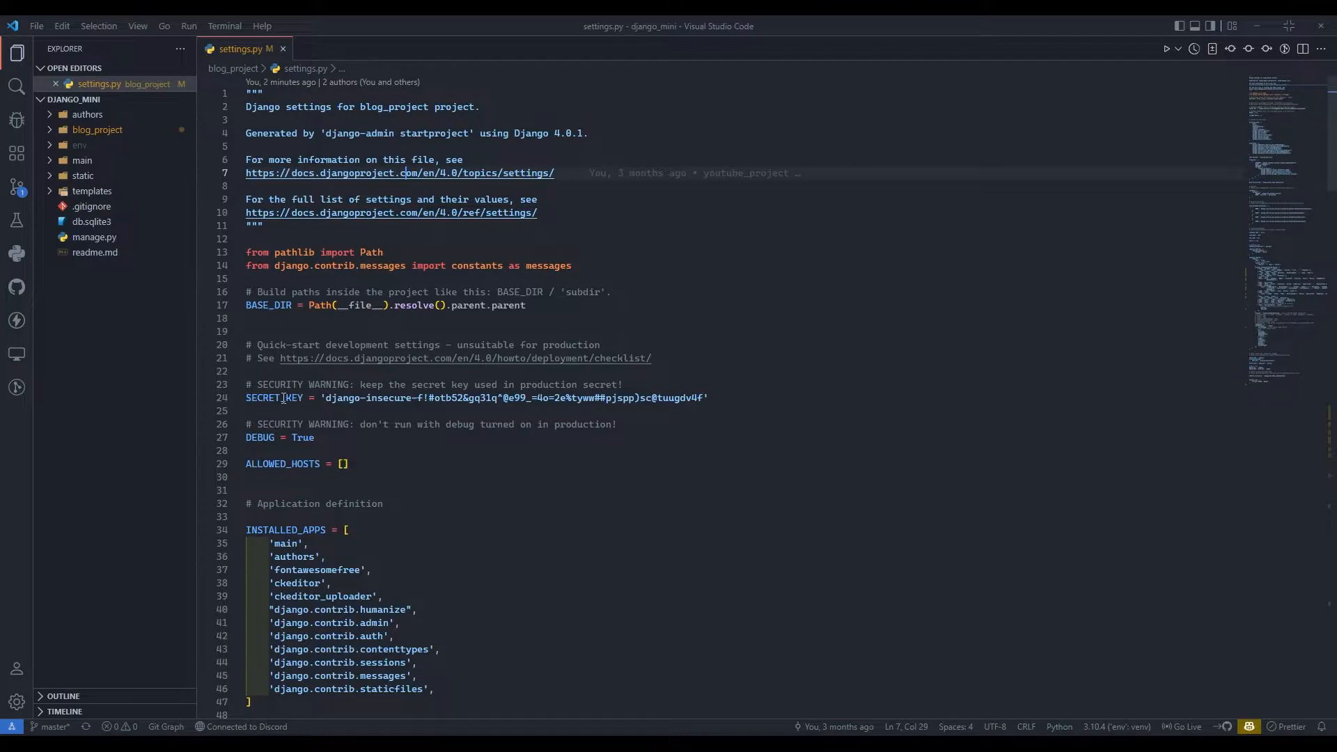
Step: Inspect the SECRET_KEY and DEBUG settings and their warning comments in settings.py
{"action": "double_click", "coordinate": [259, 437]}
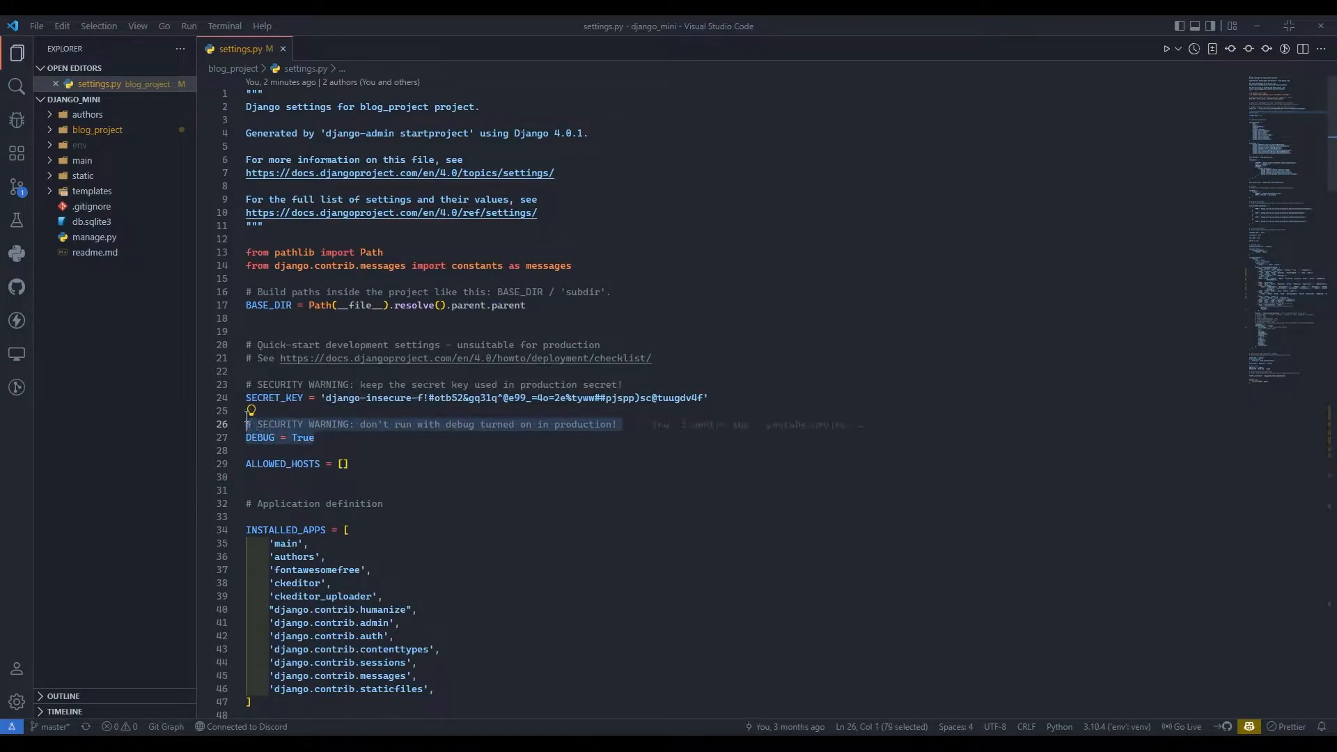
{"action": "left_click", "coordinate": [313, 437]}
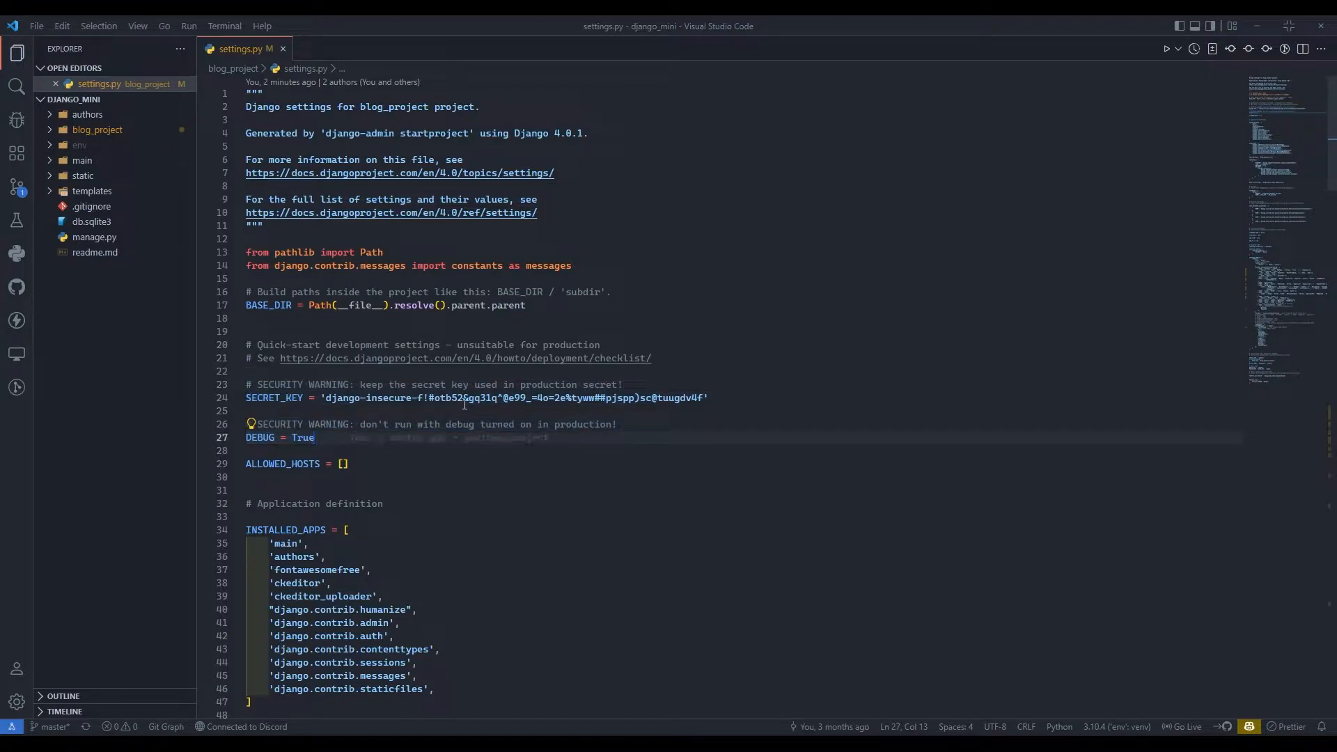
{"action": "mouse_move", "coordinate": [274, 397]}
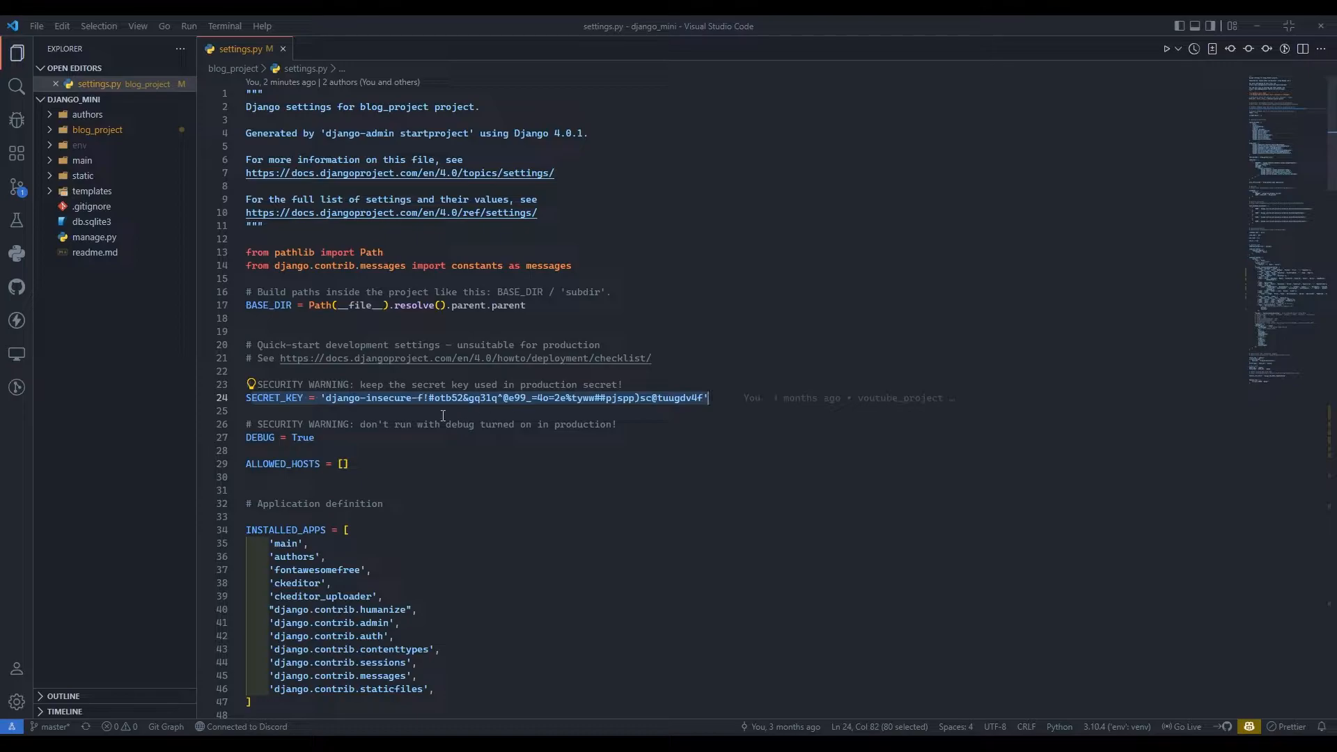
{"action": "left_click", "coordinate": [342, 463]}
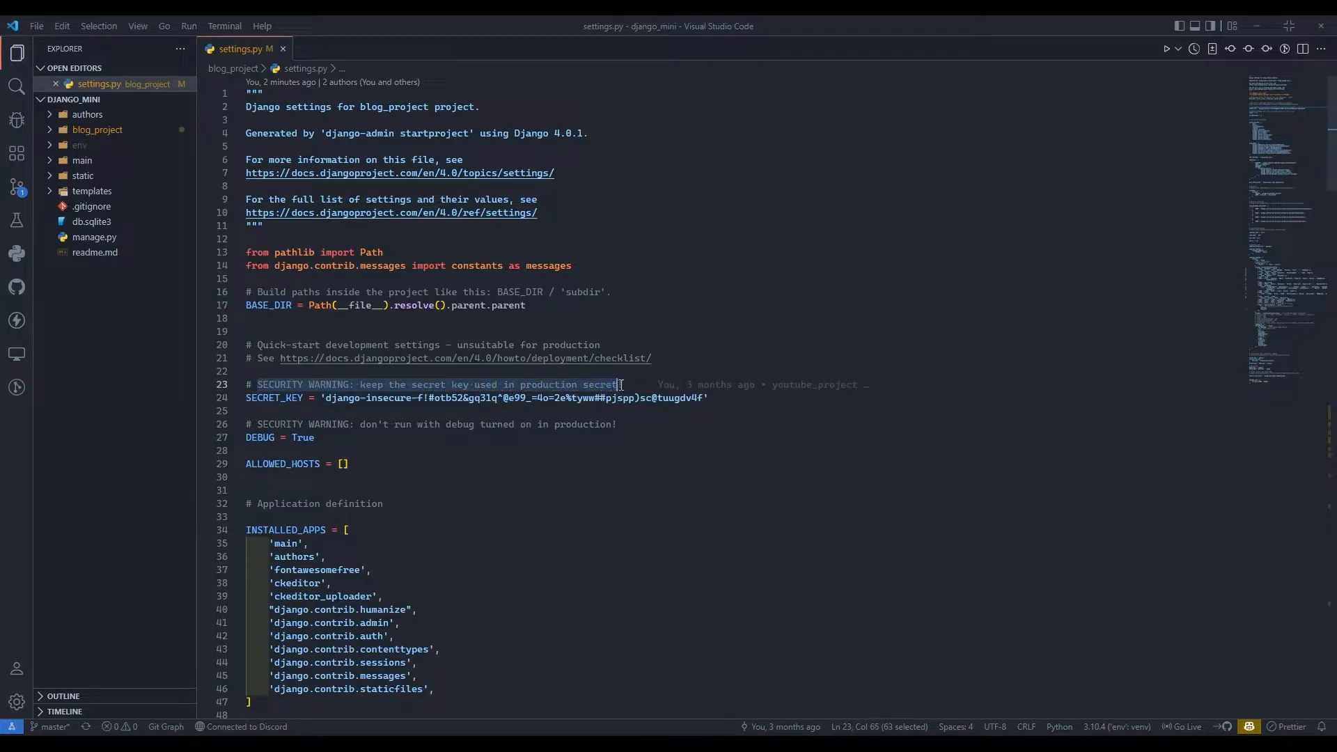
{"action": "left_click", "coordinate": [443, 384]}
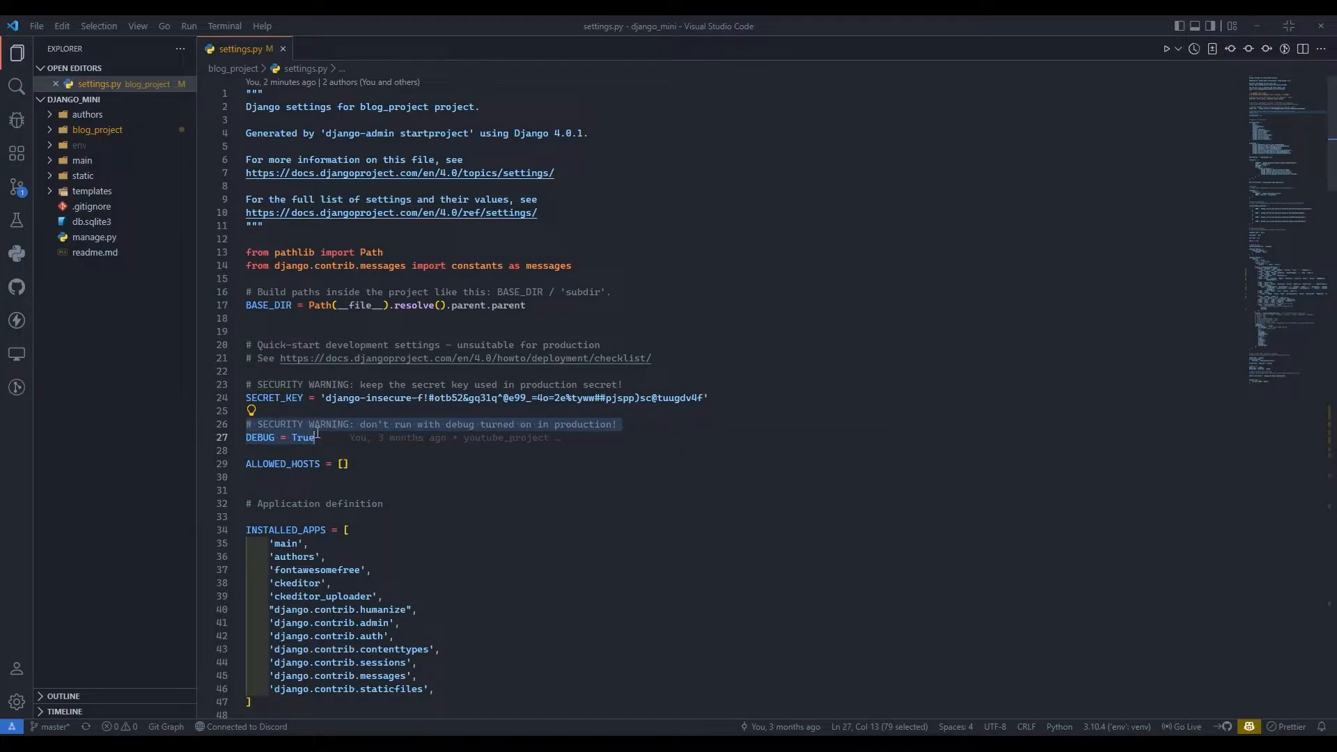
{"action": "left_click", "coordinate": [328, 437]}
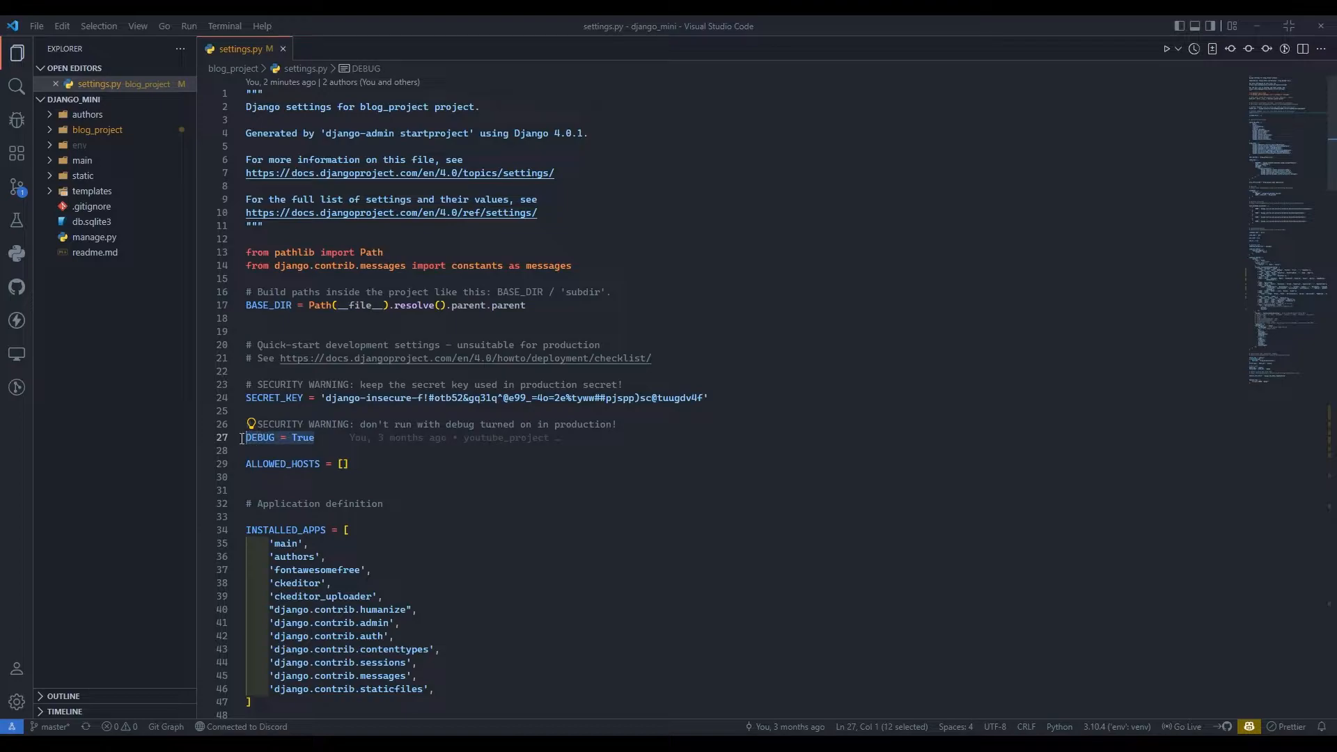
{"action": "left_click", "coordinate": [315, 438]}
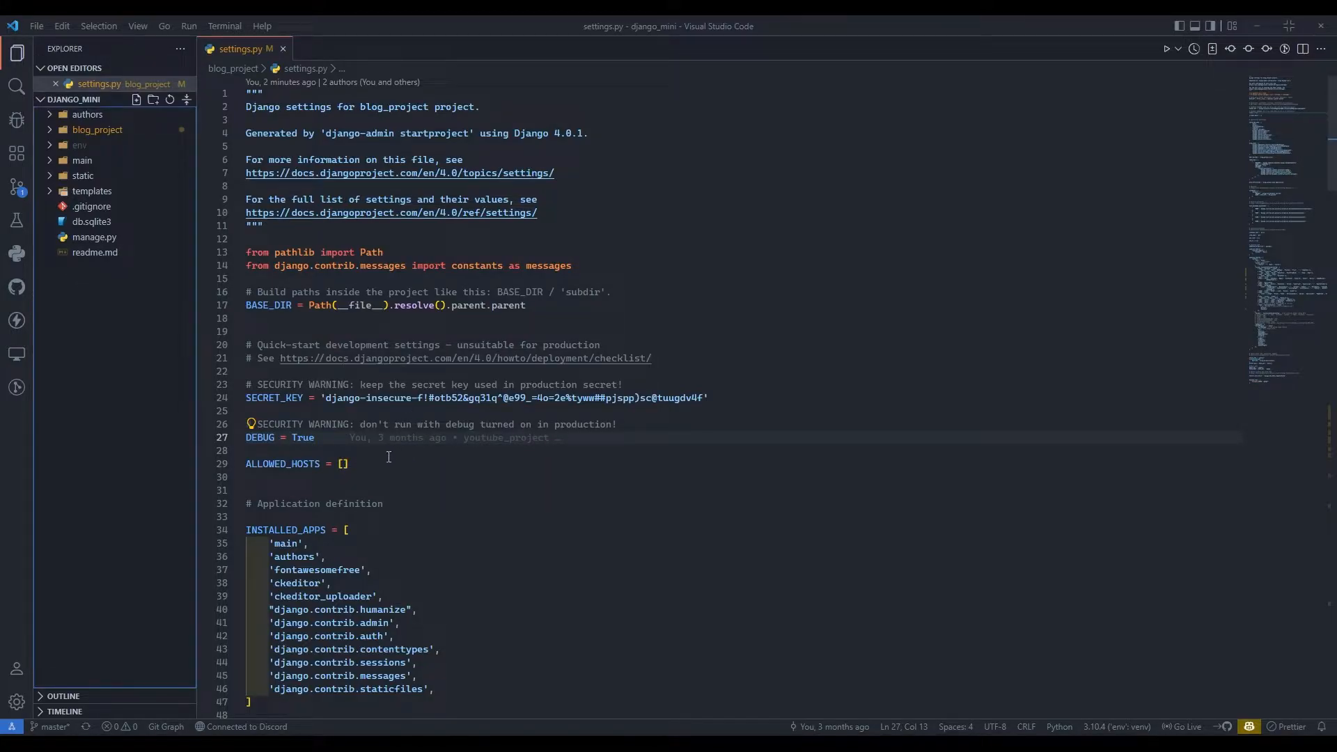
{"action": "mouse_move", "coordinate": [544, 536]}
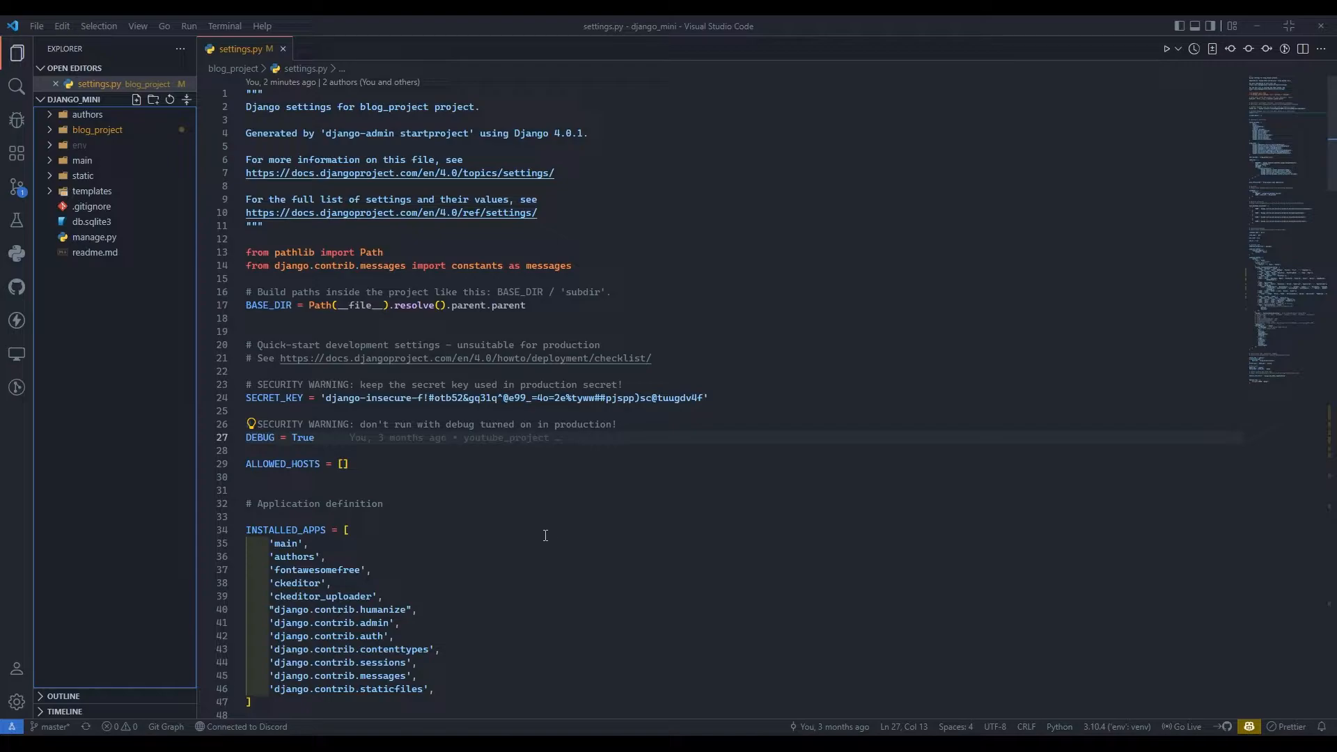
{"action": "mouse_move", "coordinate": [528, 532]}
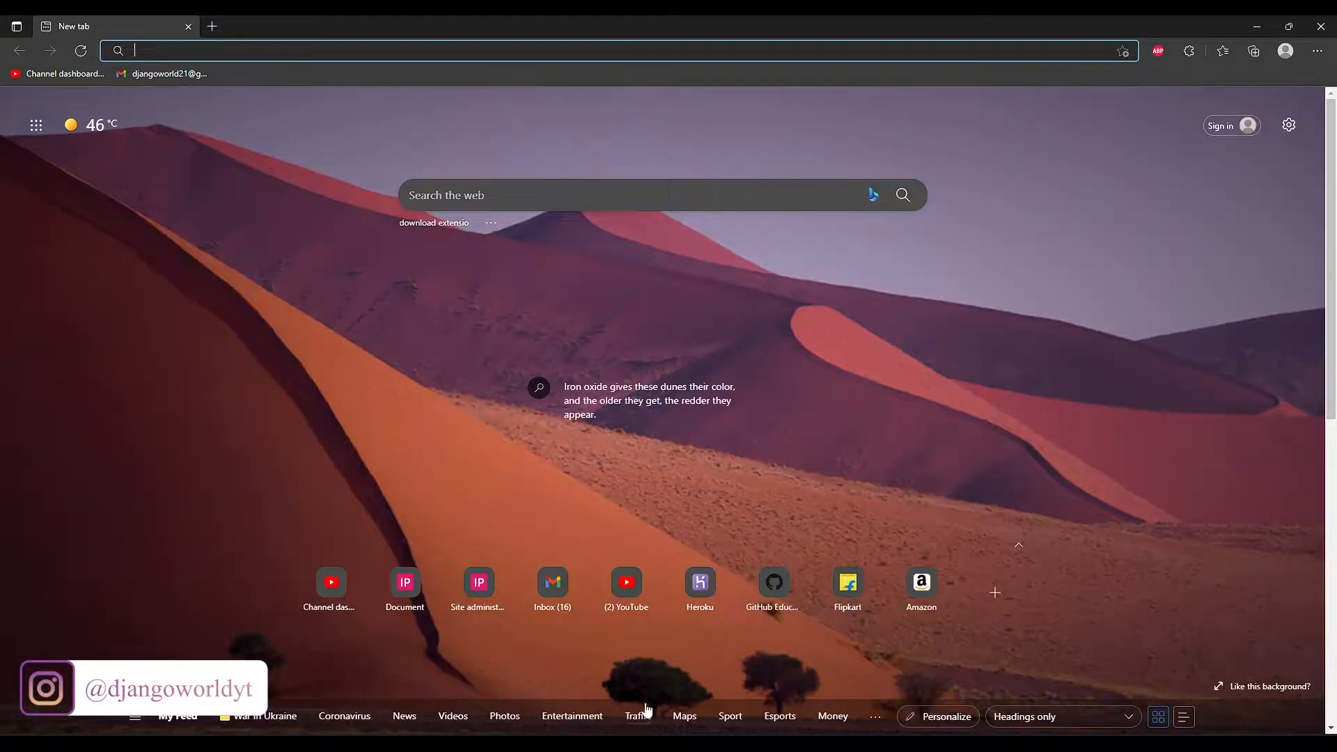
Step: Search Google for 'django decouple' and open the python-decouple PyPI result
{"action": "type", "text": "django deco"}
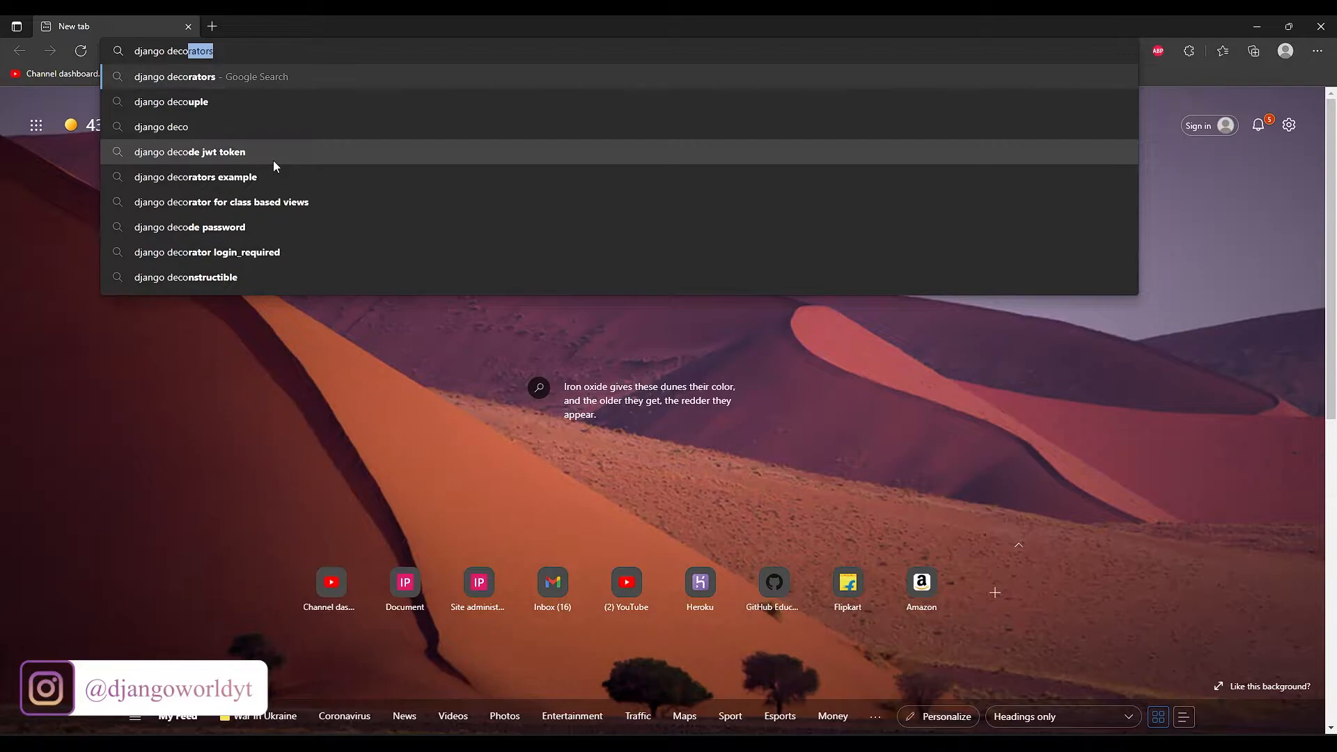
{"action": "left_click", "coordinate": [170, 102]}
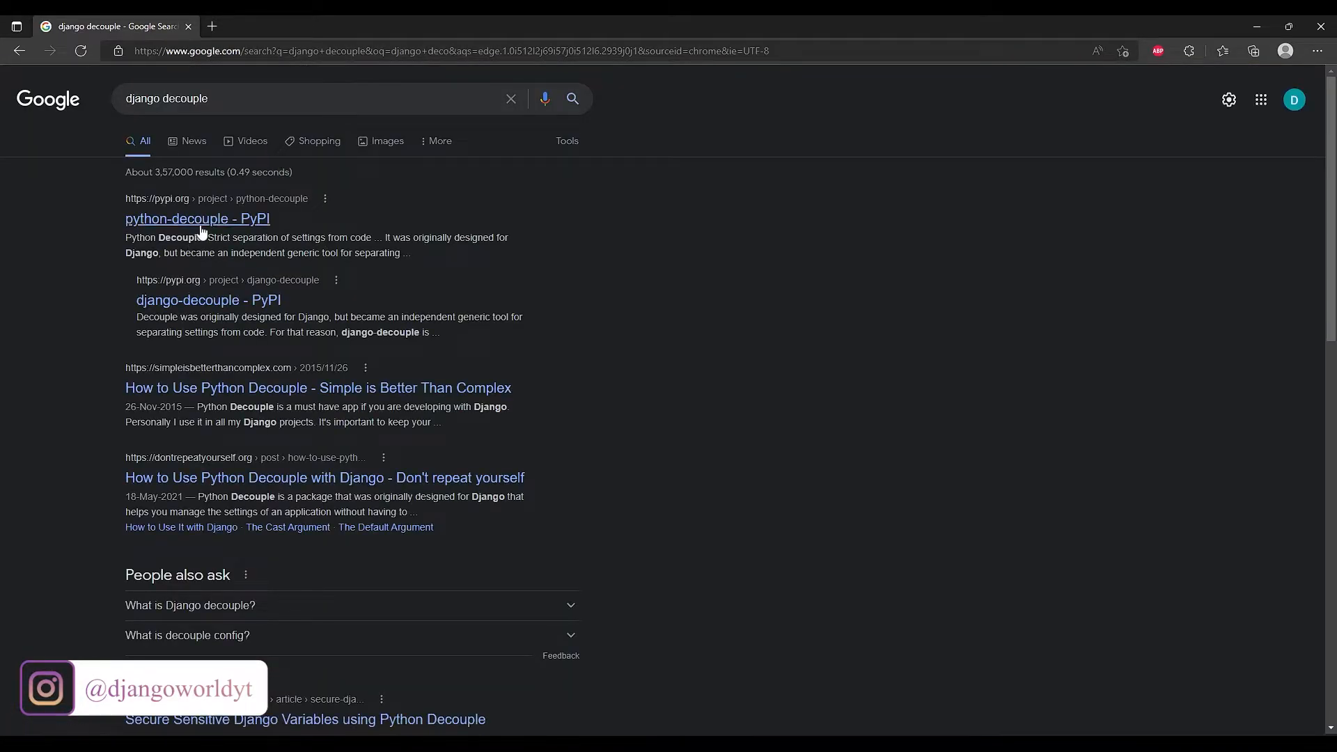
{"action": "left_click", "coordinate": [197, 218]}
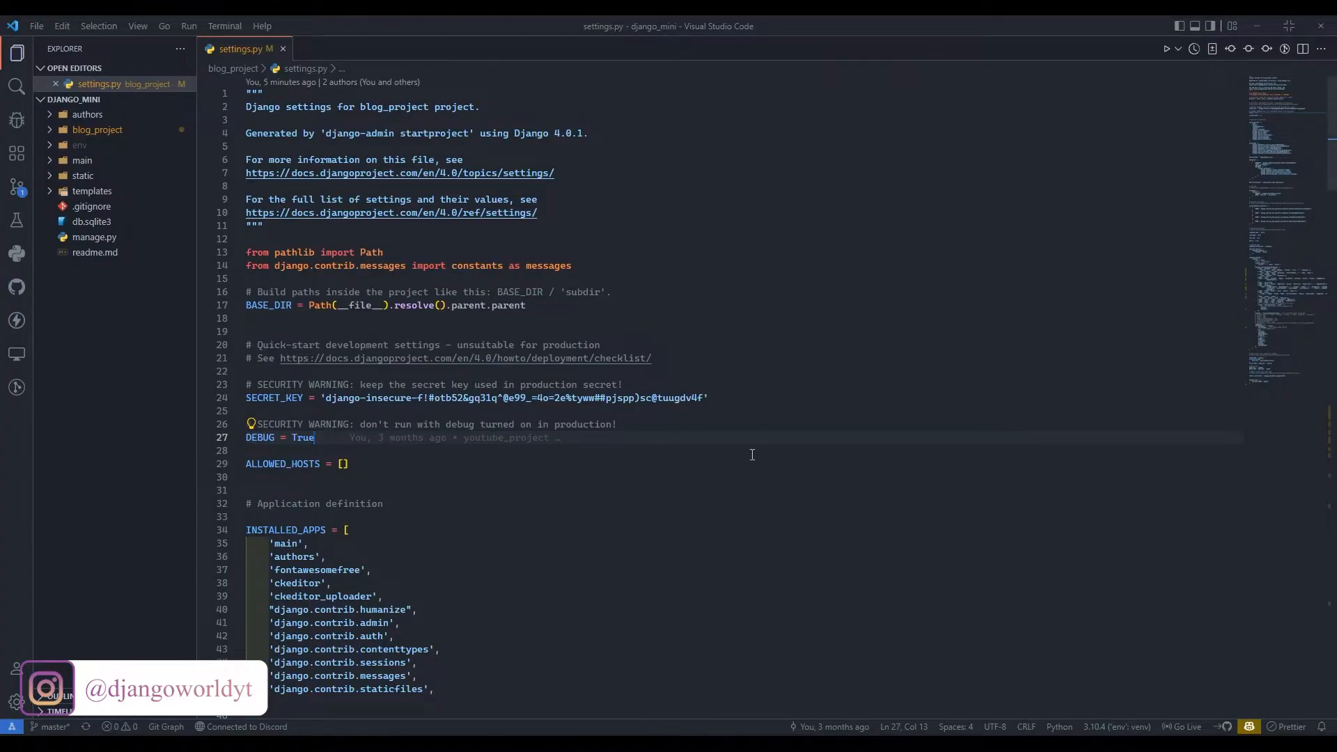
Step: Install the package with 'pip install python-decouple' in the integrated terminal
{"action": "key", "text": "ctrl+`"}
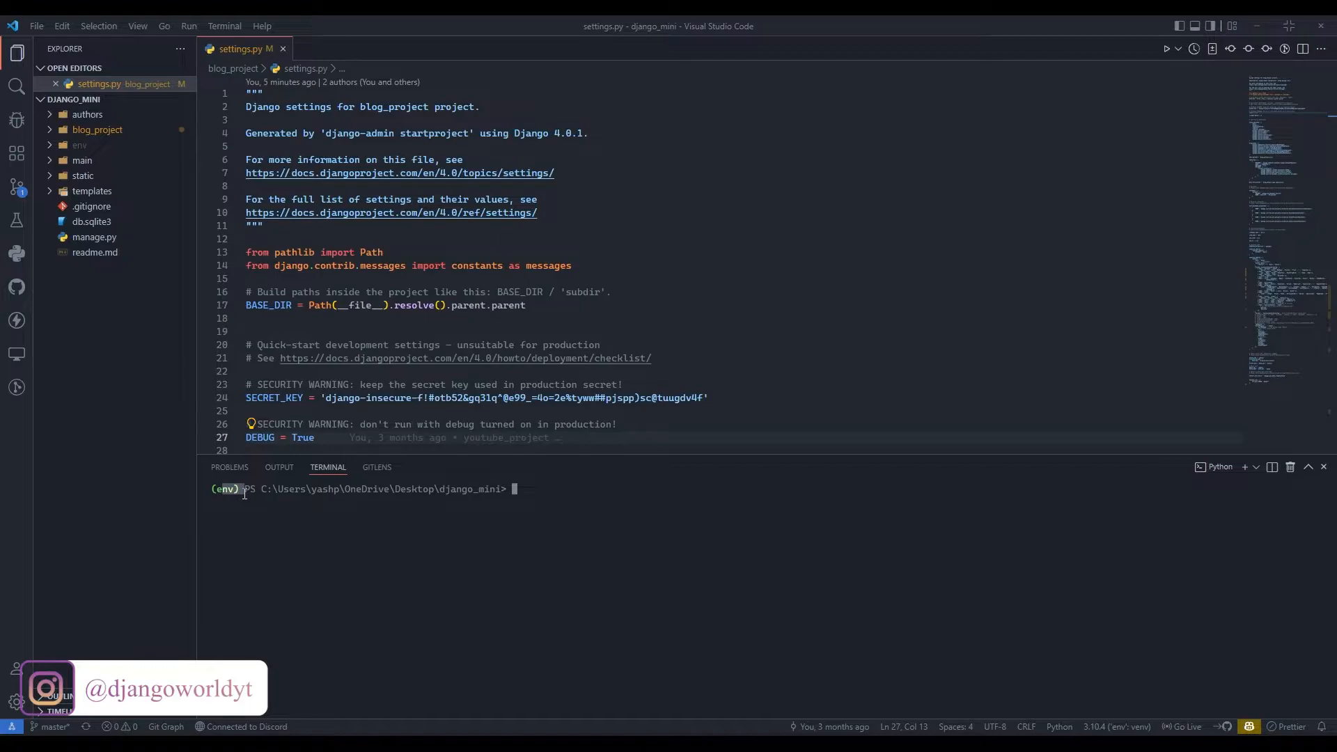
{"action": "mouse_move", "coordinate": [613, 527]}
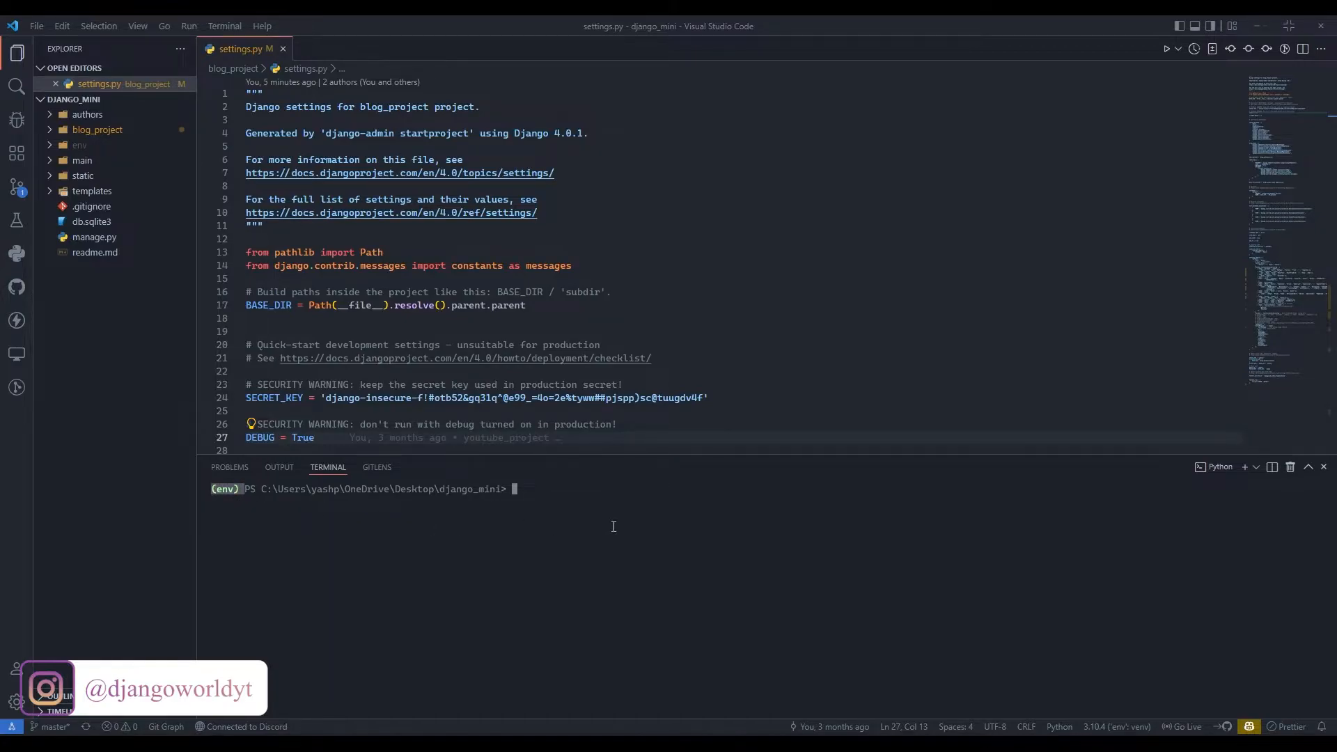
{"action": "type", "text": "pip install python-decouple"}
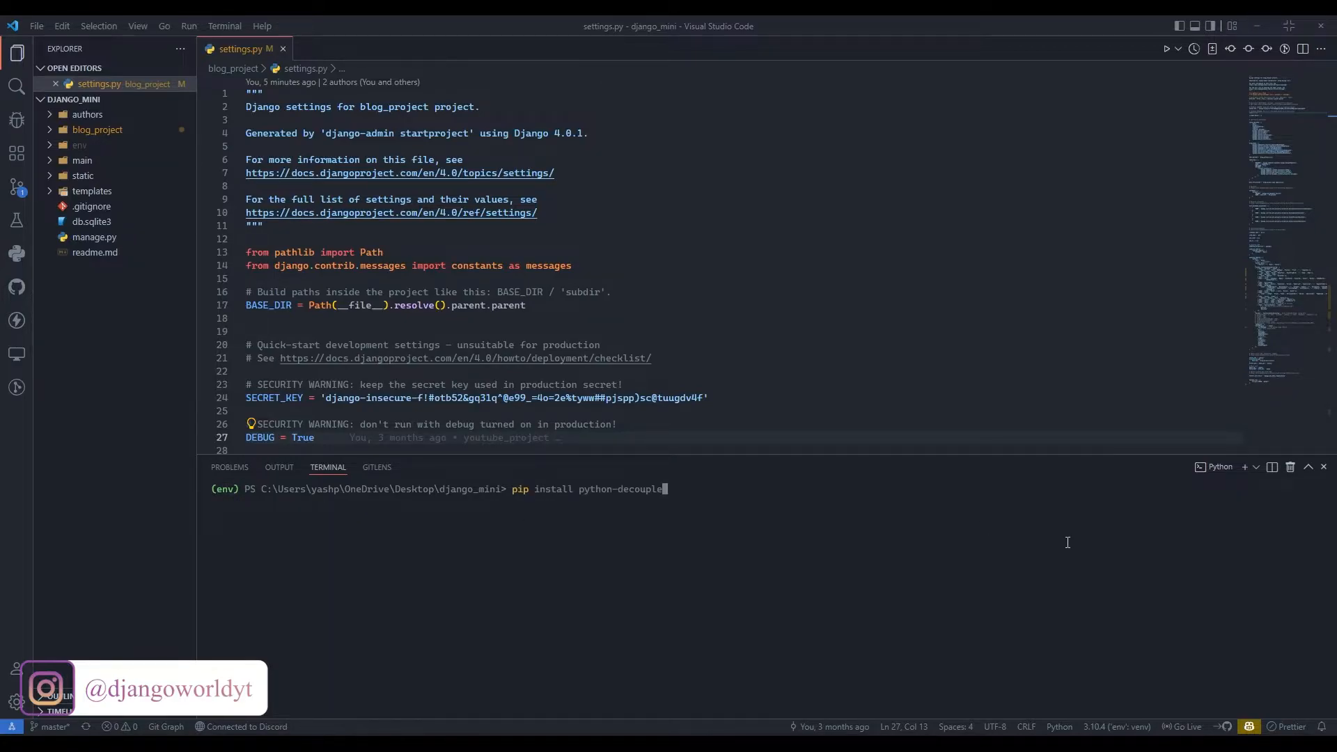
{"action": "key", "text": "Return"}
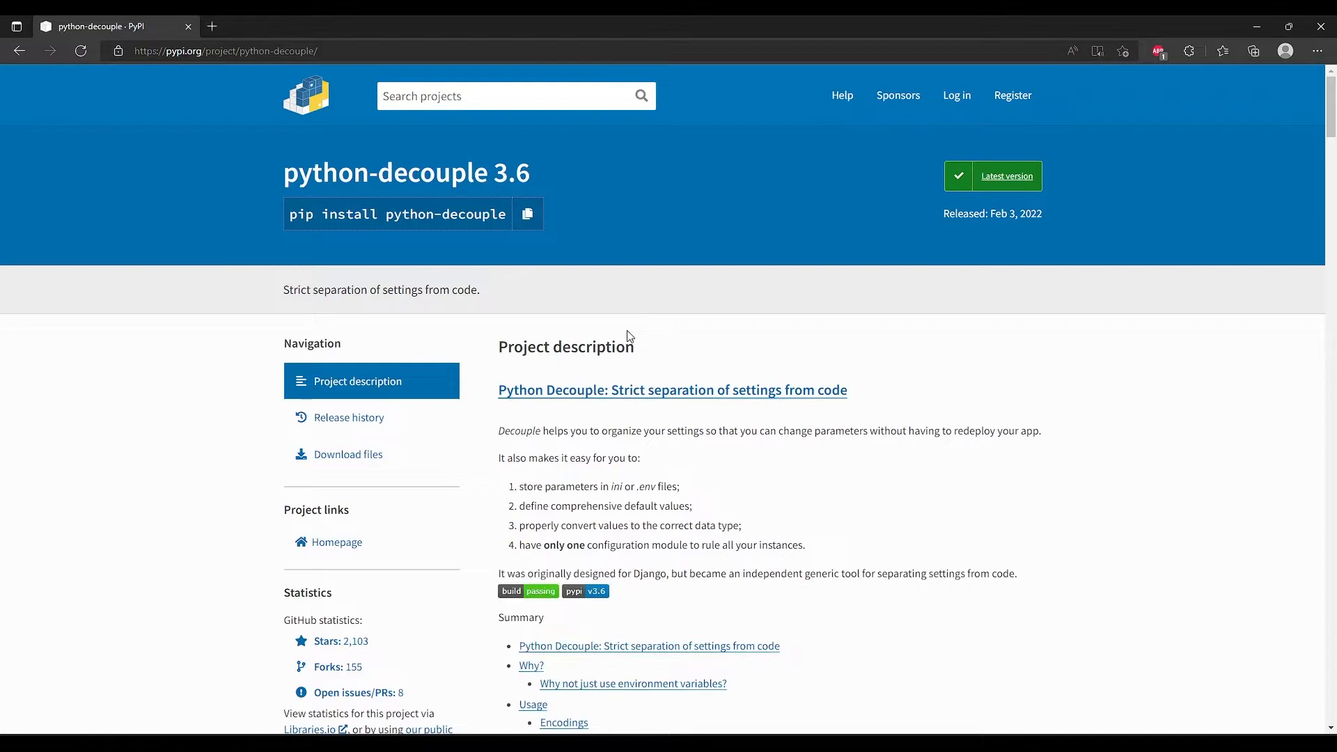
Step: Add 'from decouple import config' to settings.py, following the PyPI usage example
{"action": "scroll", "scroll_direction": "down", "scroll_amount": 3}
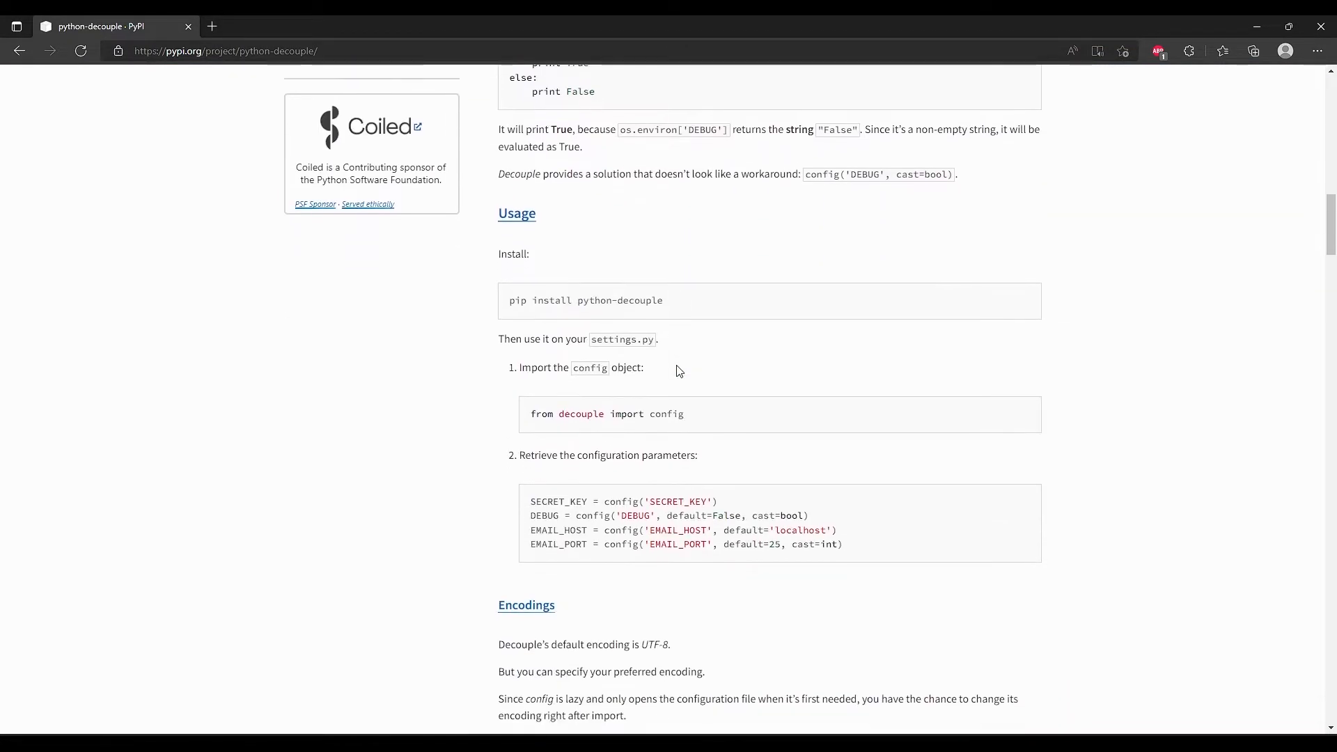
{"action": "scroll", "scroll_direction": "down", "scroll_amount": 3}
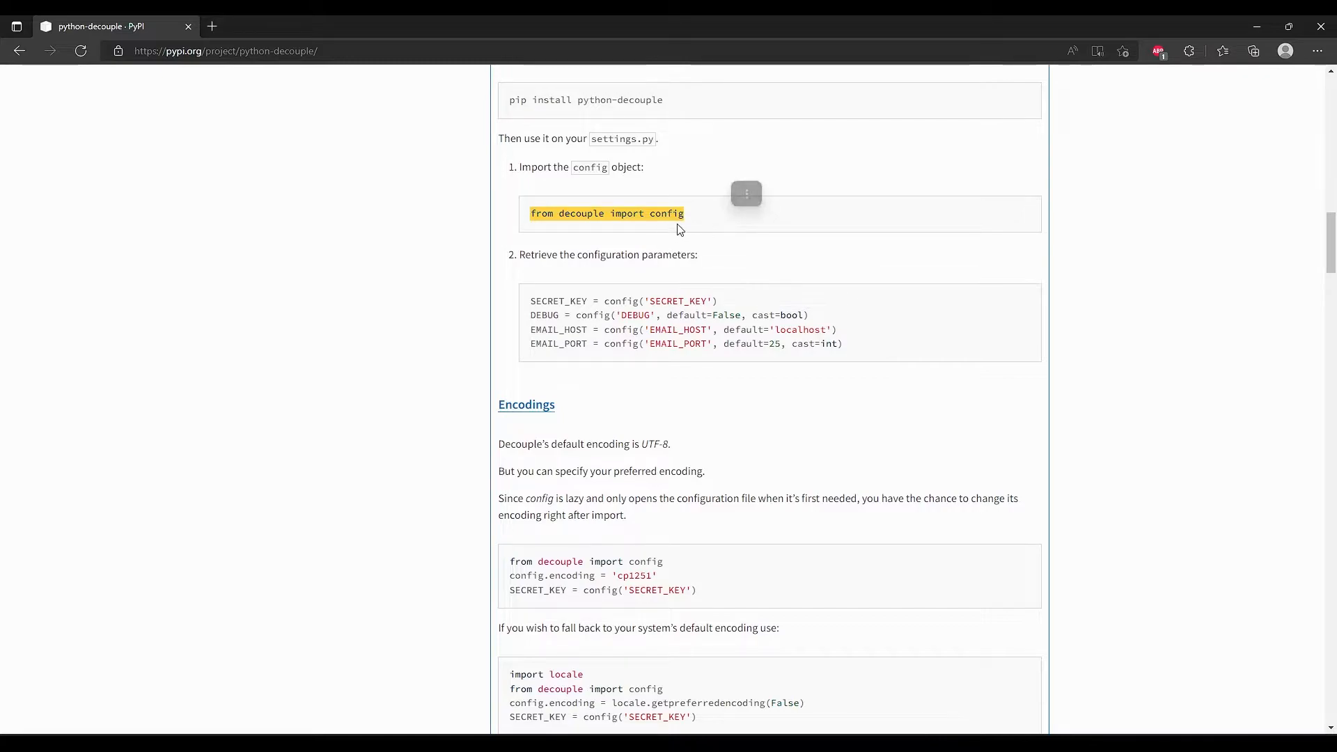
{"action": "mouse_move", "coordinate": [687, 229]}
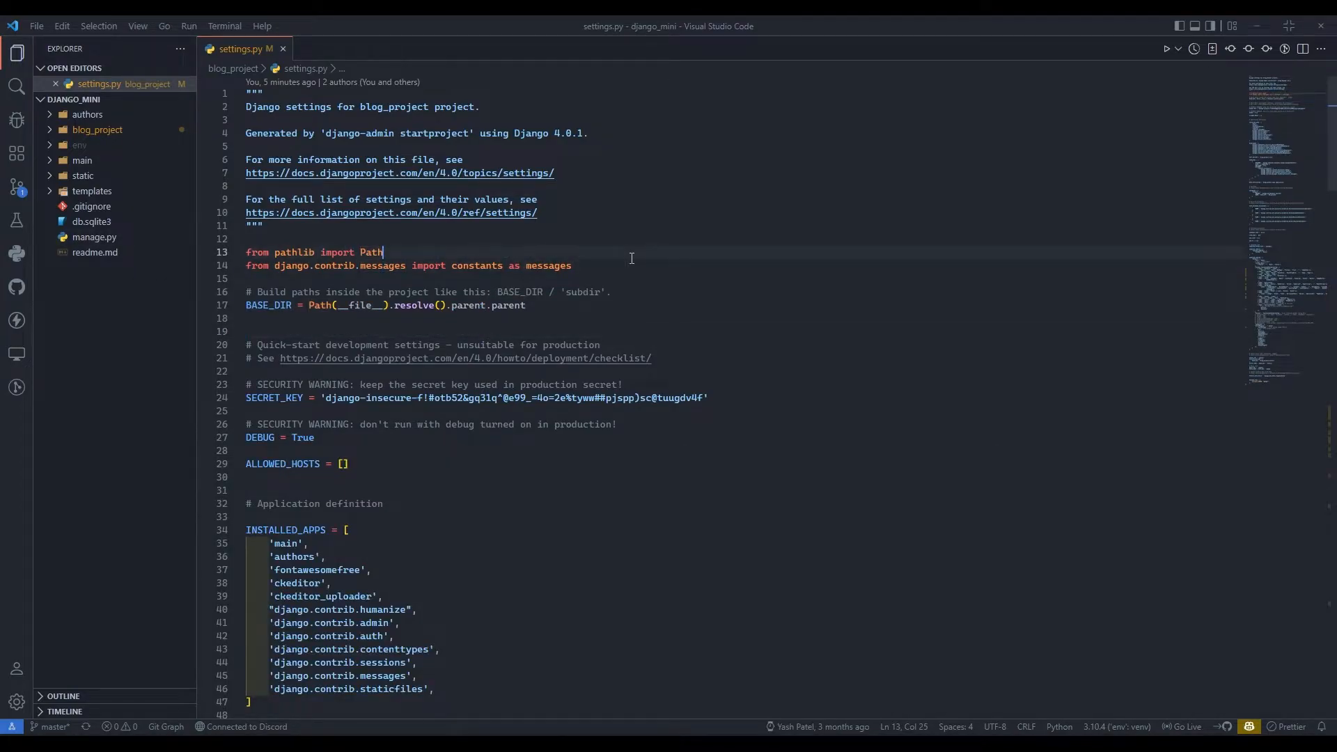
{"action": "type", "text": "from decouple import config"}
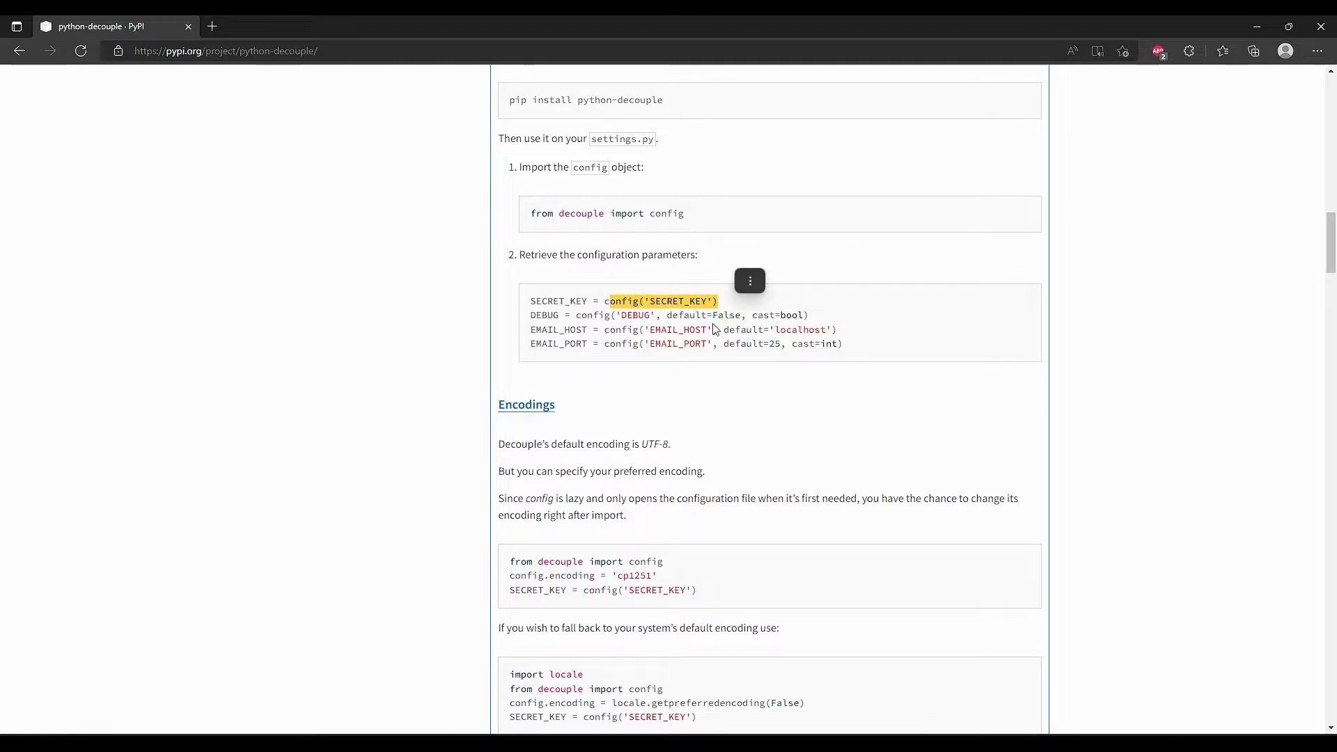
{"action": "scroll", "scroll_direction": "down", "scroll_amount": 3}
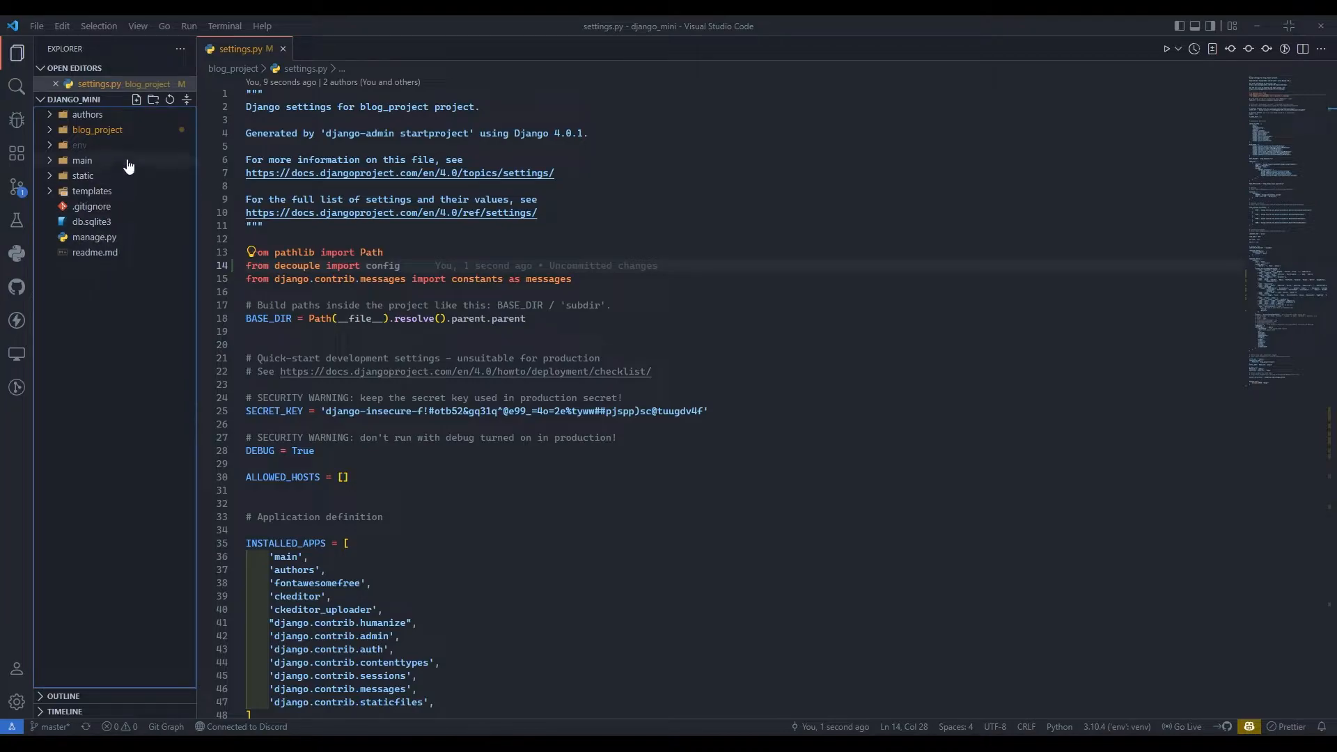
{"action": "mouse_move", "coordinate": [149, 278]}
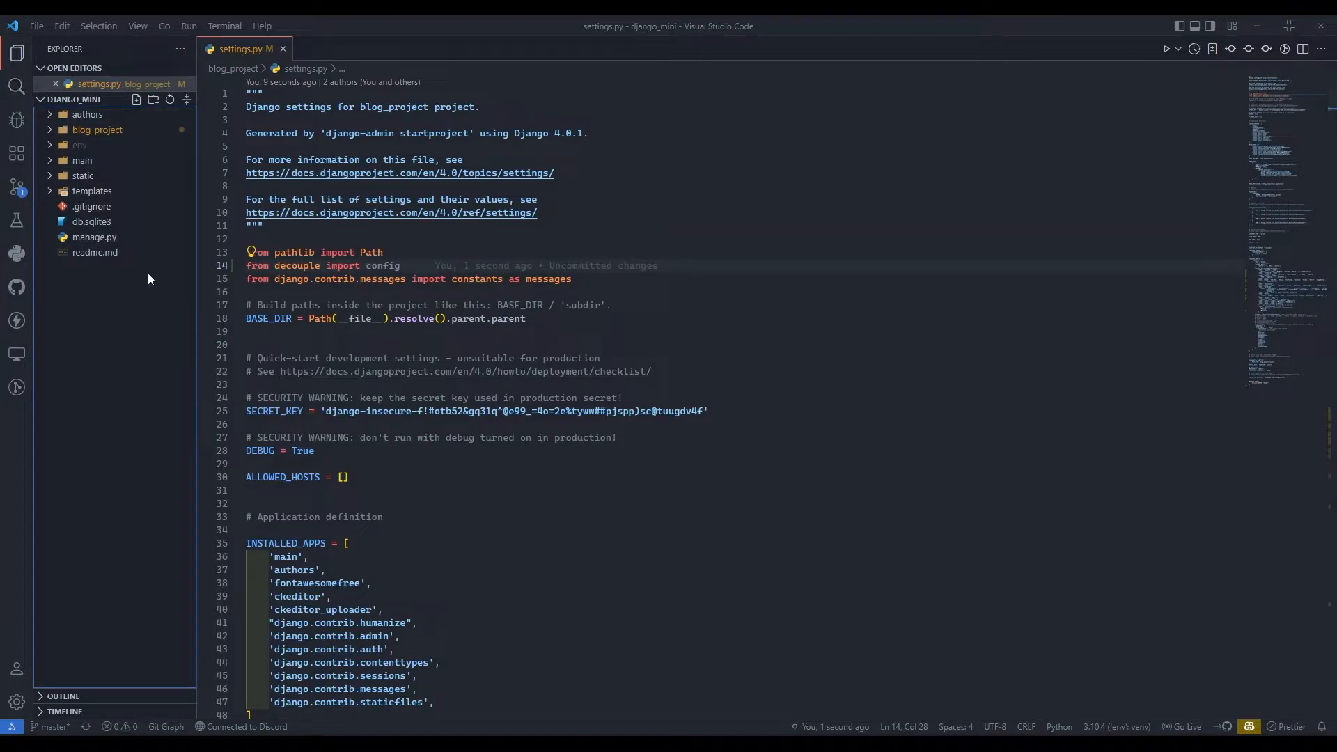
{"action": "mouse_move", "coordinate": [141, 95]}
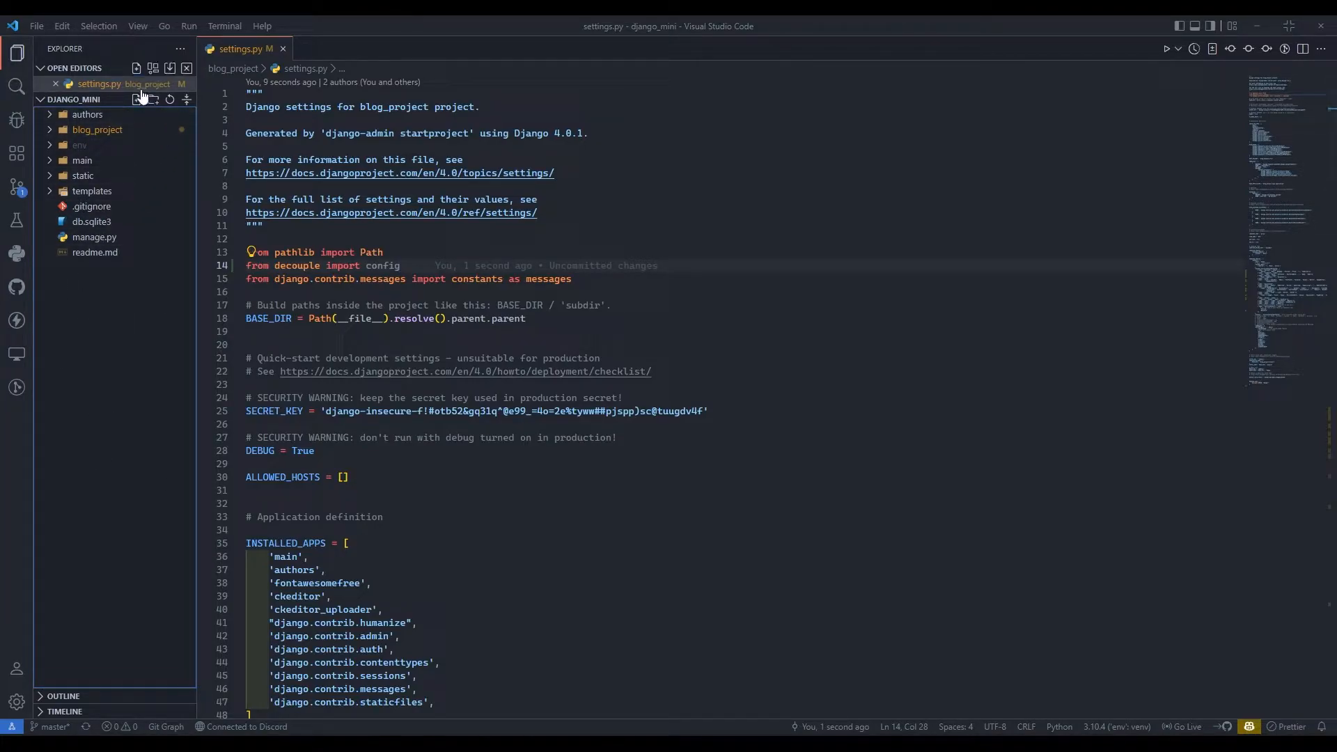
Step: Create a root .env file and copy the SECRET_KEY line from settings.py into it
{"action": "left_click", "coordinate": [135, 99]}
{"action": "type", "text": ".env"}
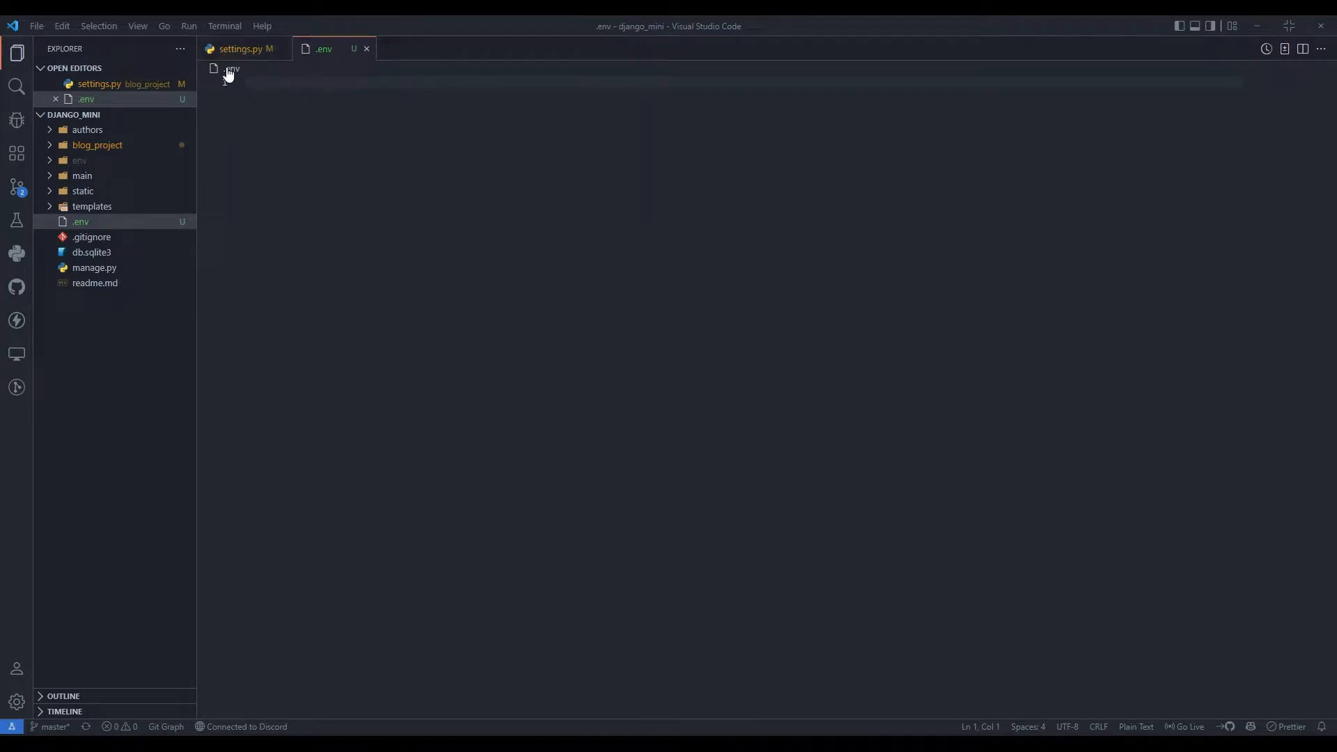
{"action": "mouse_move", "coordinate": [242, 49]}
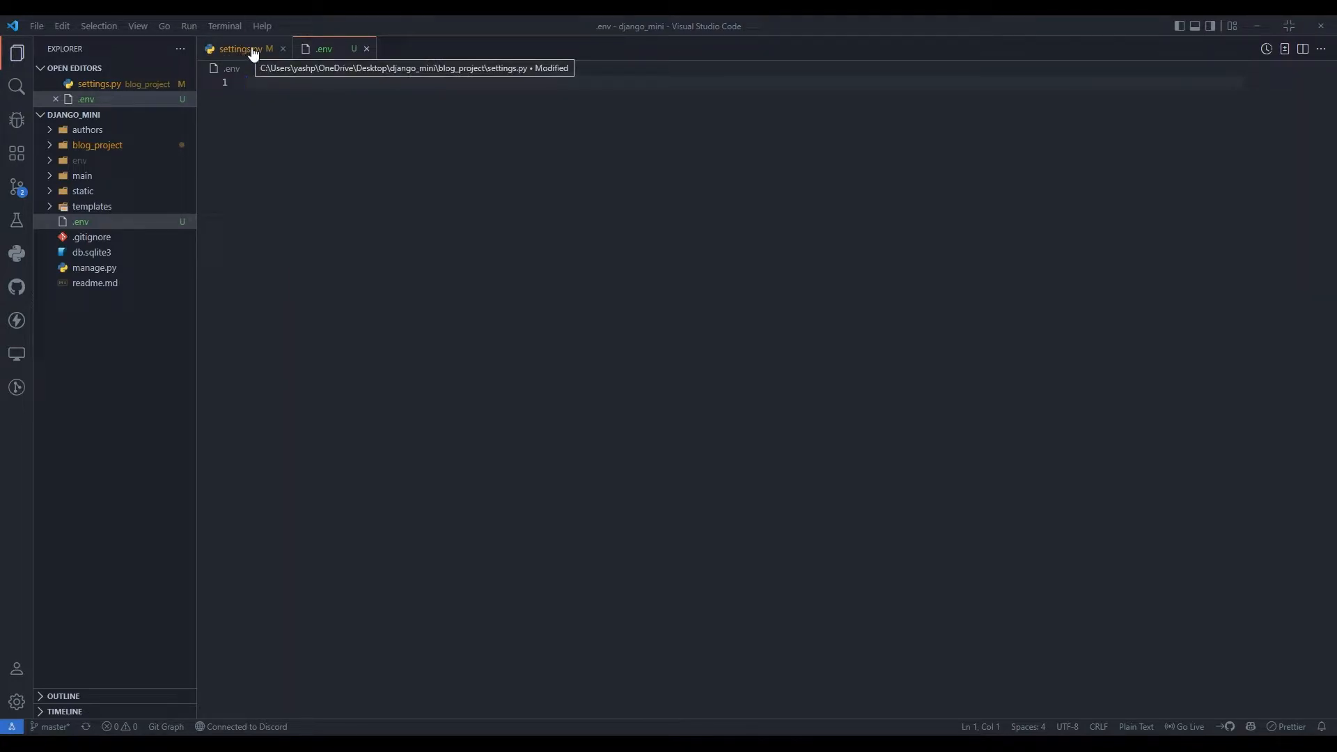
{"action": "left_click", "coordinate": [239, 49]}
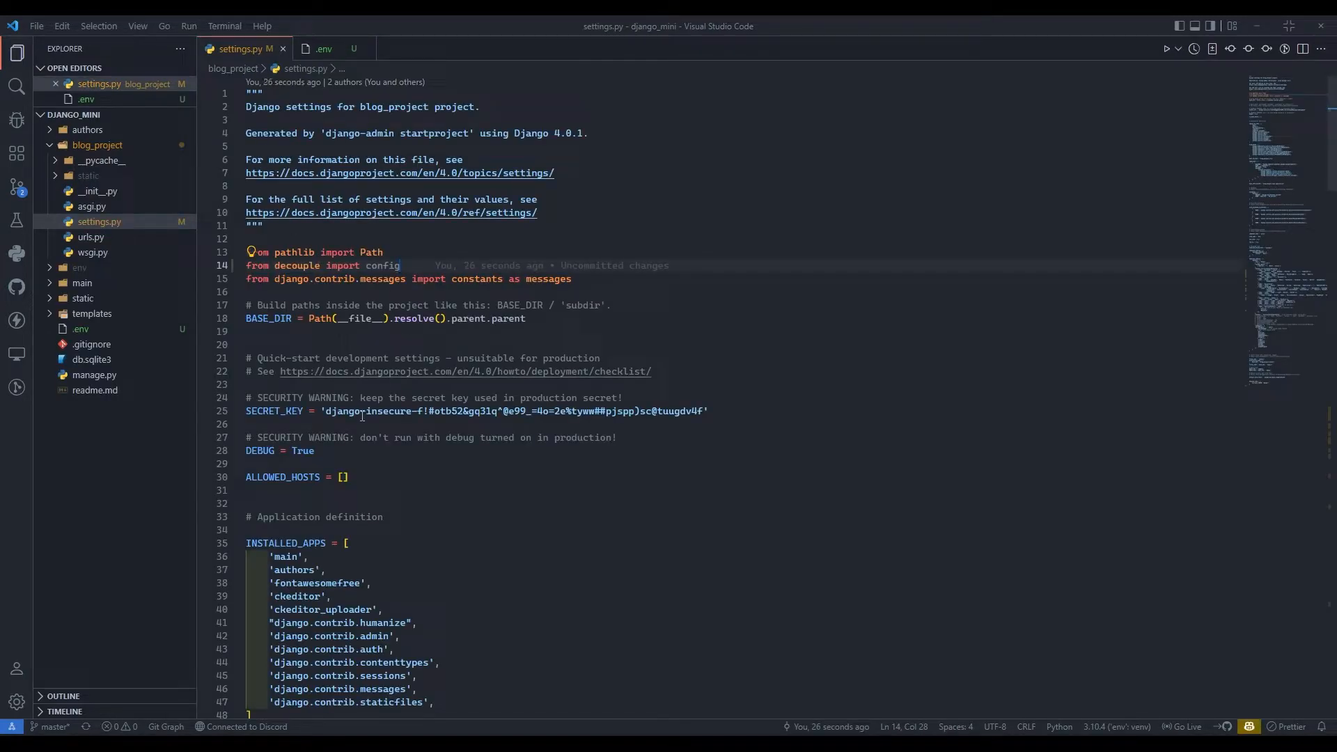
{"action": "triple_click", "coordinate": [384, 411]}
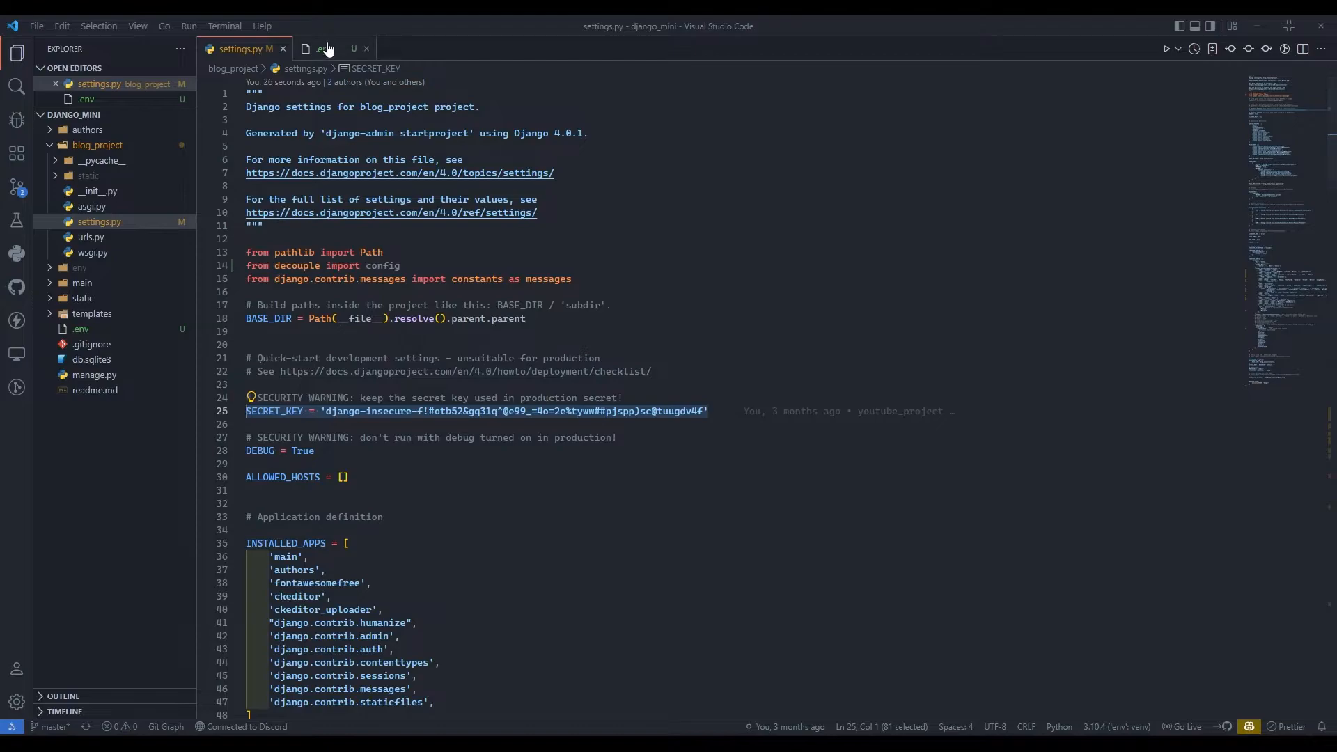
{"action": "left_click", "coordinate": [322, 49]}
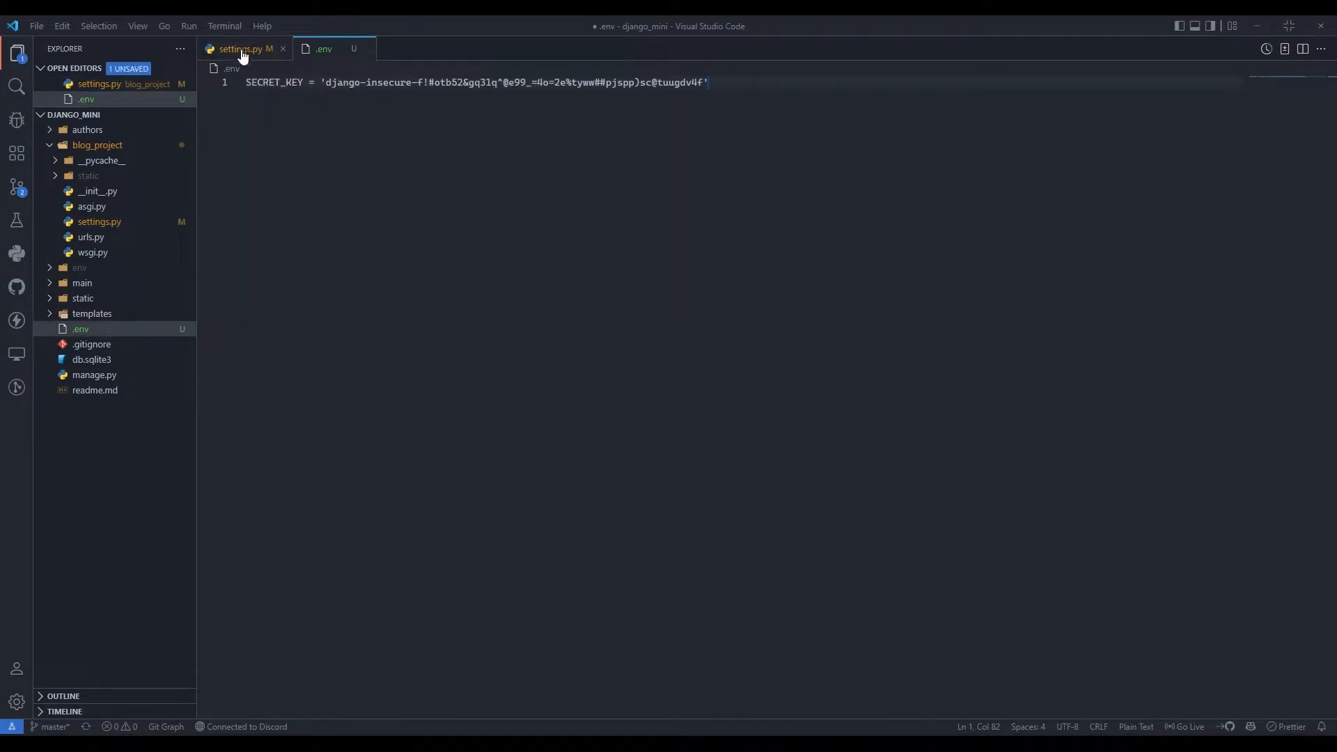
{"action": "left_click", "coordinate": [242, 49]}
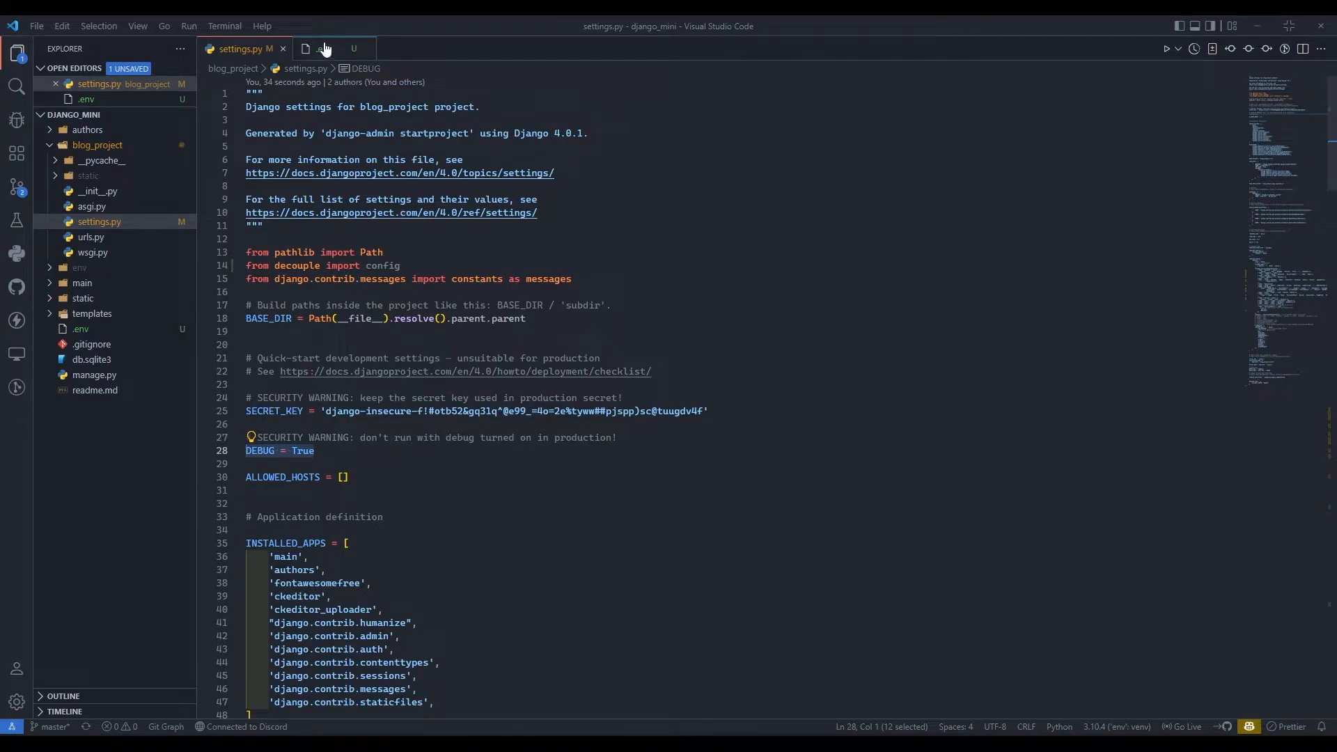
{"action": "left_click", "coordinate": [323, 49]}
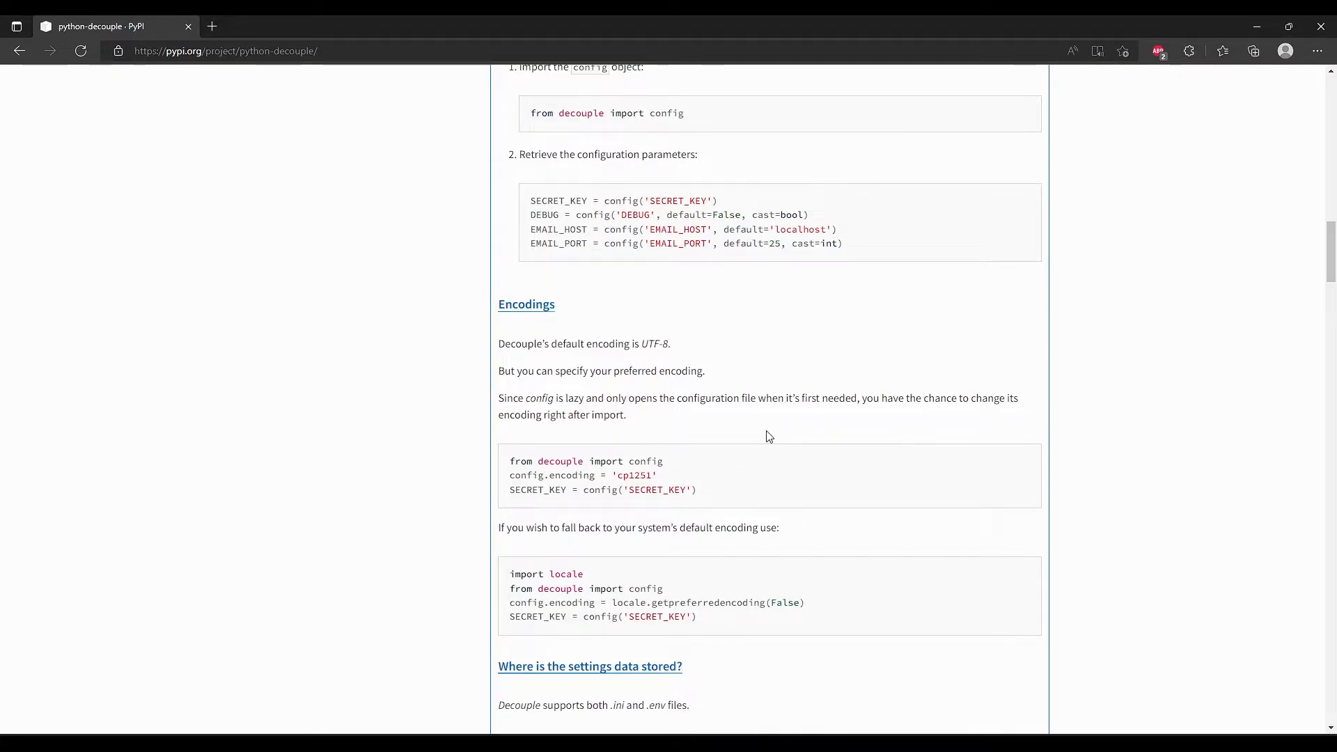
{"action": "scroll", "scroll_direction": "down", "scroll_amount": 3}
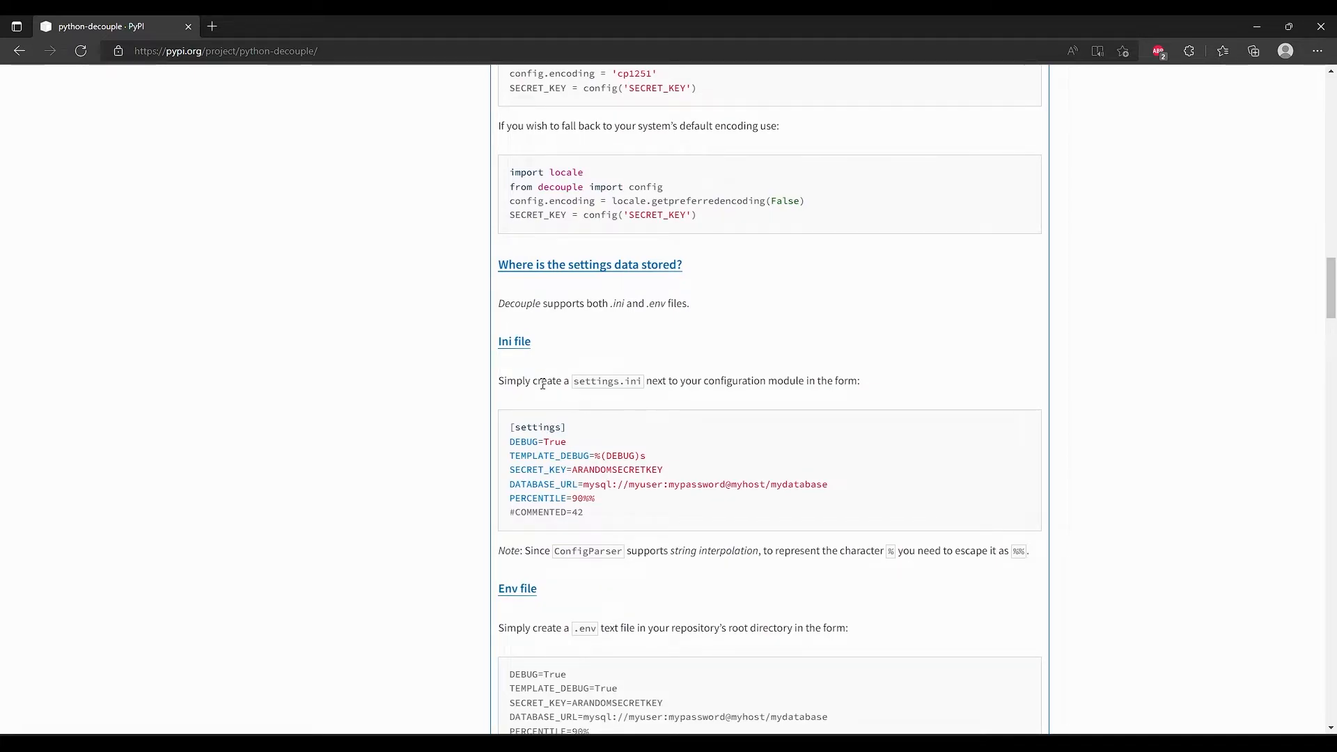
{"action": "scroll", "scroll_direction": "down", "scroll_amount": 3}
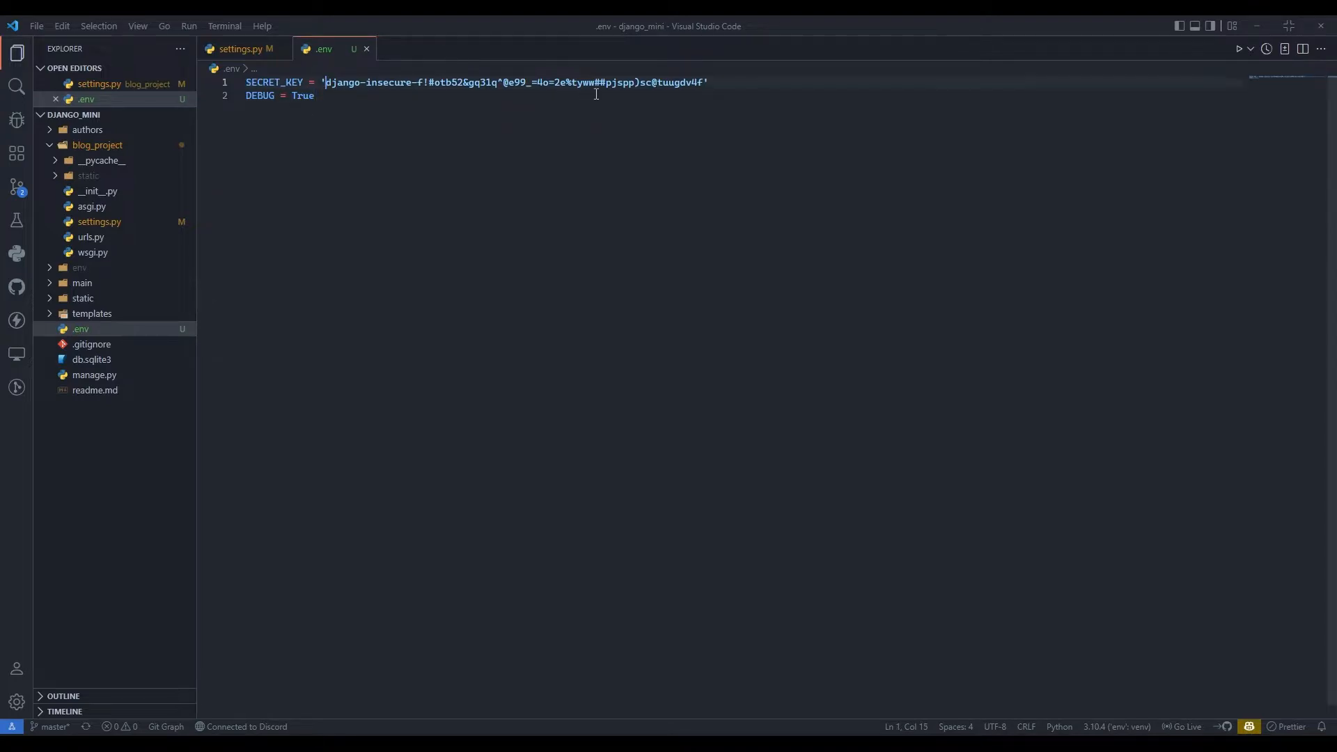
Step: Strip quotes and spaces so .env reads SECRET_KEY=… and DEBUG=True
{"action": "key", "text": "Backspace"}
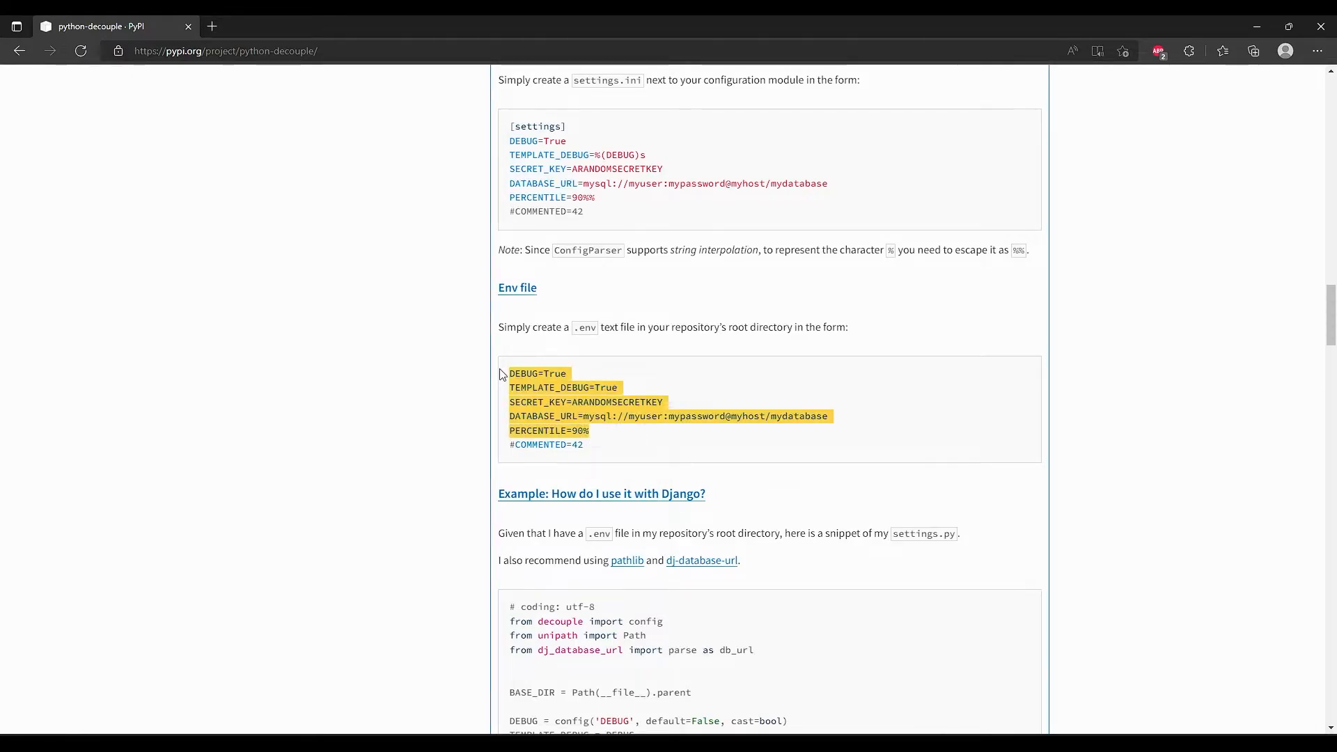
{"action": "left_click", "coordinate": [647, 416]}
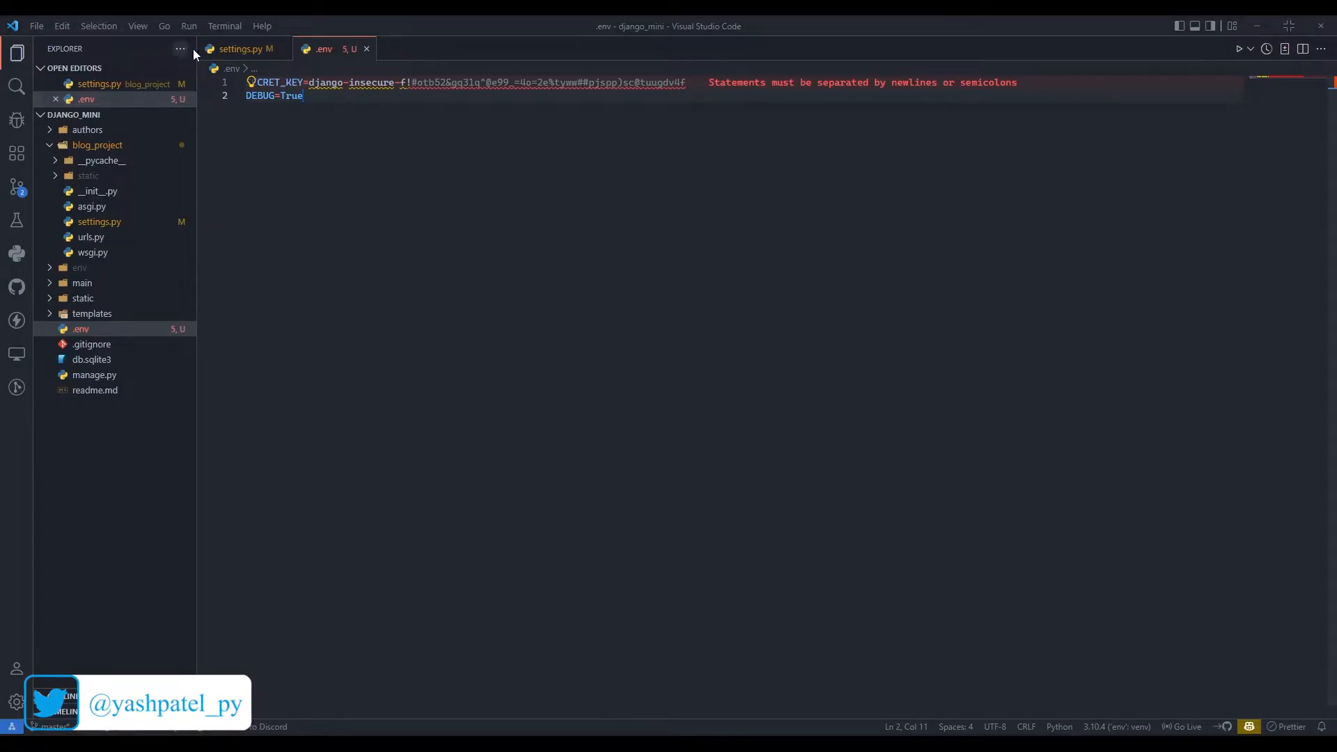
{"action": "left_click", "coordinate": [242, 48]}
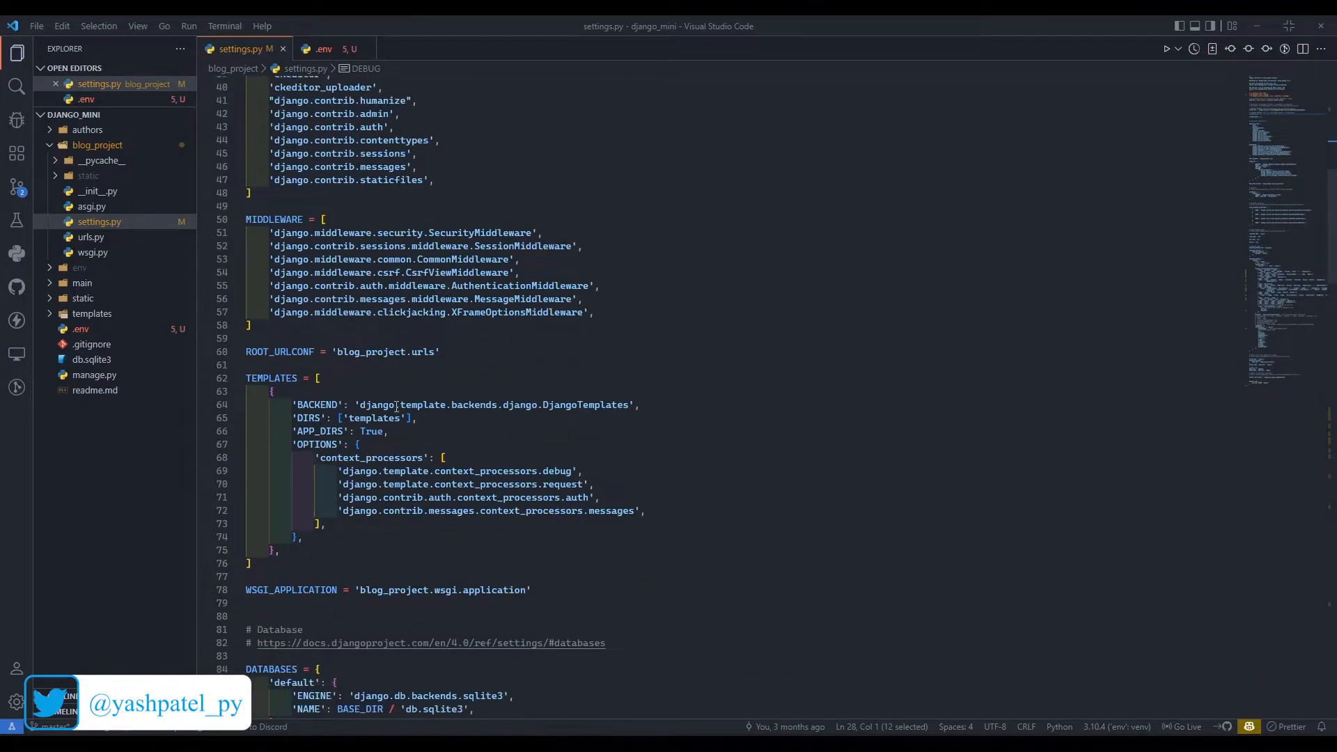
Step: Replace the hard-coded SECRET_KEY value in settings.py with config()
{"action": "left_click", "coordinate": [358, 409]}
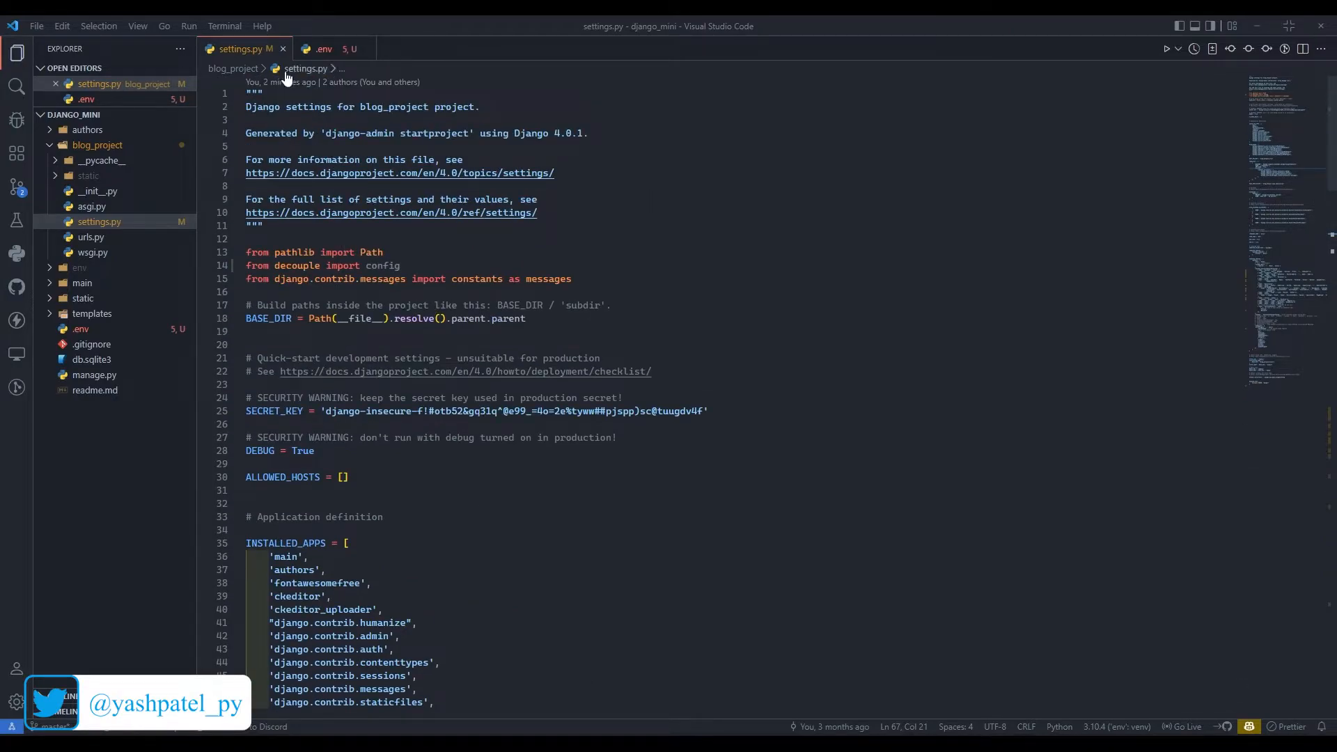
{"action": "left_click", "coordinate": [323, 49]}
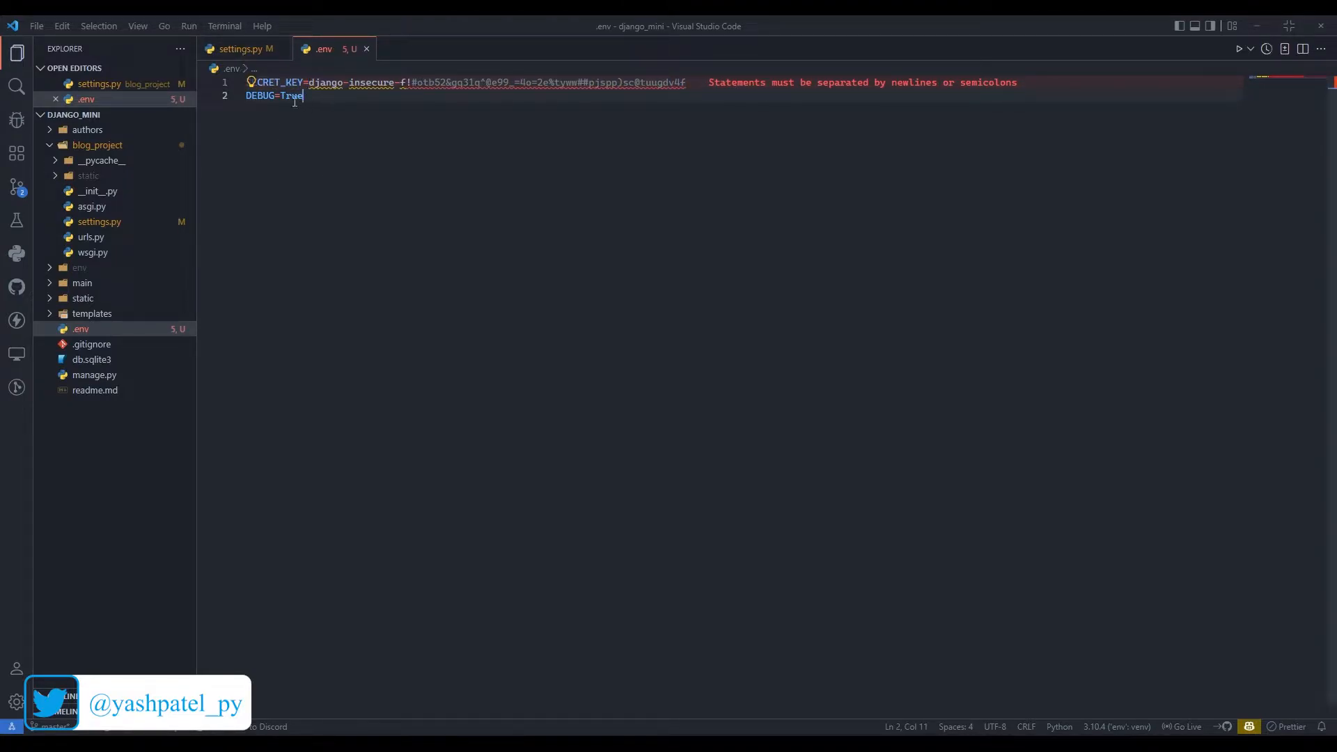
{"action": "left_click", "coordinate": [242, 49]}
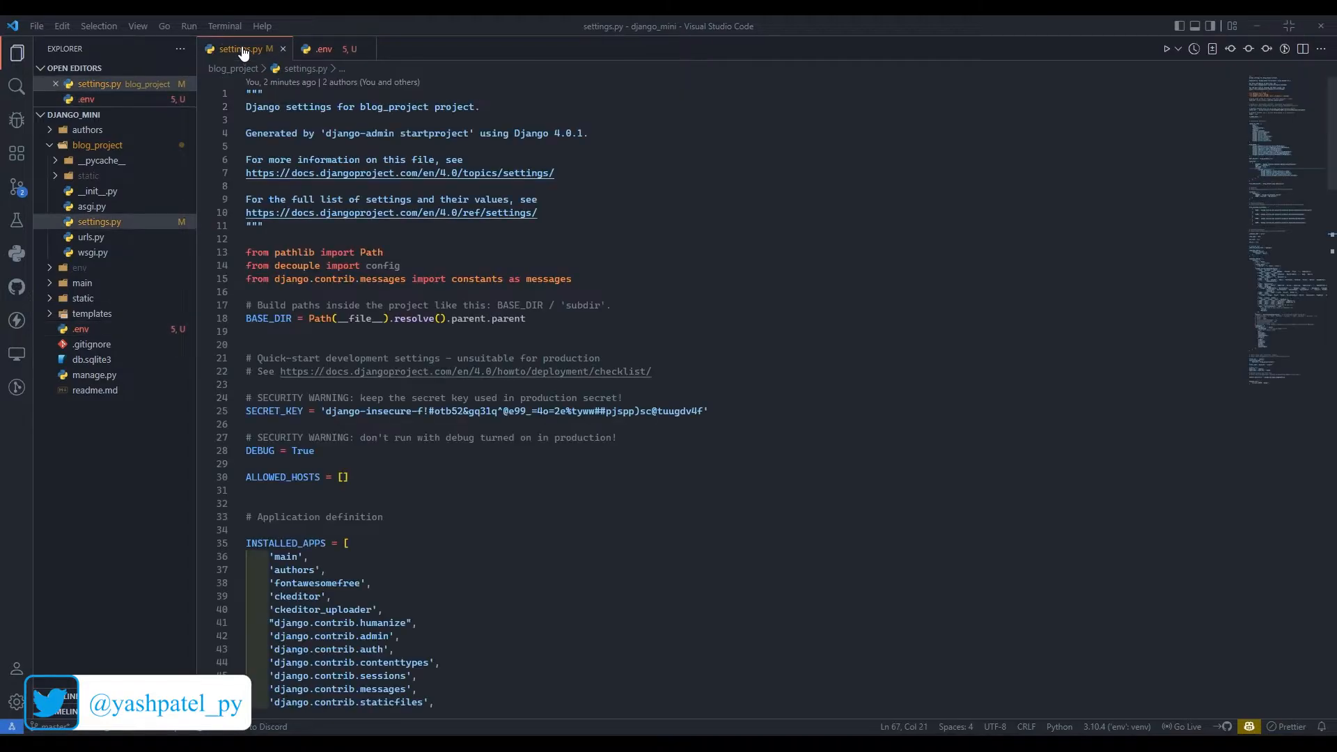
{"action": "left_click", "coordinate": [324, 411]}
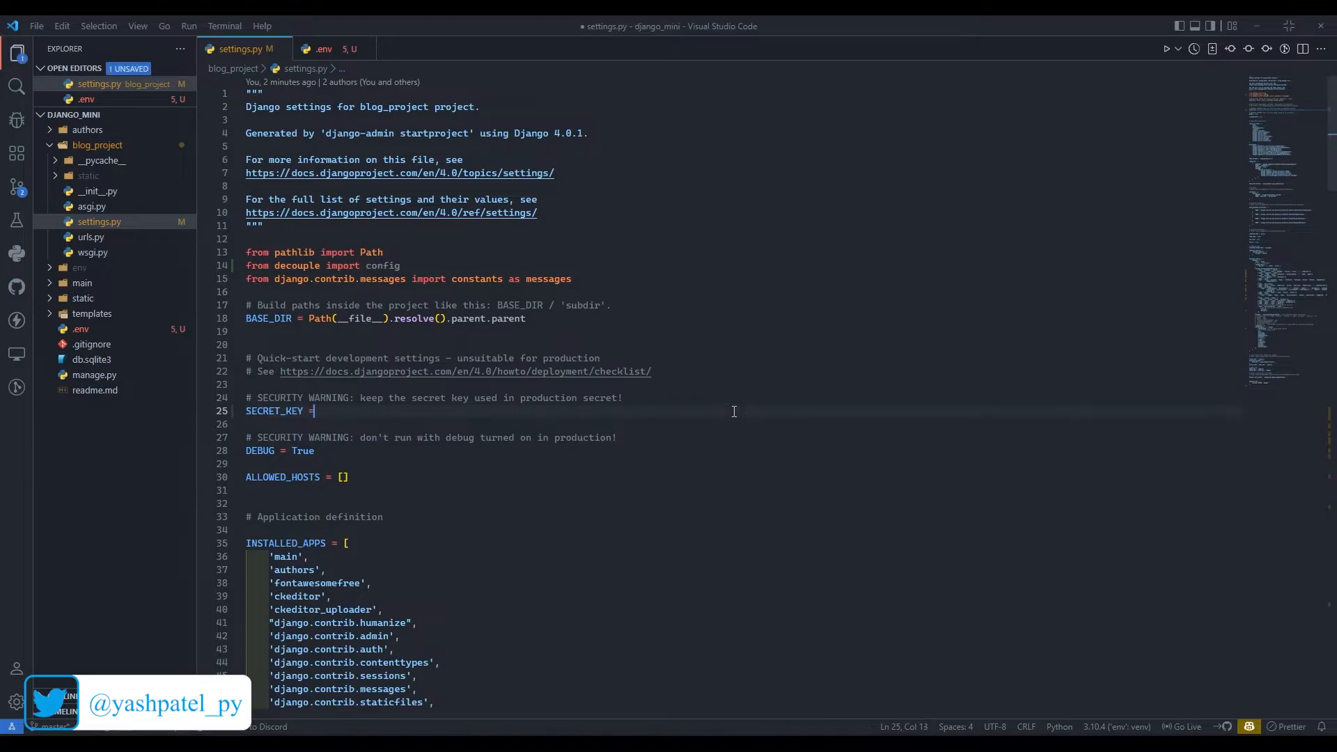
{"action": "key", "text": "Backspace"}
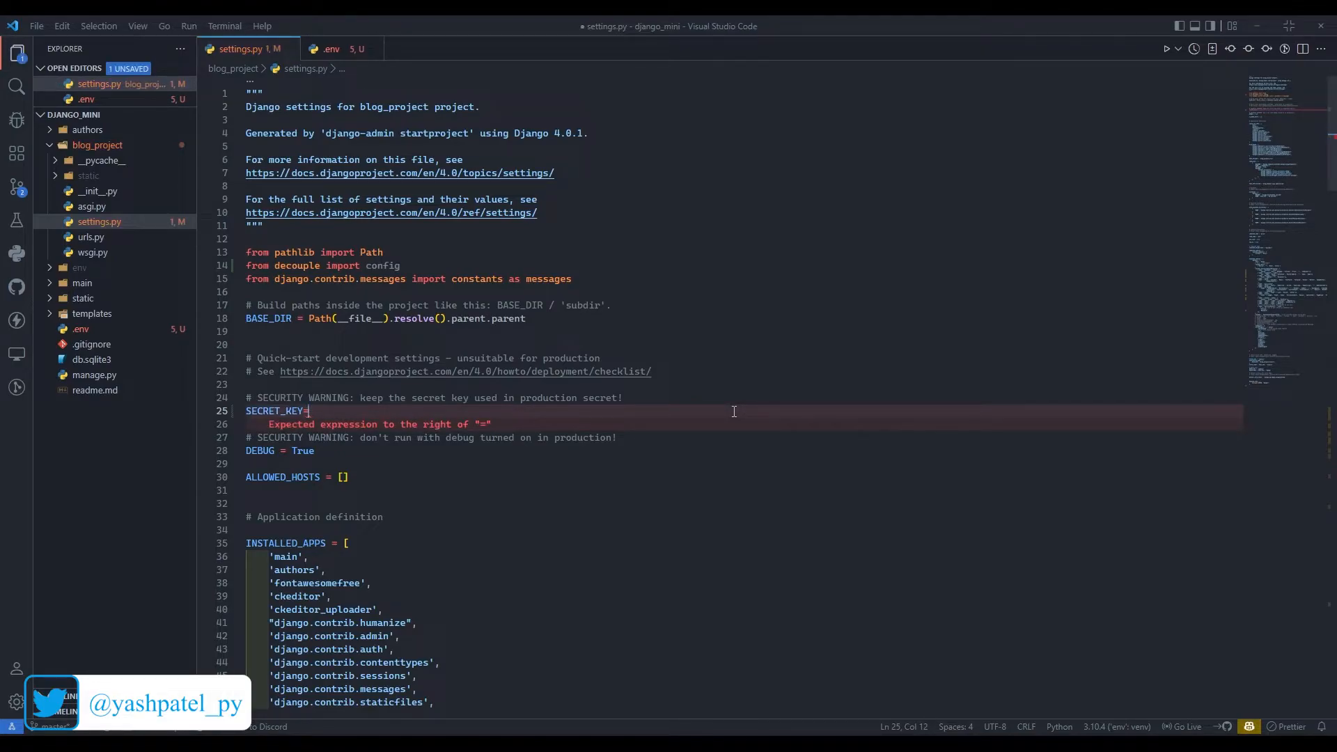
{"action": "type", "text": "config"}
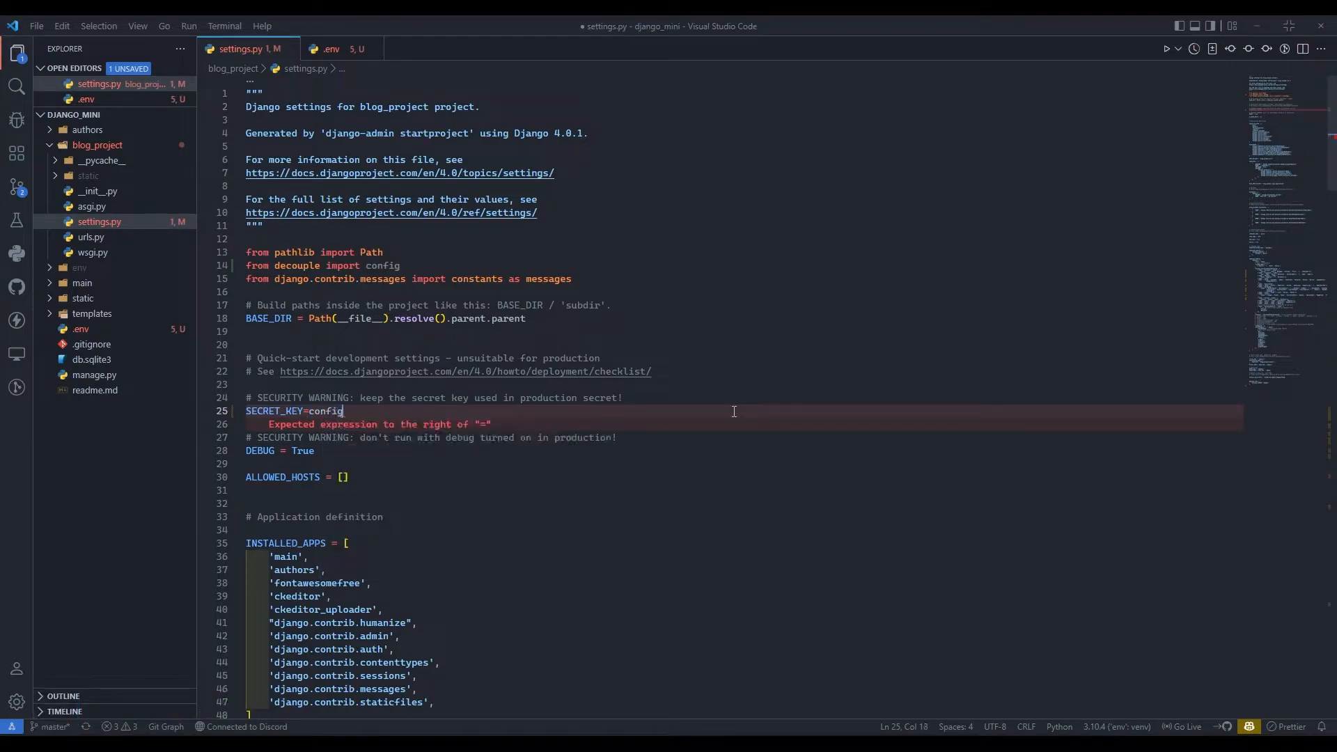
{"action": "type", "text": "()"}
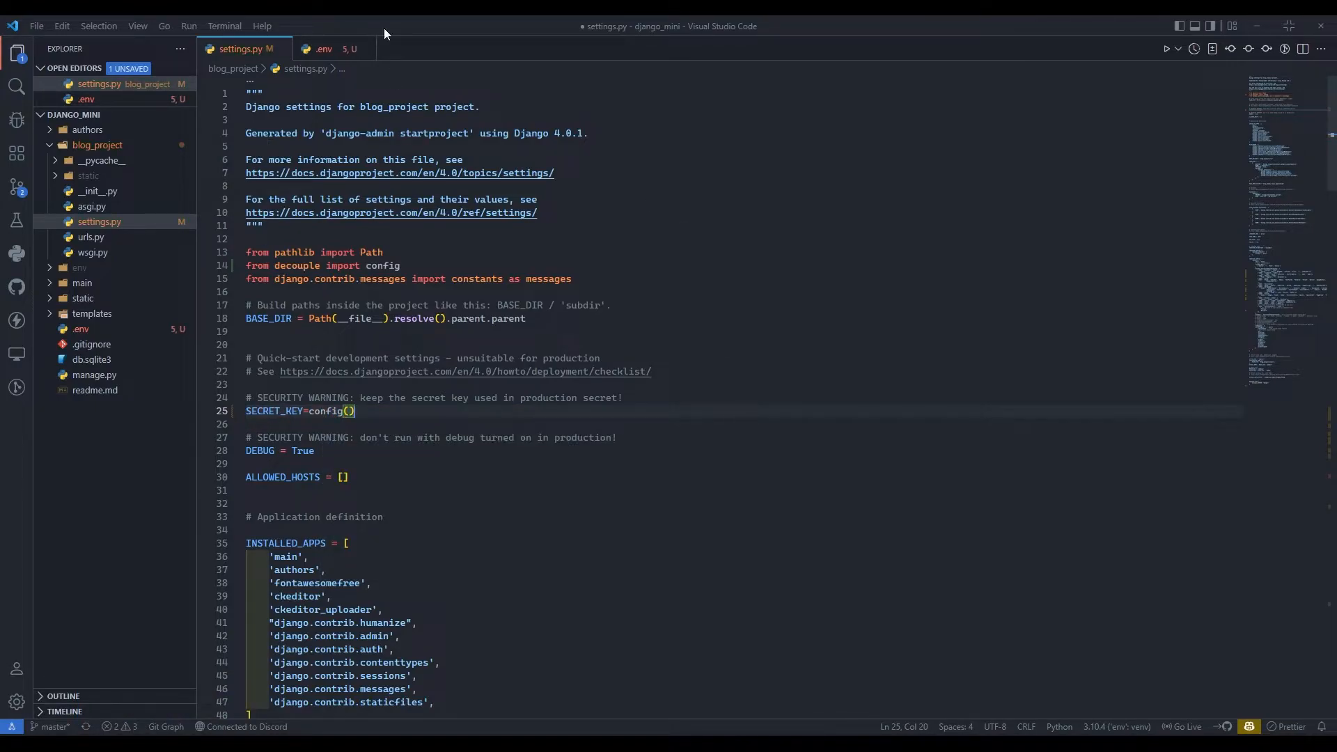
Step: Save settings.py, then select SECRET_KEY for quoting and the DEBUG True value
{"action": "left_click", "coordinate": [323, 49]}
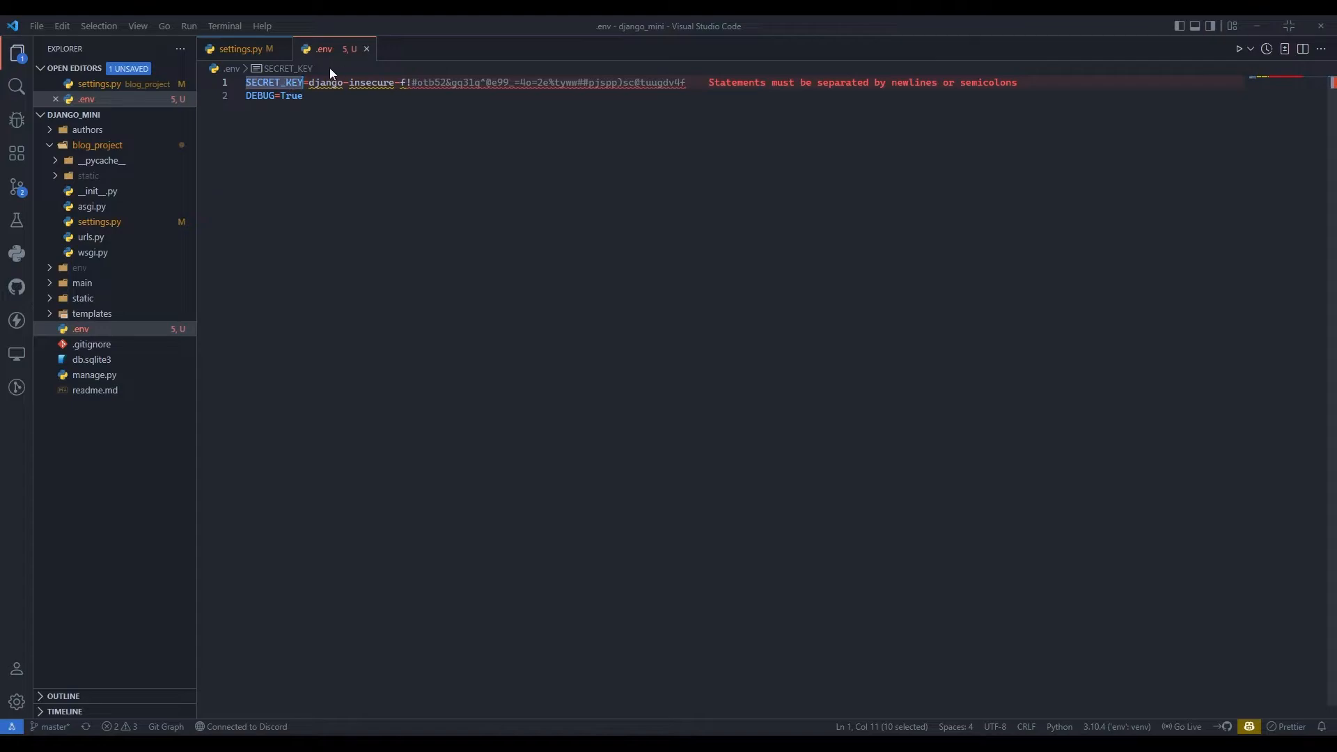
{"action": "left_click", "coordinate": [242, 49]}
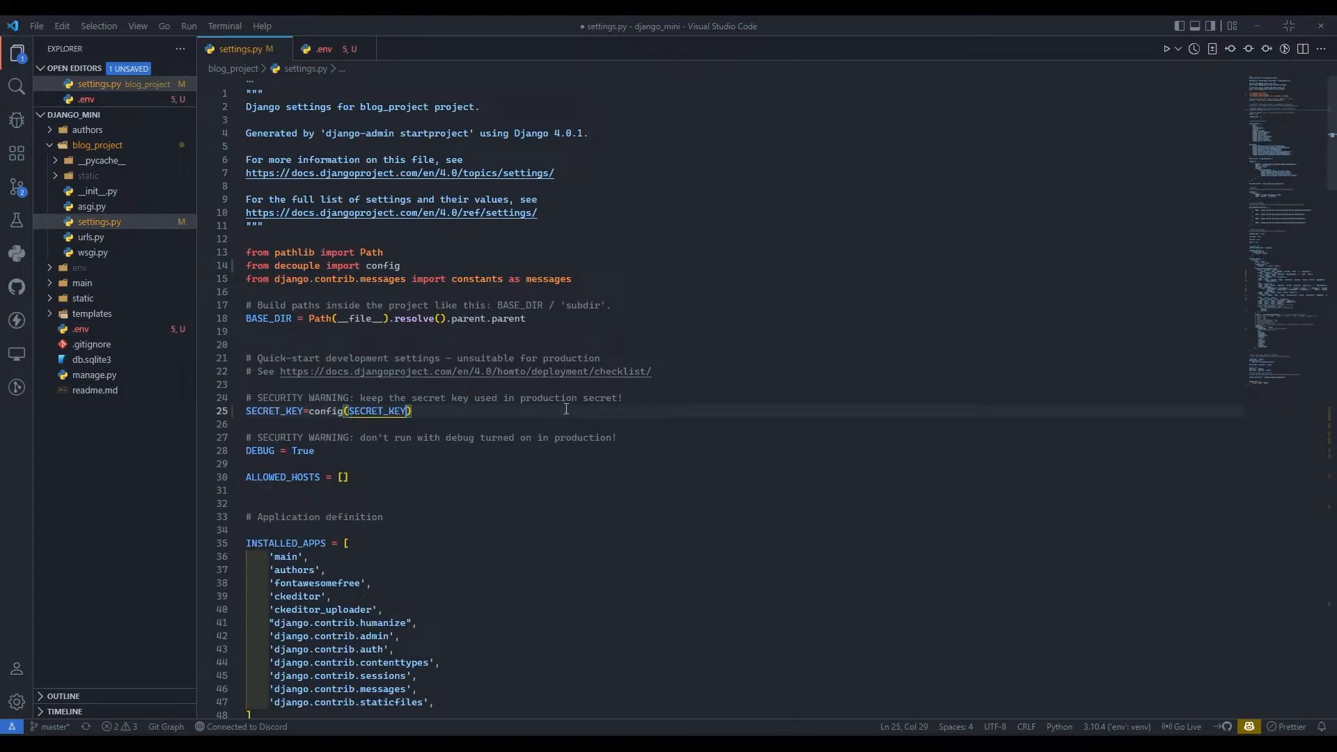
{"action": "key", "text": "ctrl+s"}
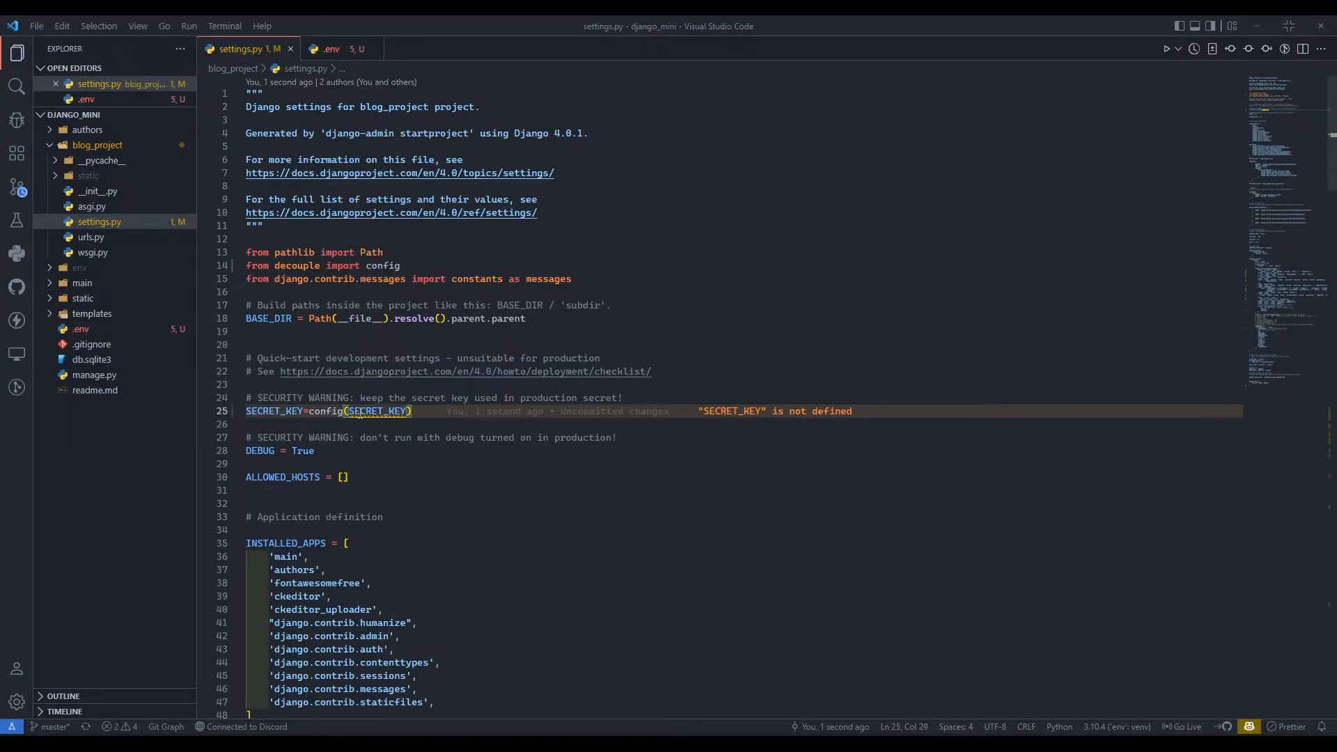
{"action": "double_click", "coordinate": [373, 411]}
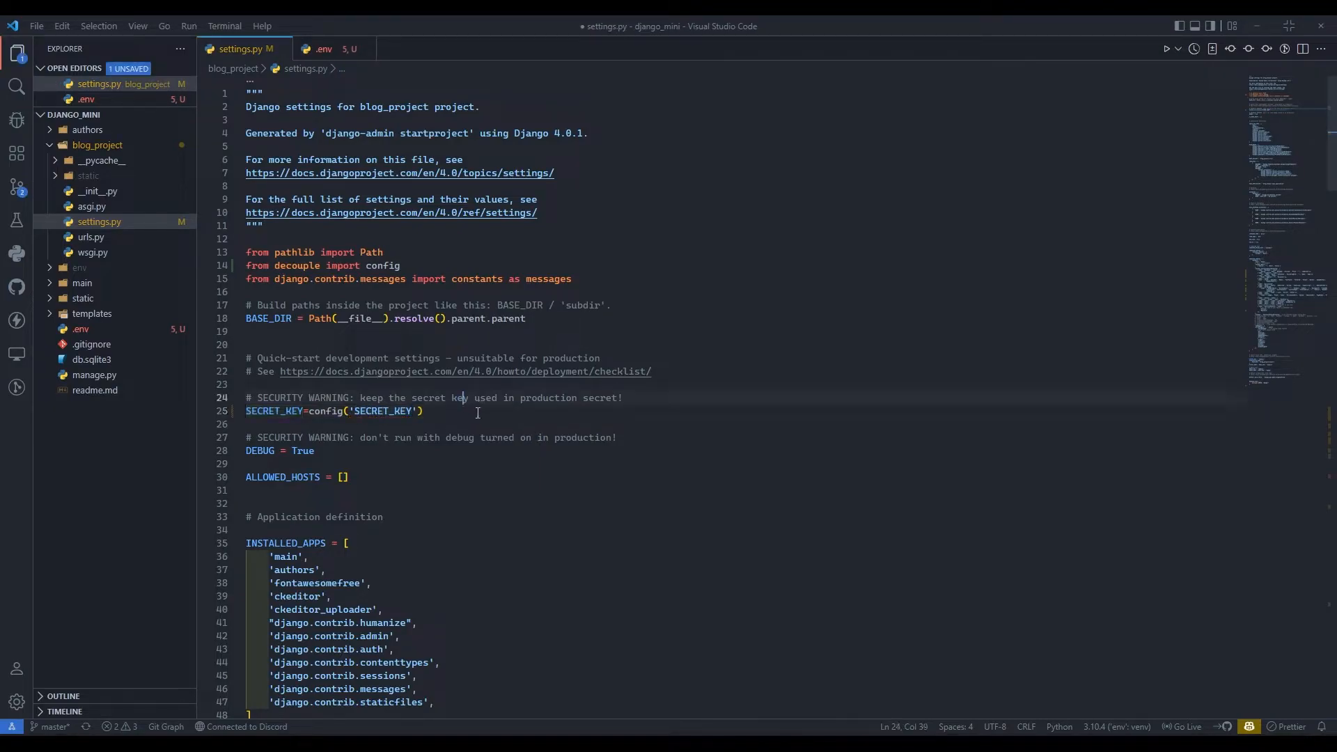
{"action": "double_click", "coordinate": [303, 451]}
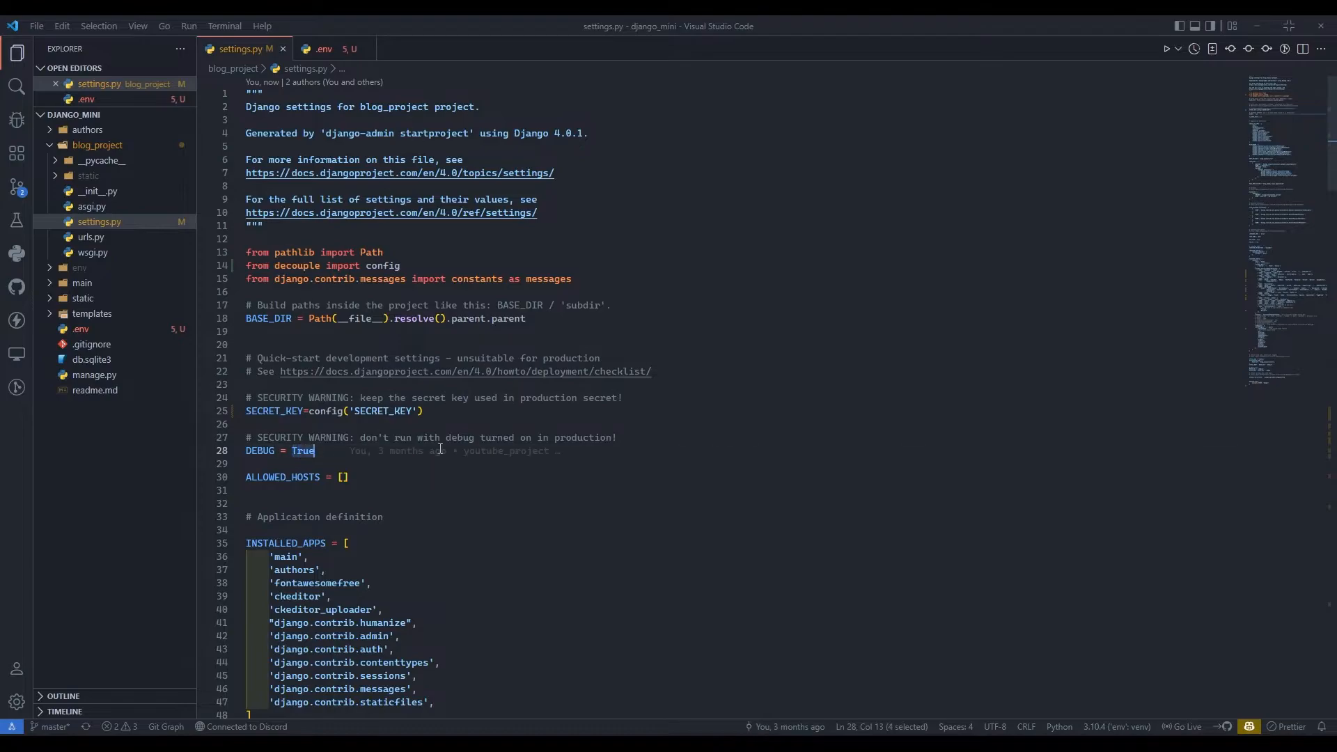
Step: Set DEBUG=False in .env and make settings.py use DEBUG = config('DEBUG')
{"action": "left_click", "coordinate": [331, 49]}
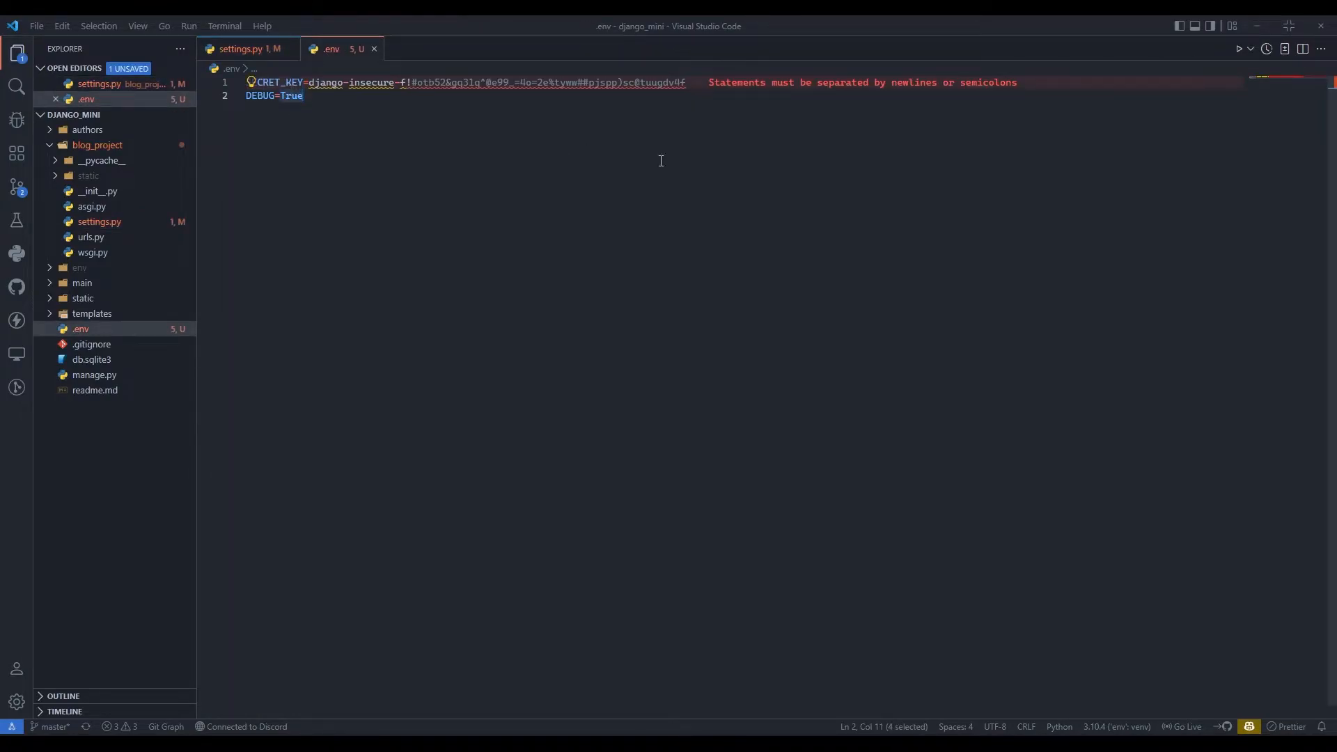
{"action": "type", "text": "False"}
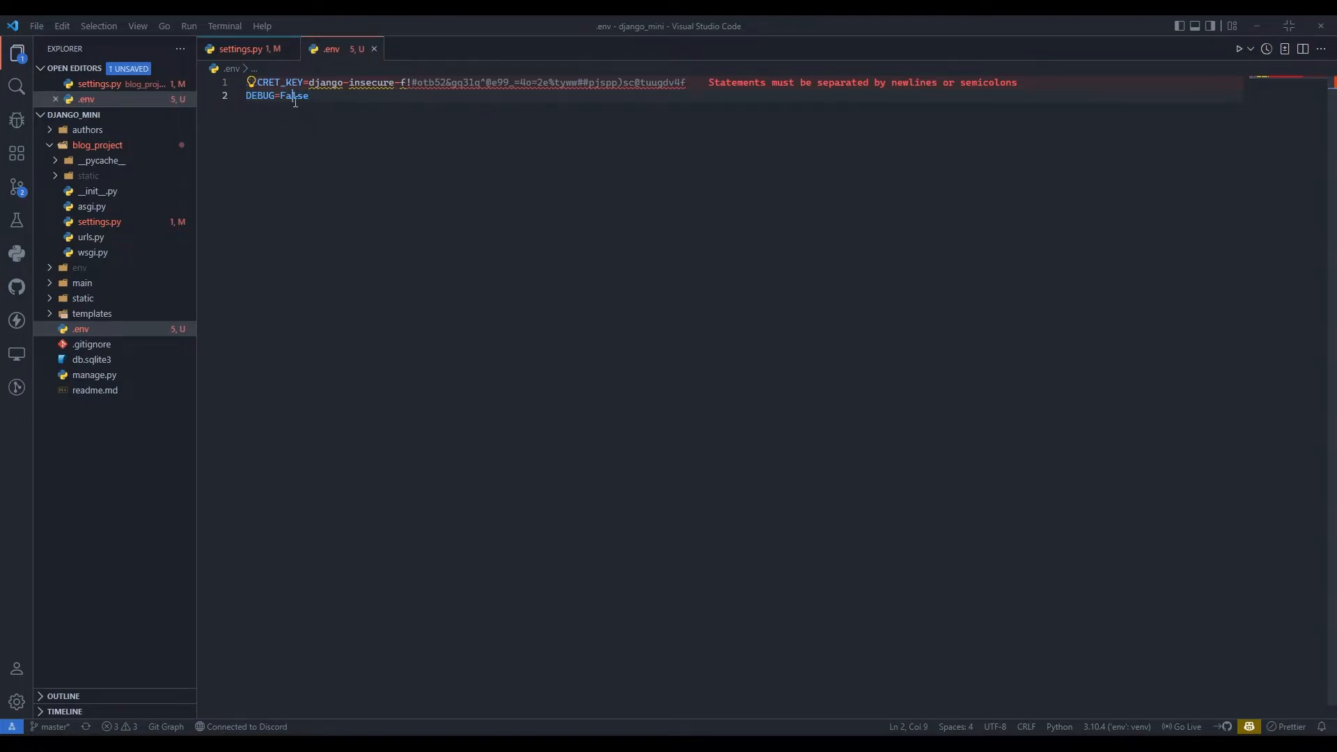
{"action": "double_click", "coordinate": [260, 95]}
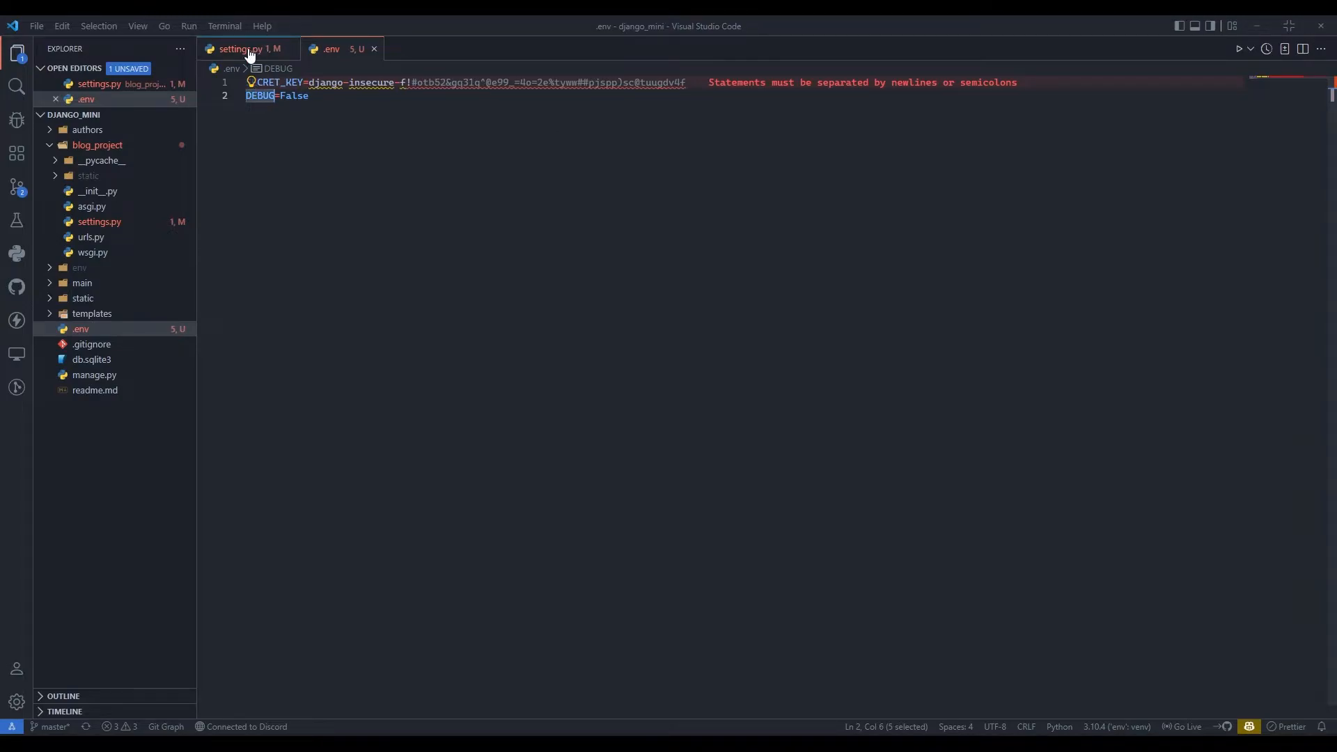
{"action": "left_click", "coordinate": [242, 49]}
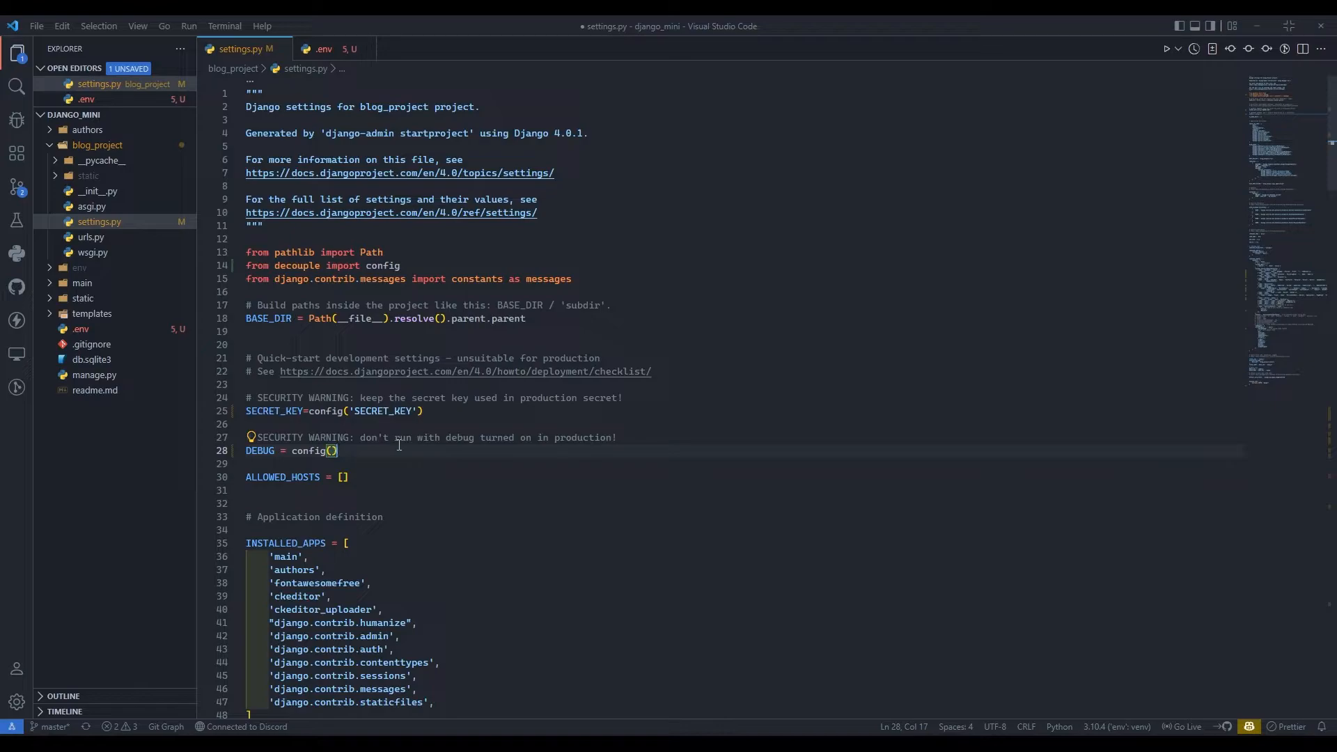
{"action": "type", "text": "'DEBUG'"}
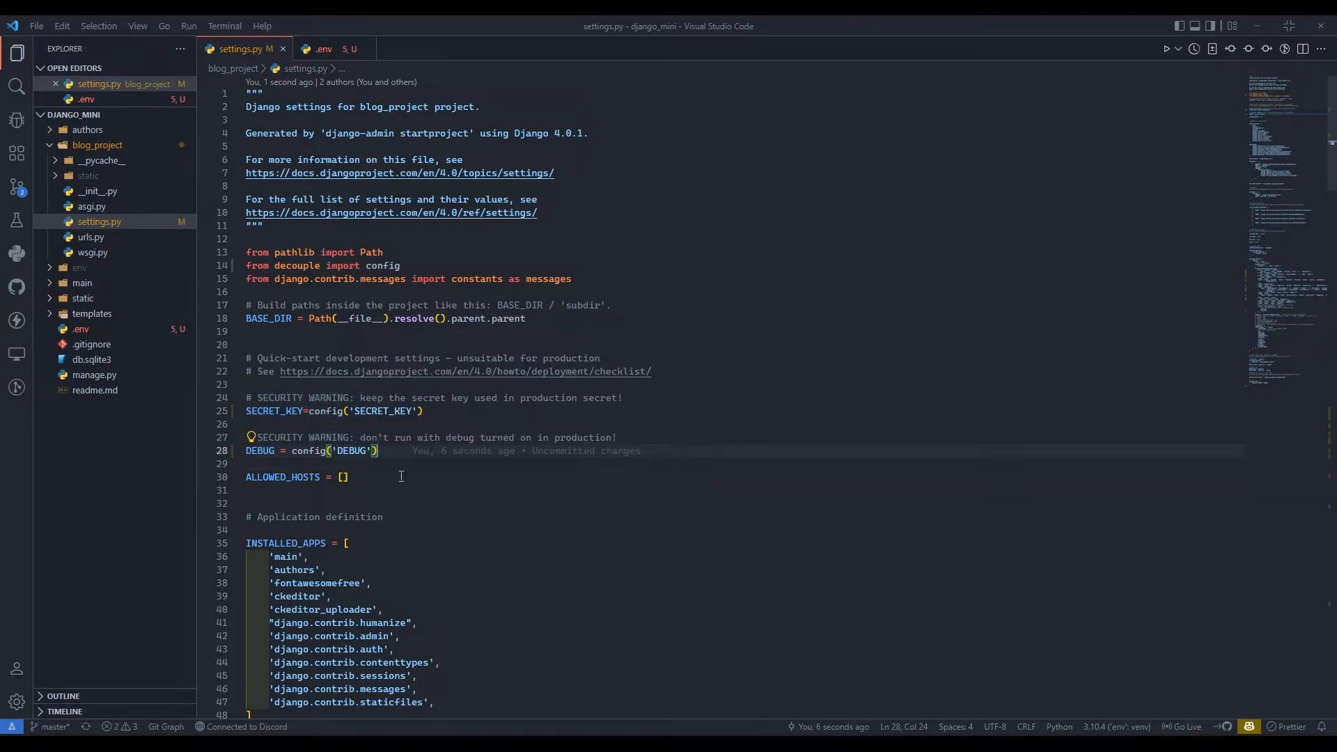
Step: Start the Django development server with 'python manage.py runserver'
{"action": "scroll", "scroll_direction": "down", "scroll_amount": 3}
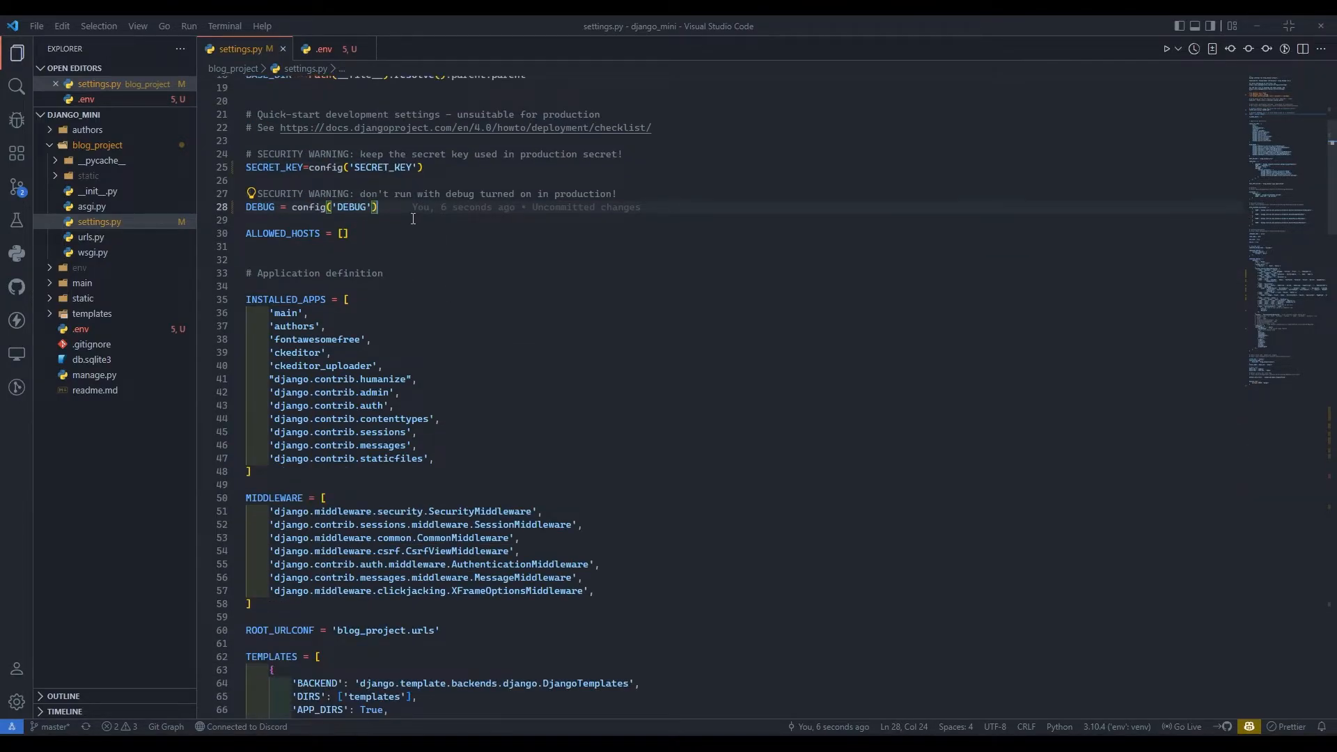
{"action": "mouse_move", "coordinate": [460, 281]}
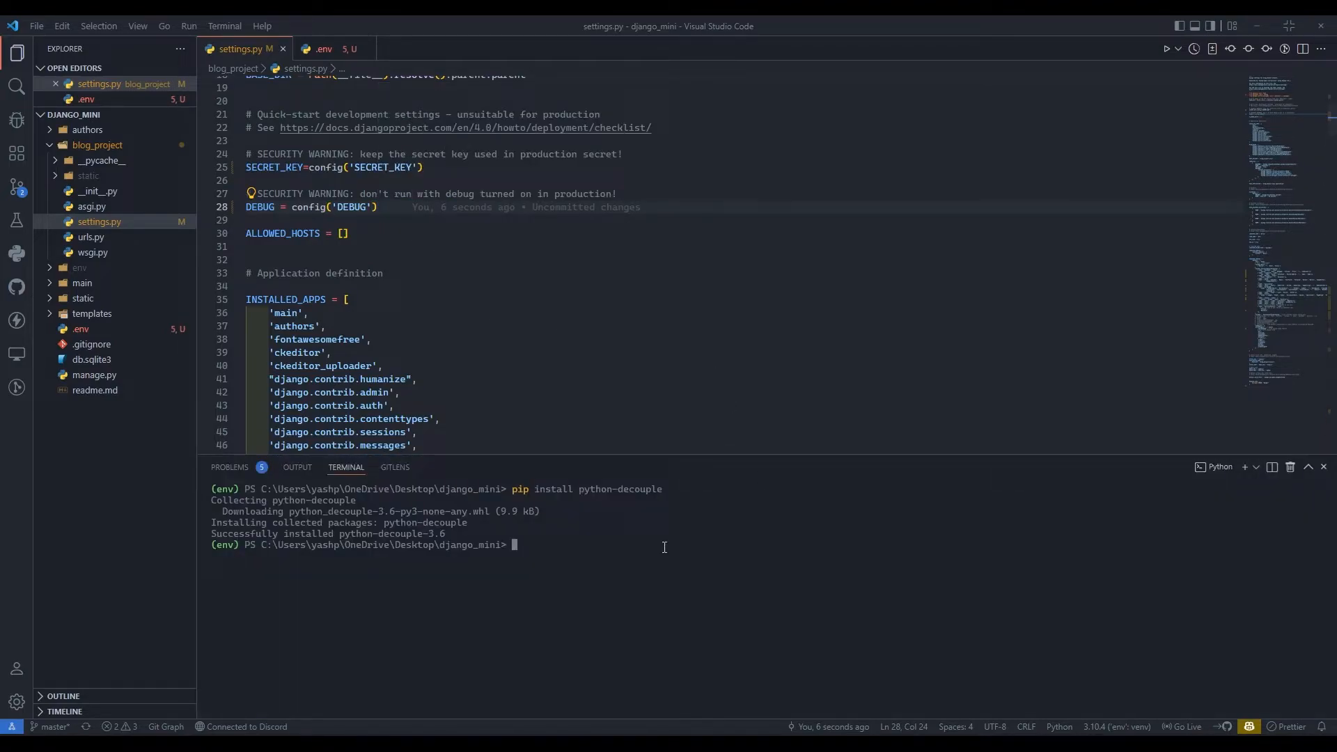
{"action": "type", "text": "python"}
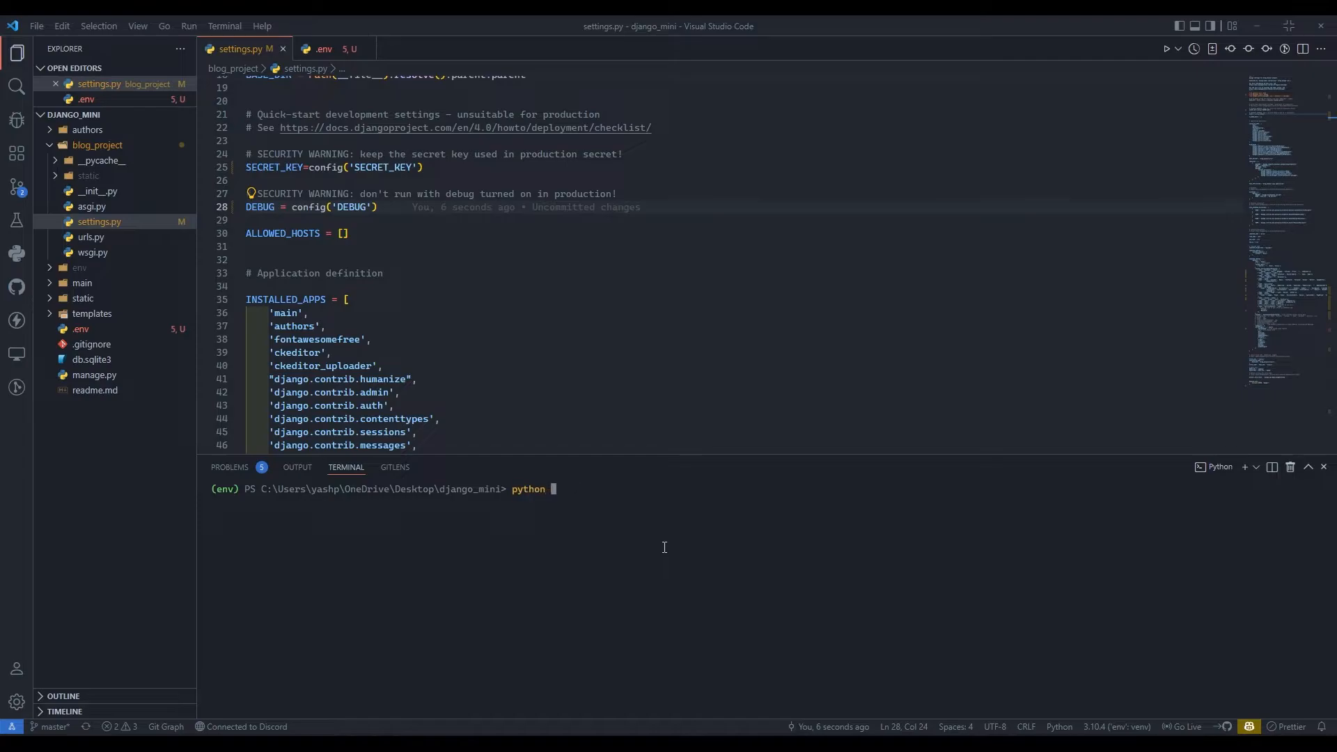
{"action": "type", "text": "manage.py ru"}
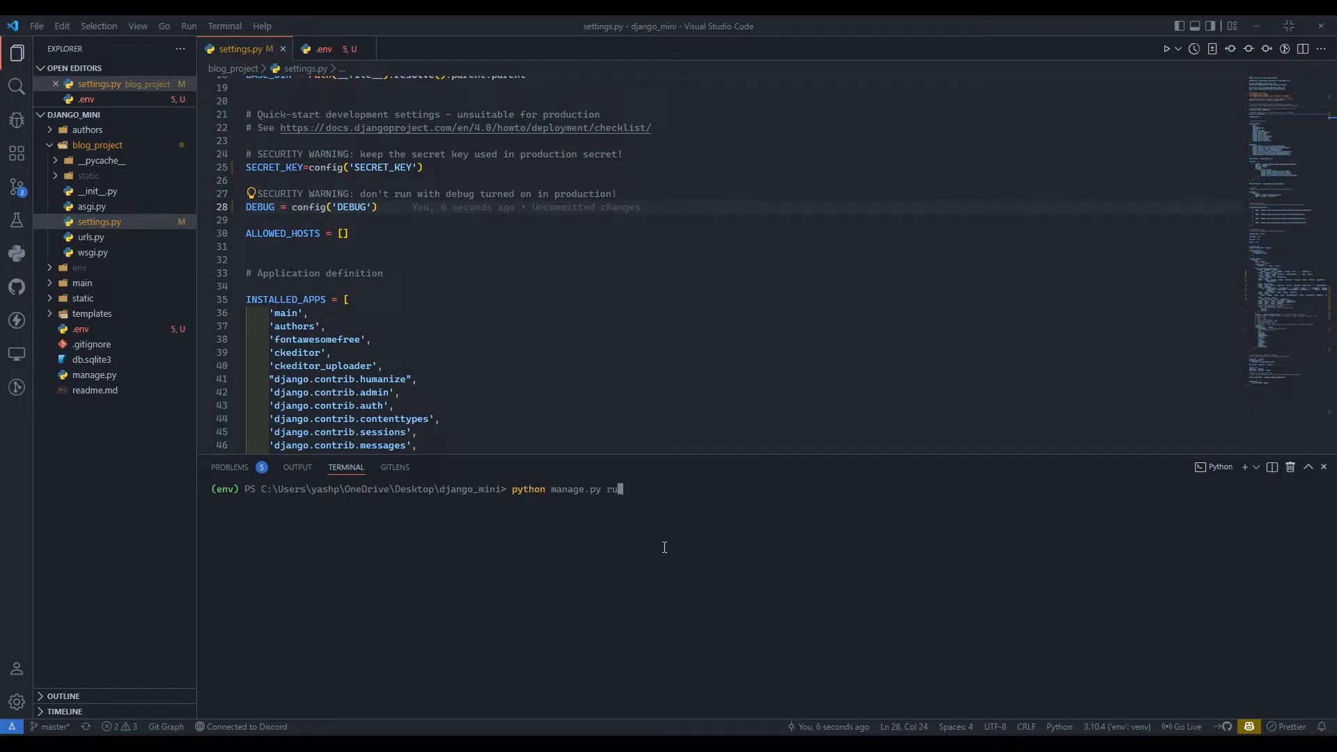
{"action": "key", "text": "Return"}
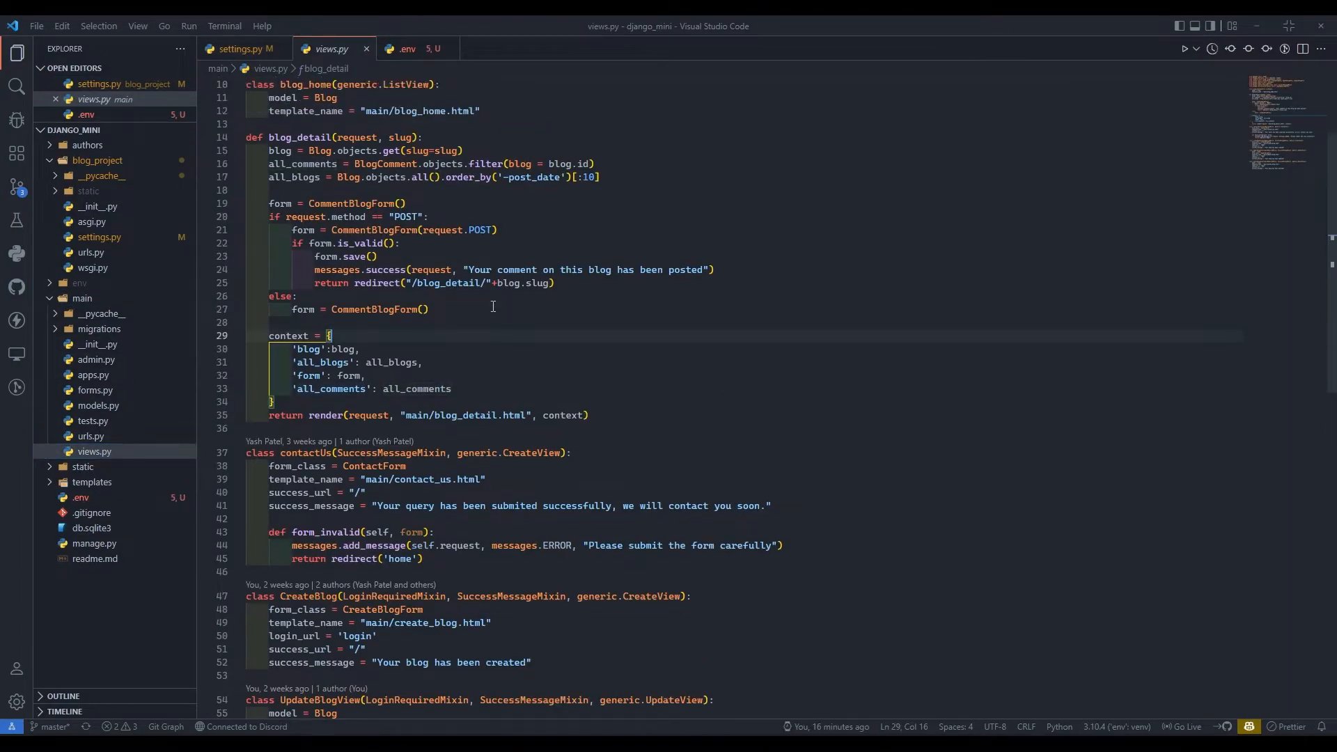
Step: Trim the blog home template_name in views.py to "main/blog.html"
{"action": "scroll", "scroll_direction": "up", "scroll_amount": 3}
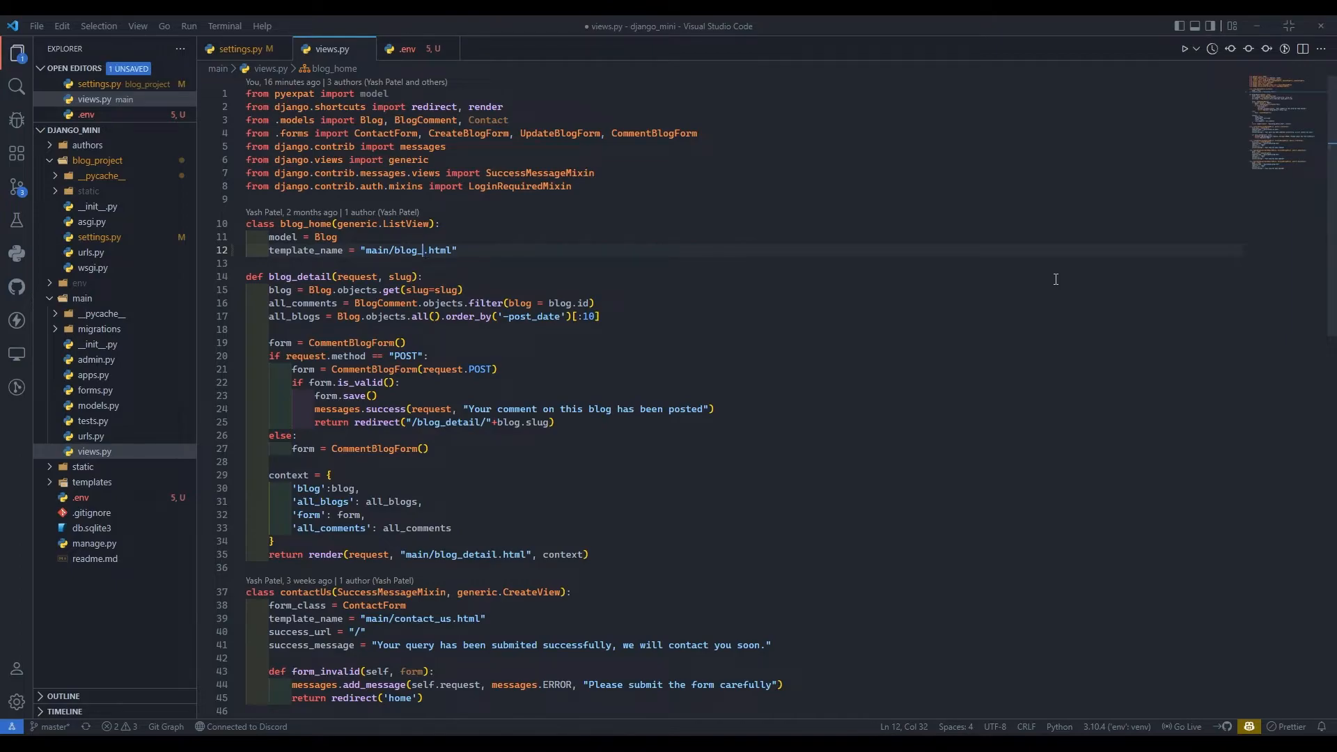
{"action": "key", "text": "Backspace"}
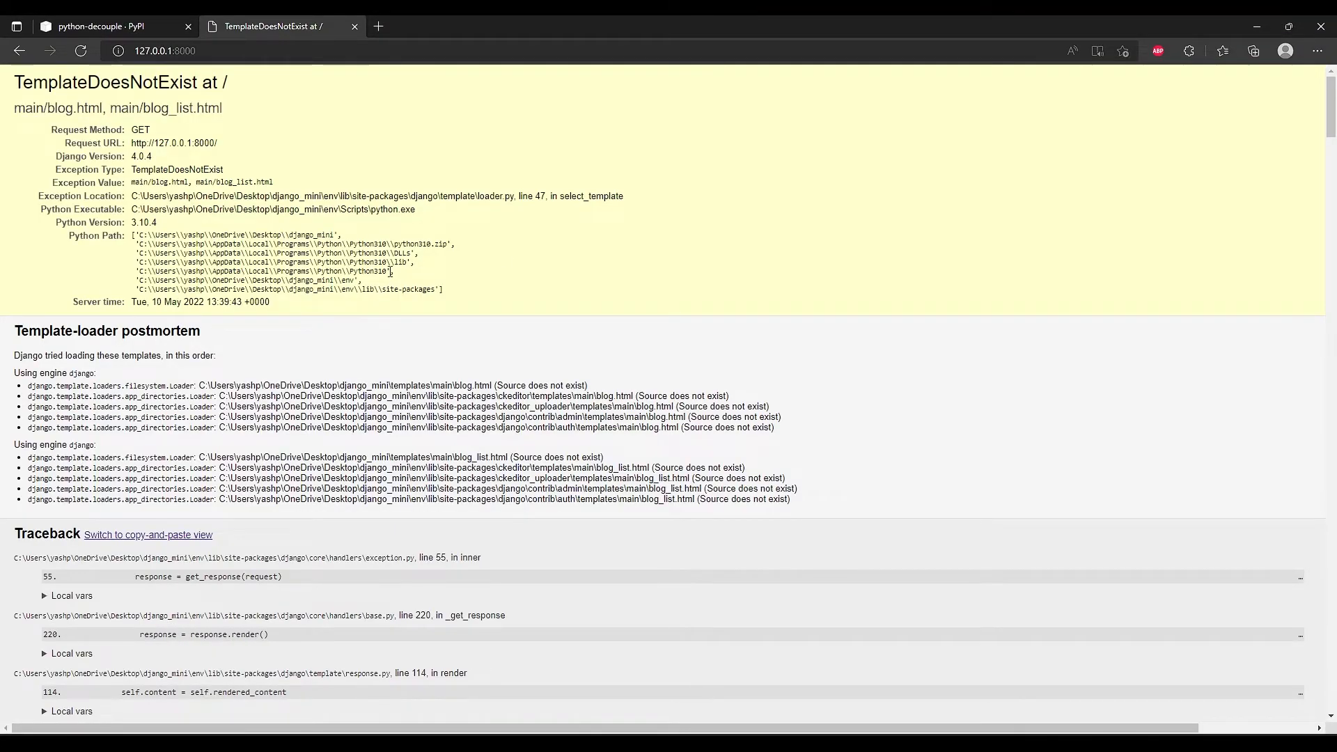
{"action": "scroll", "scroll_direction": "down", "scroll_amount": 3}
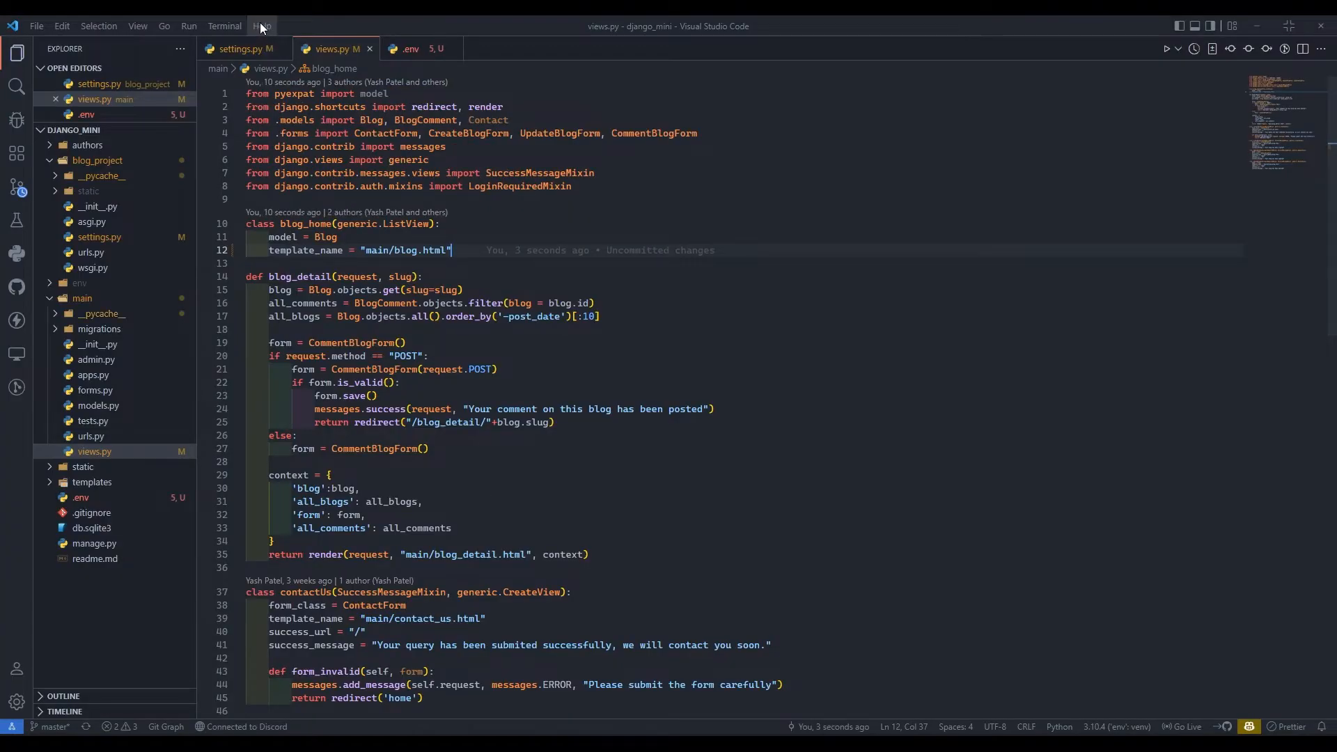
{"action": "left_click", "coordinate": [242, 49]}
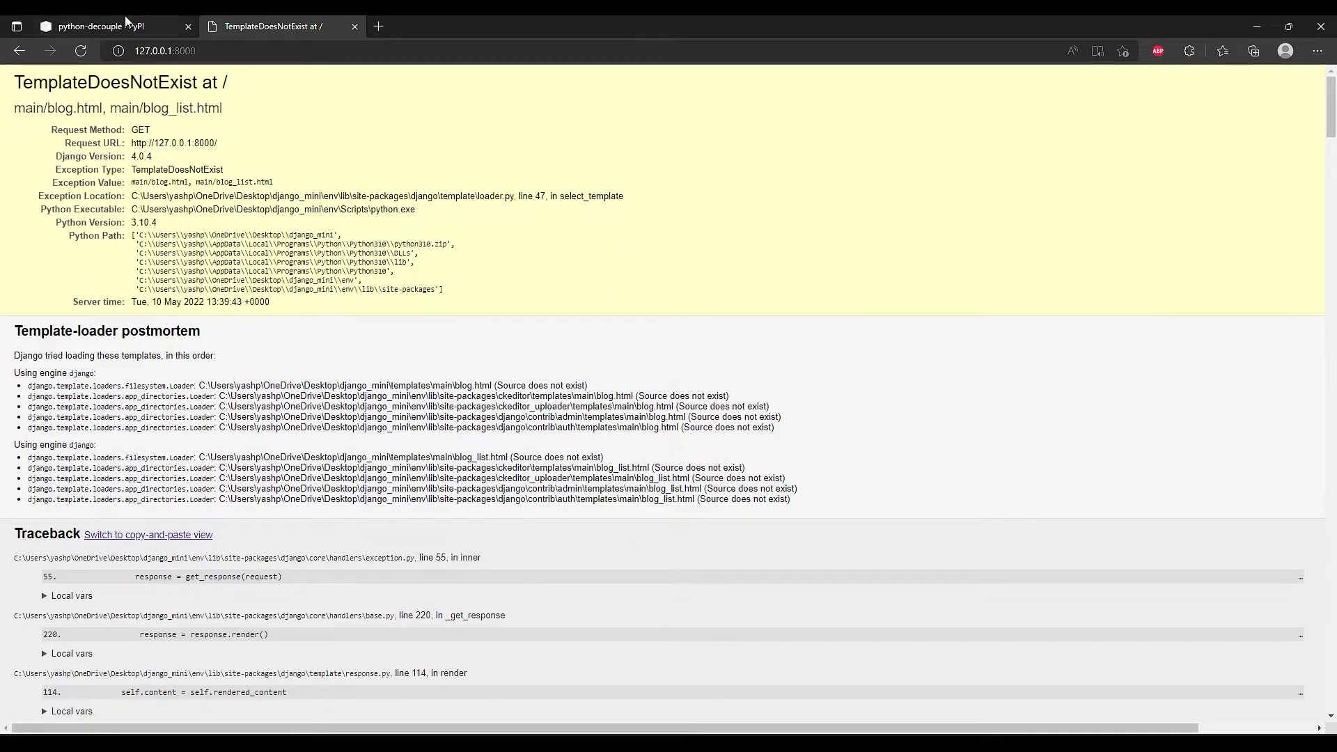
Step: Change settings.py to DEBUG=config('DEBUG', default=False, cast=bool), following the PyPI usage example
{"action": "left_click", "coordinate": [94, 26]}
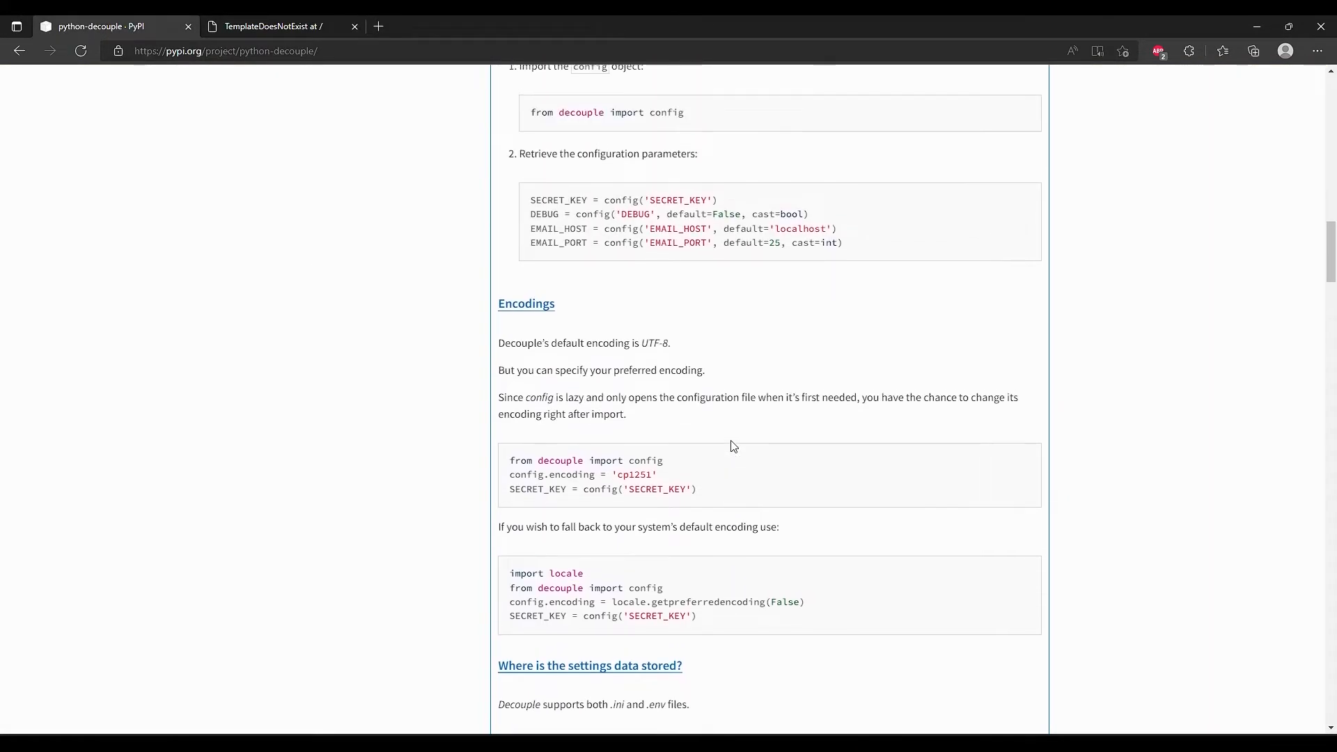
{"action": "scroll", "scroll_direction": "up", "scroll_amount": 3}
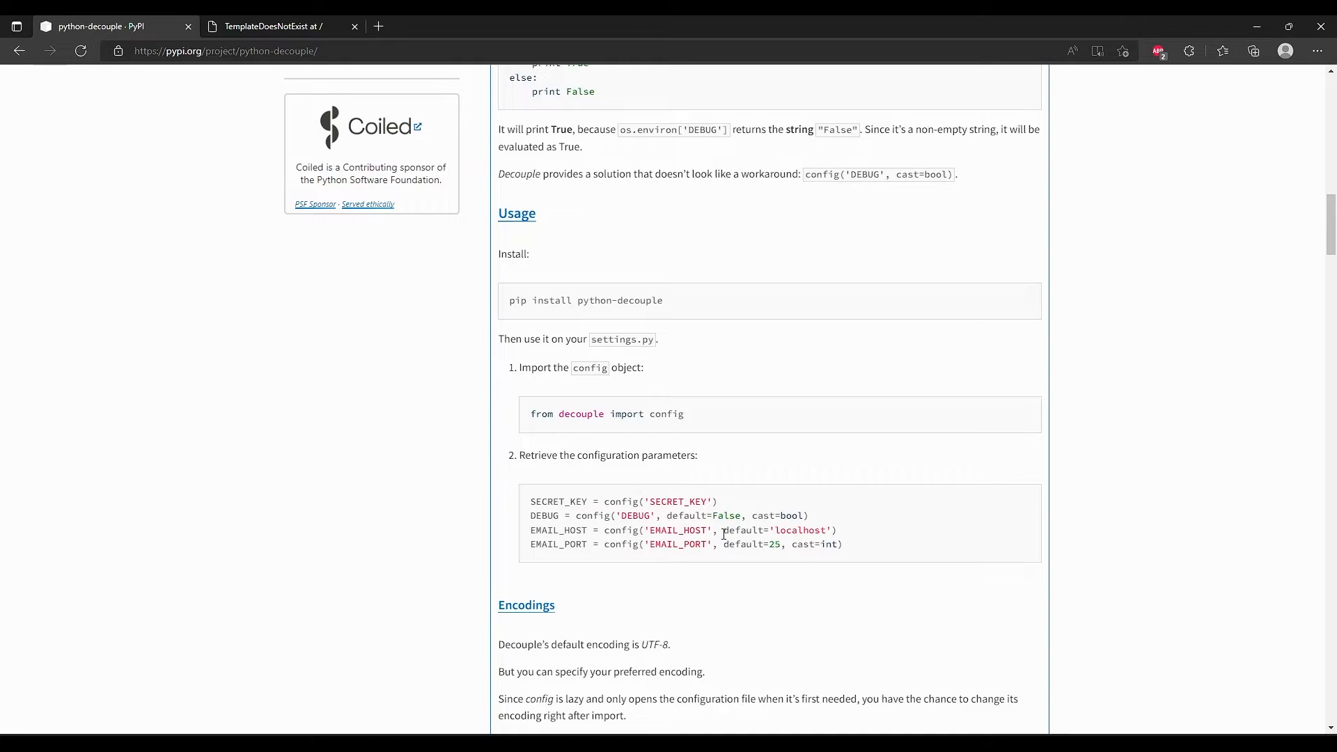
{"action": "mouse_move", "coordinate": [664, 515]}
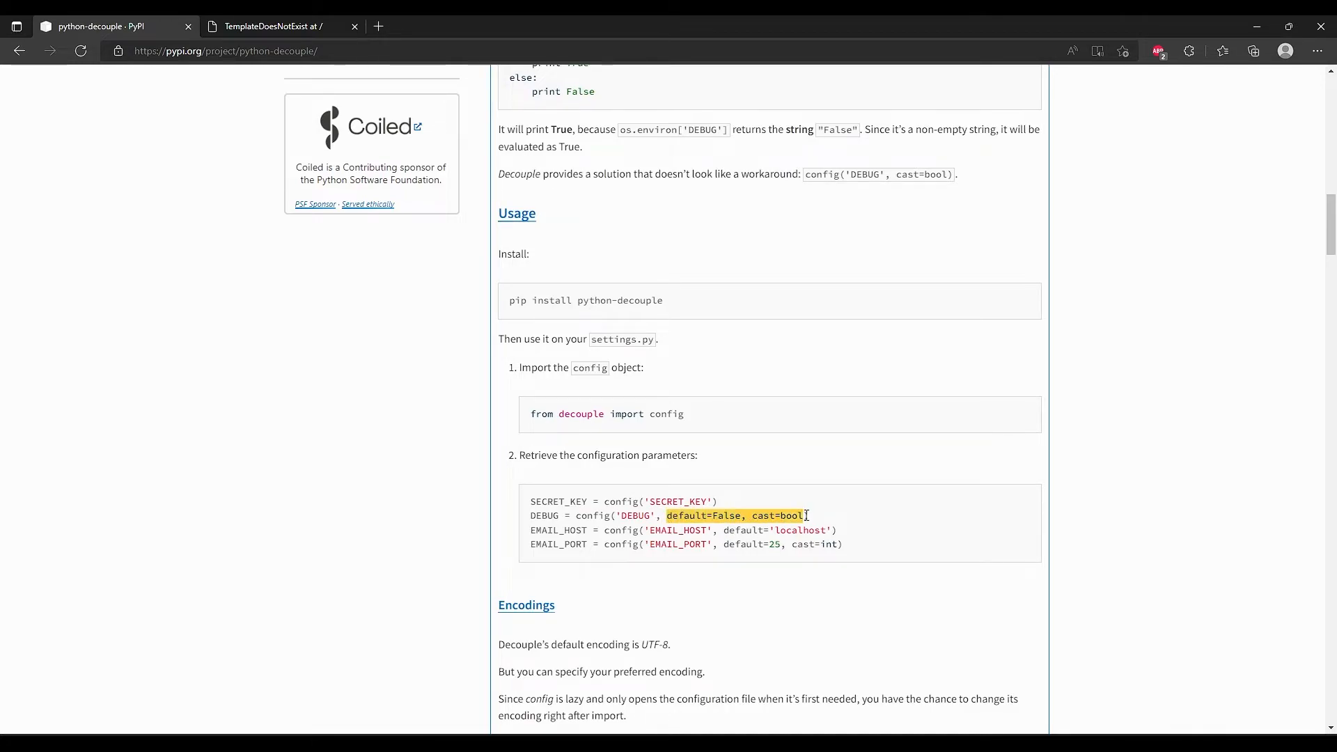
{"action": "mouse_move", "coordinate": [839, 525]}
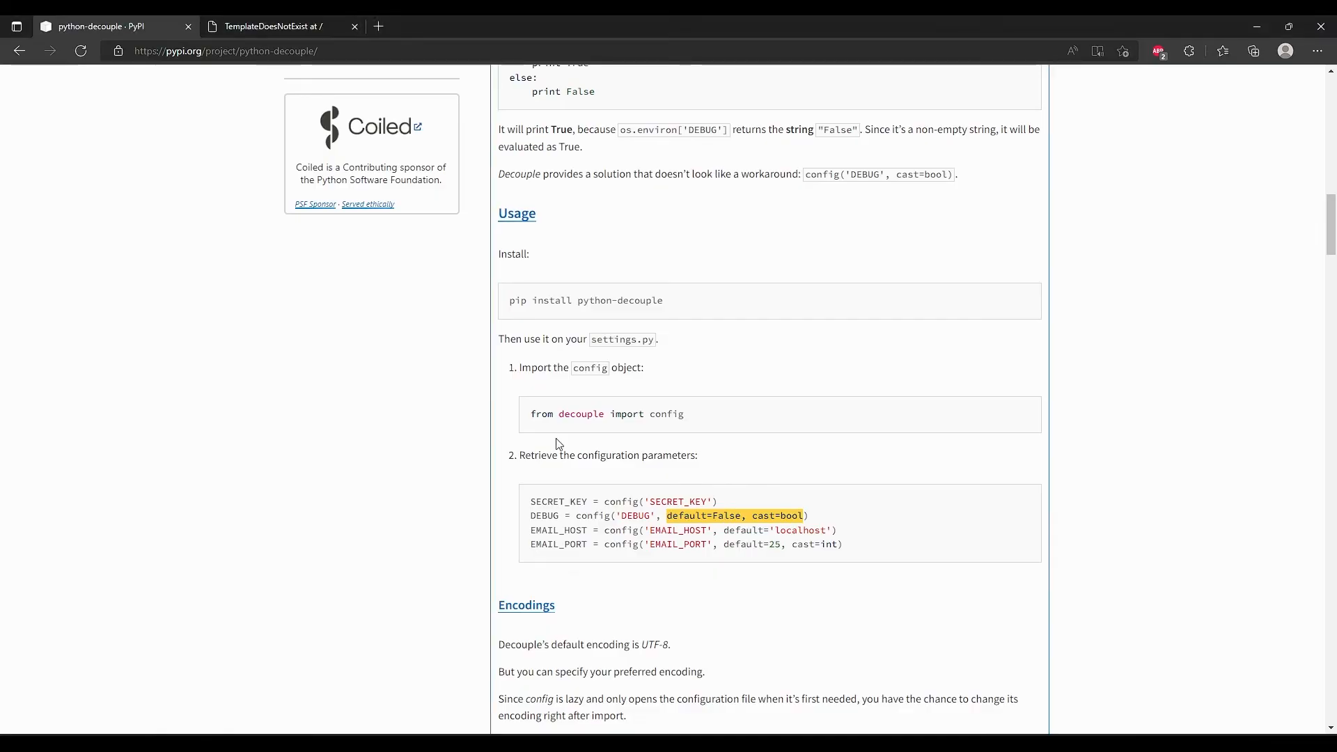
{"action": "left_click", "coordinate": [273, 26]}
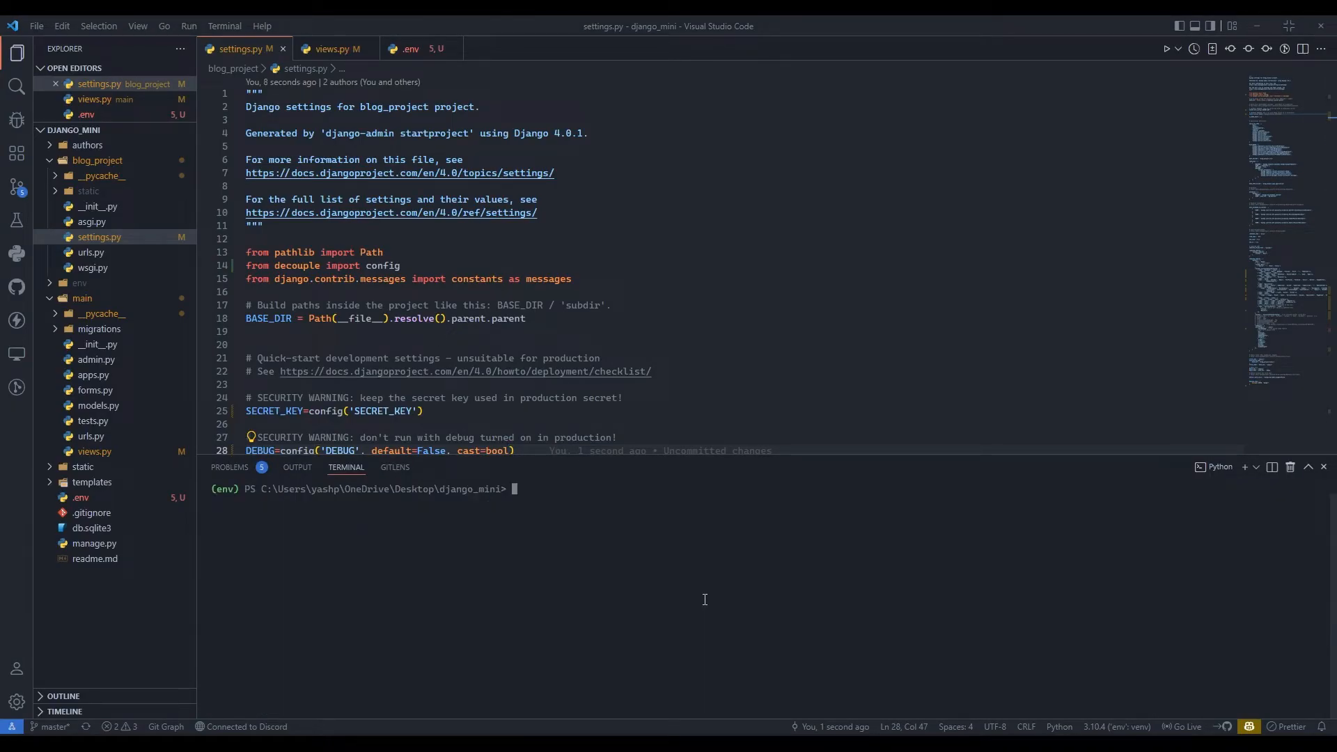
Step: Run the server with ALLOWED_HOSTS = ['localhost'] and confirm the browser shows Bad Request (400)
{"action": "type", "text": "python manage.py runserver"}
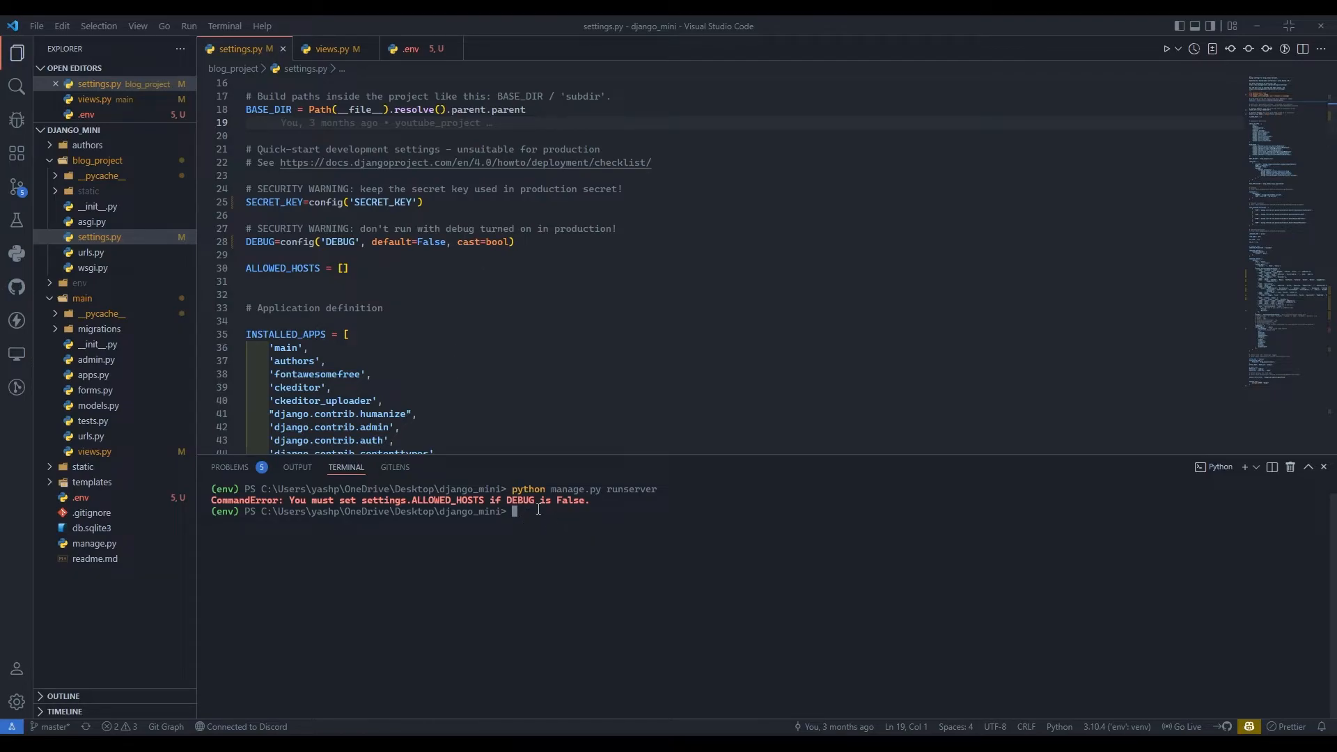
{"action": "mouse_move", "coordinate": [490, 420]}
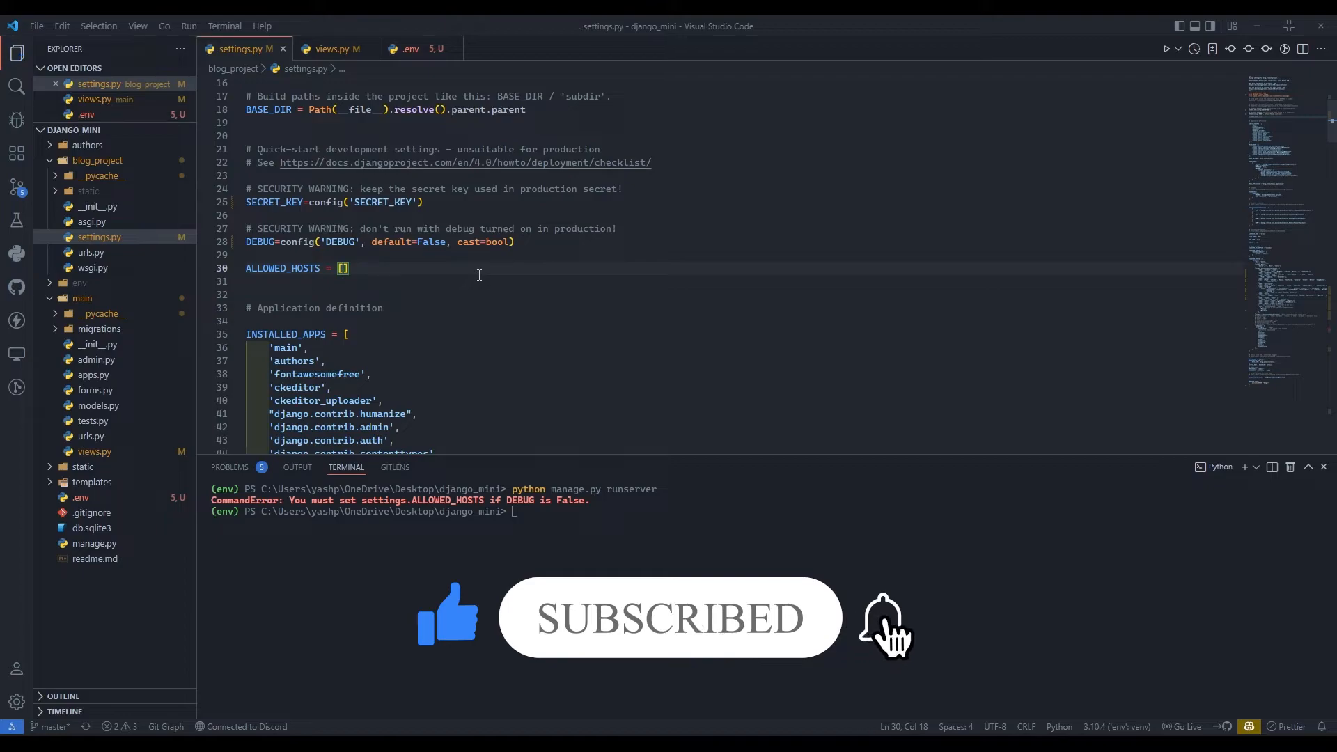
{"action": "type", "text": "''"}
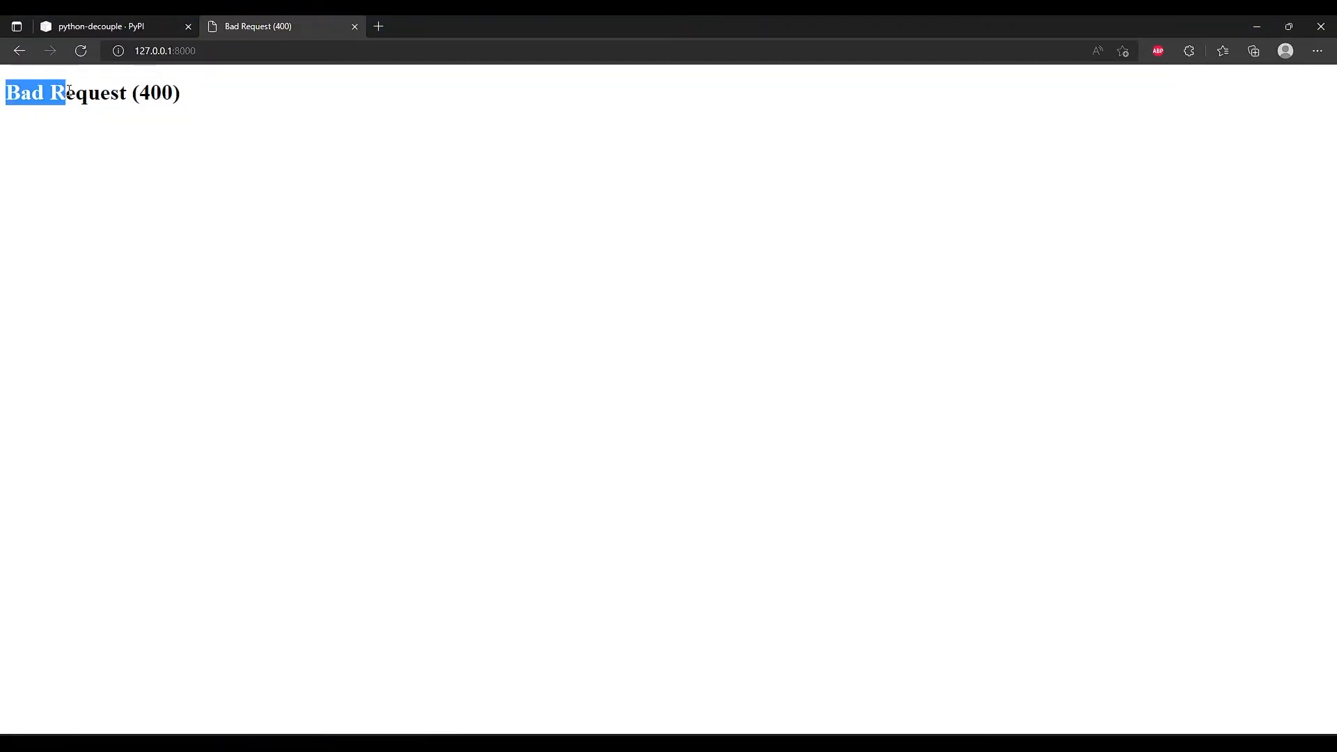
{"action": "left_click", "coordinate": [394, 309]}
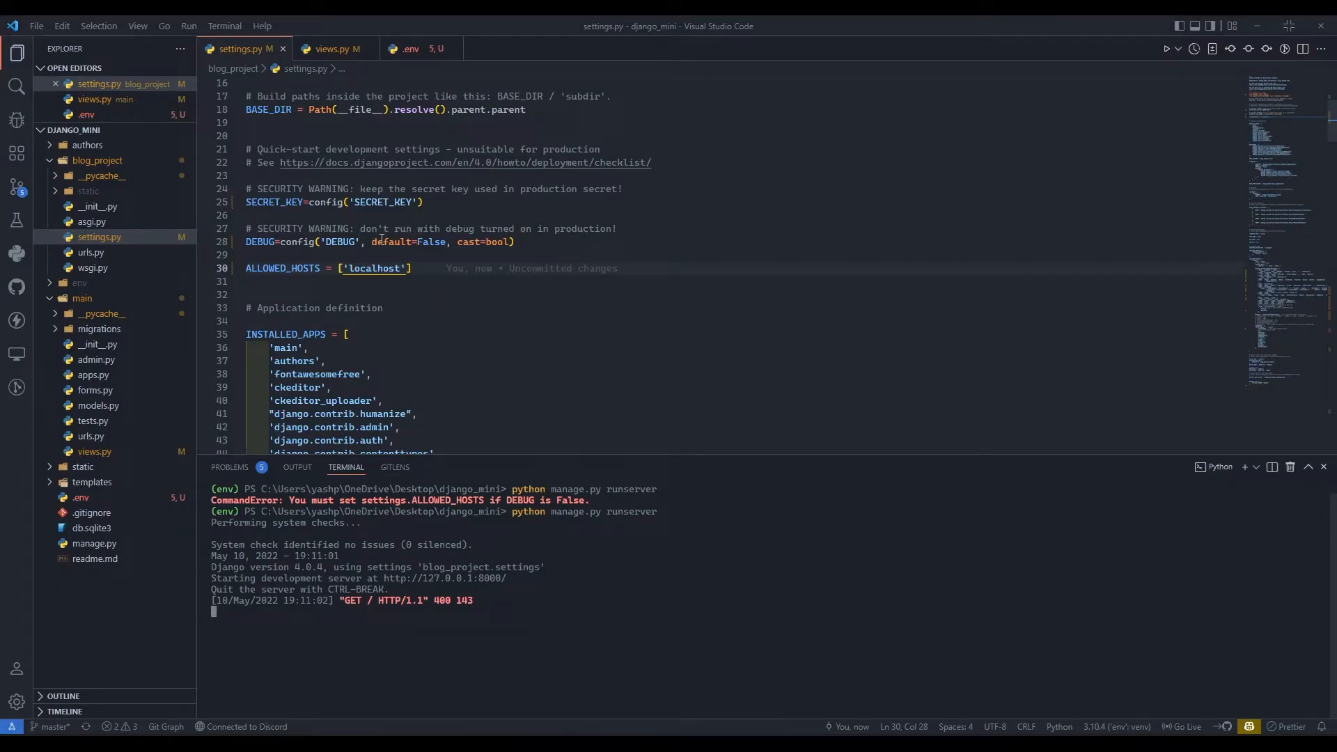
Step: Change DEBUG to True in .env, save it, and rerun python manage.py runserver
{"action": "left_click", "coordinate": [414, 268]}
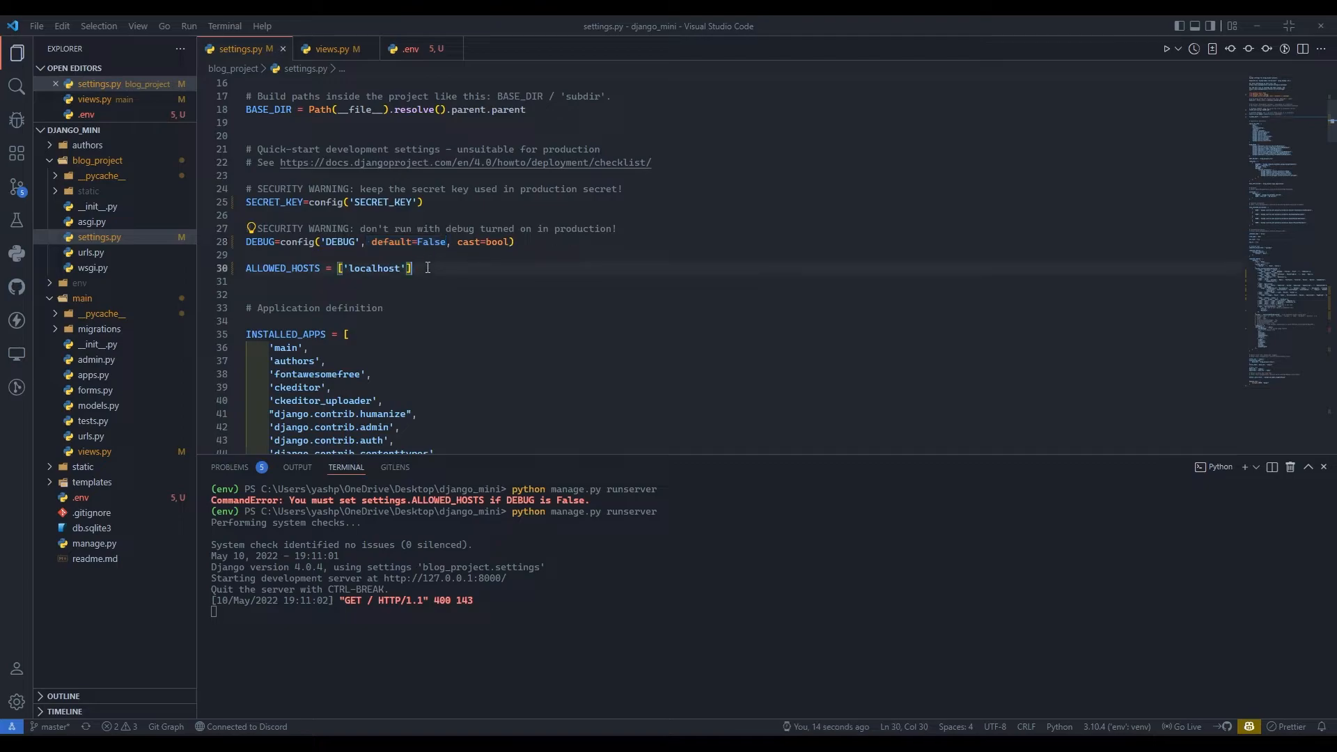
{"action": "type", "text": "Tru"}
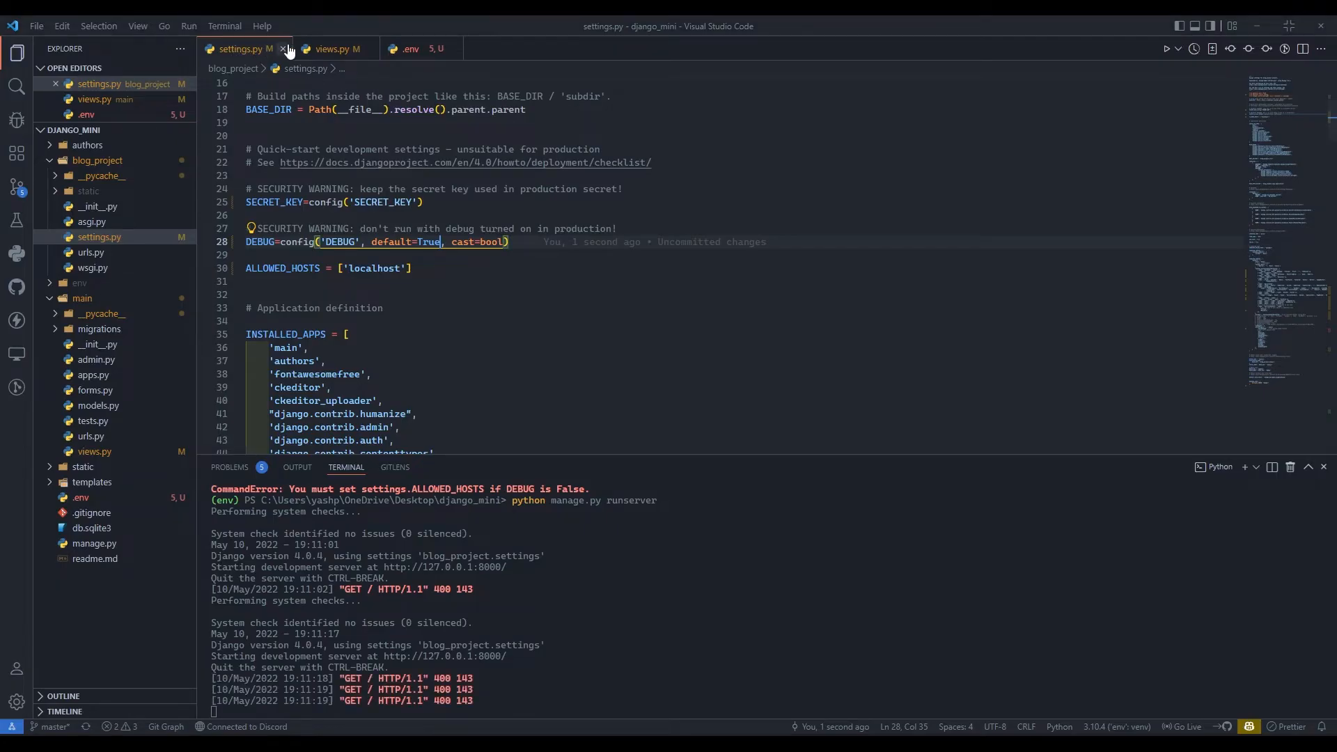
{"action": "left_click", "coordinate": [410, 49]}
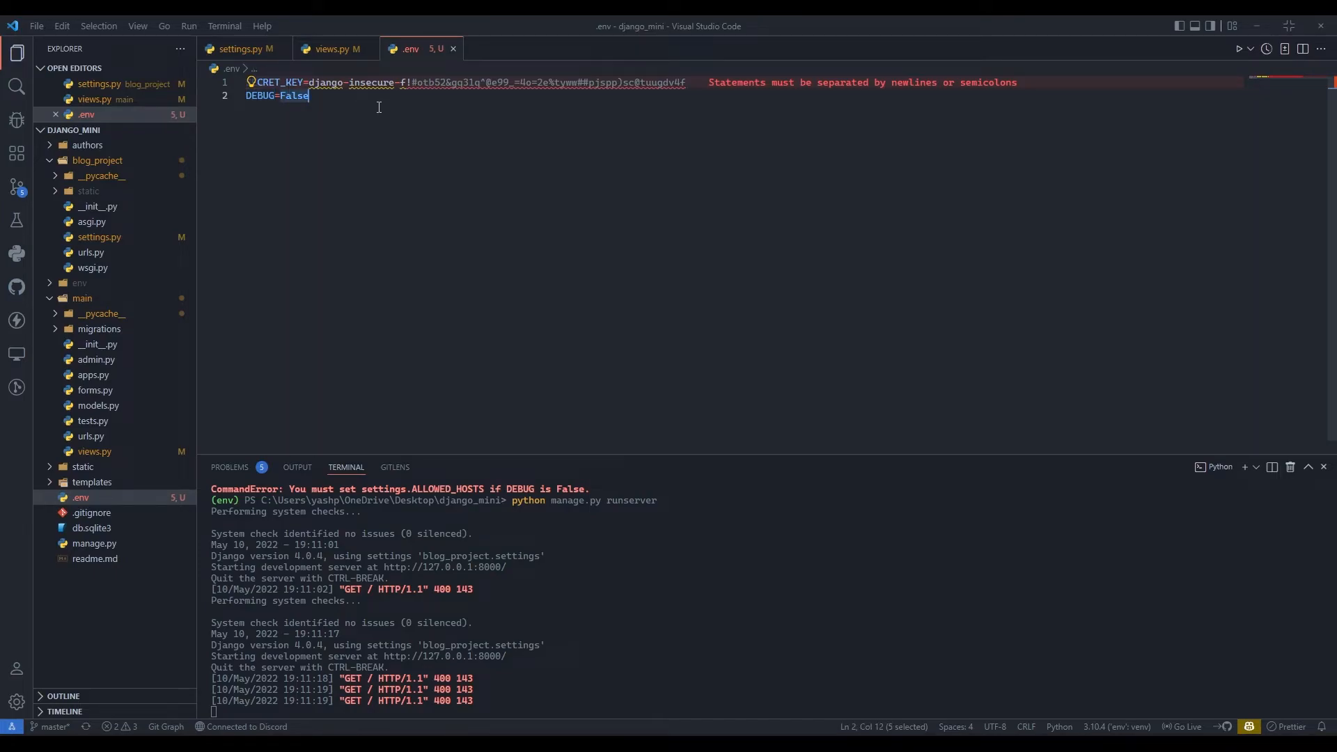
{"action": "type", "text": "tru"}
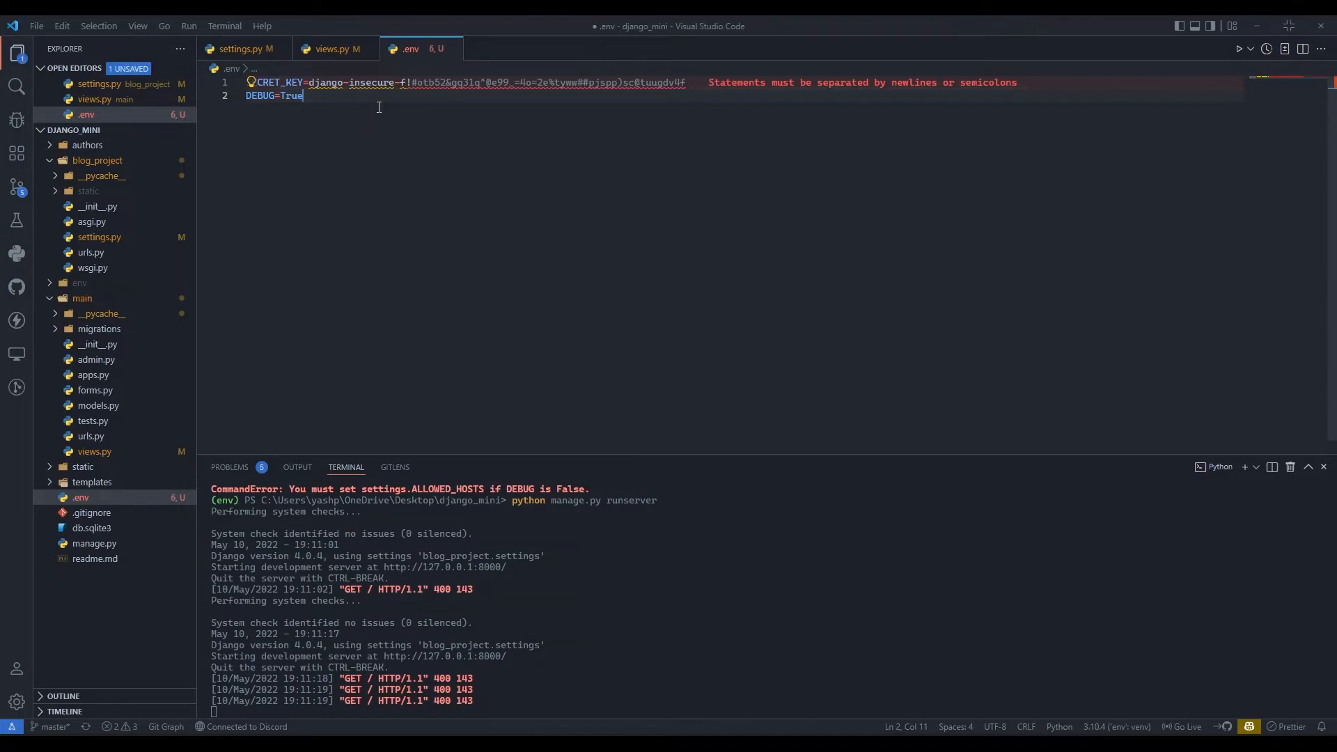
{"action": "key", "text": "ctrl+s"}
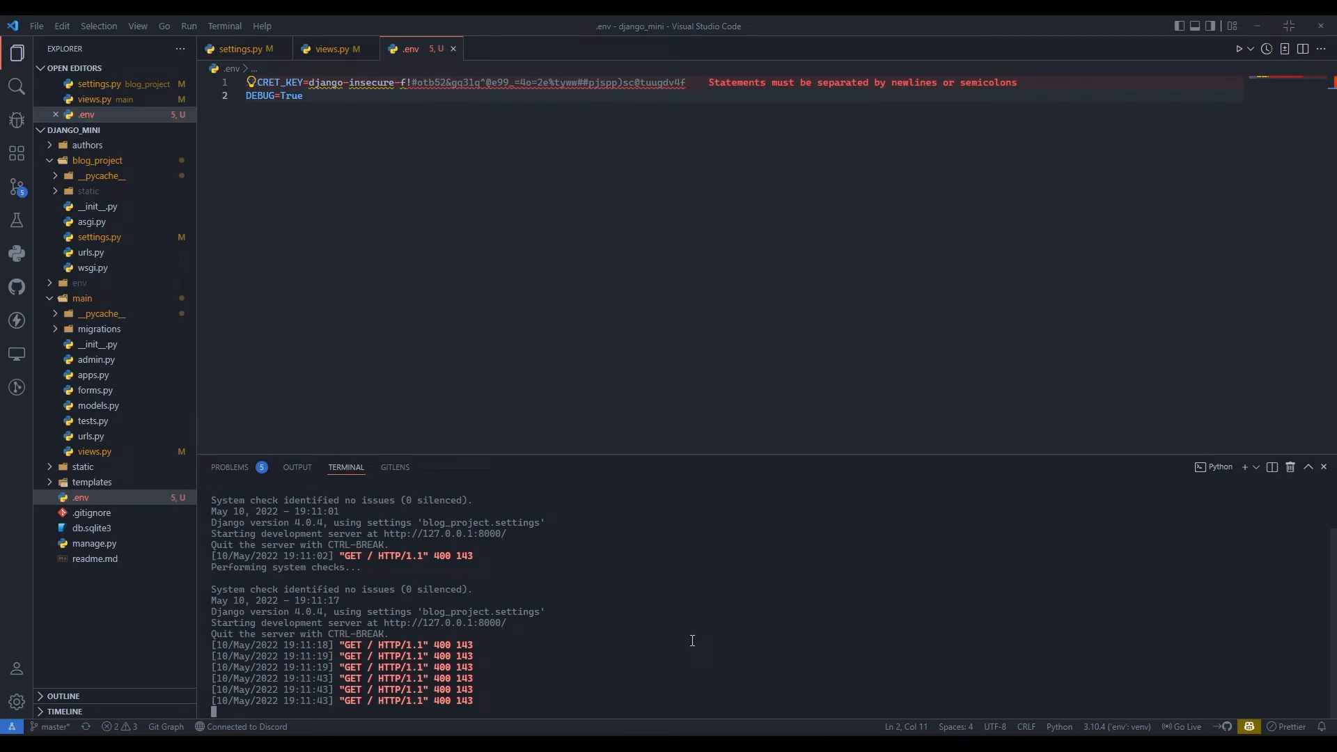
{"action": "type", "text": "python manage.py runserver"}
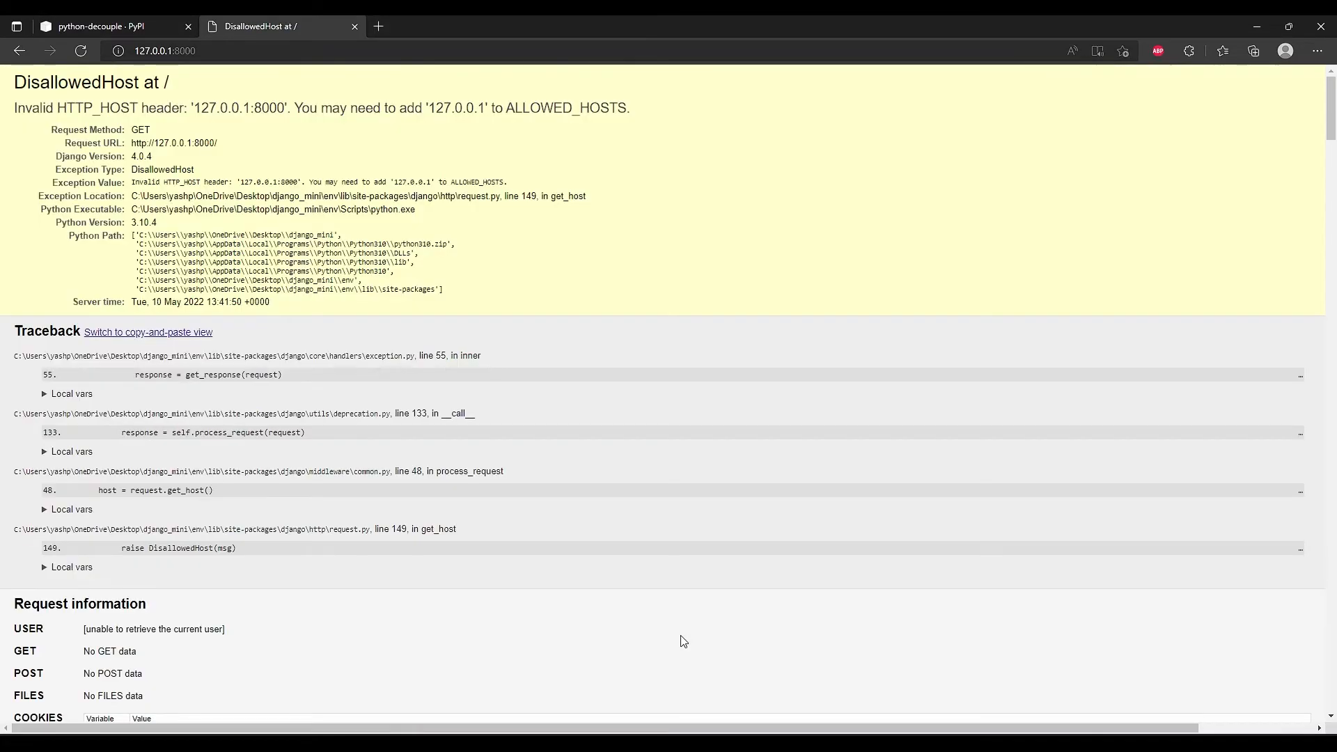
Step: Select the DisallowedHost error text asking to add '127.0.0.1' to ALLOWED_HOSTS
{"action": "left_click_drag", "start_coordinate": [14, 82], "coordinate": [478, 260]}
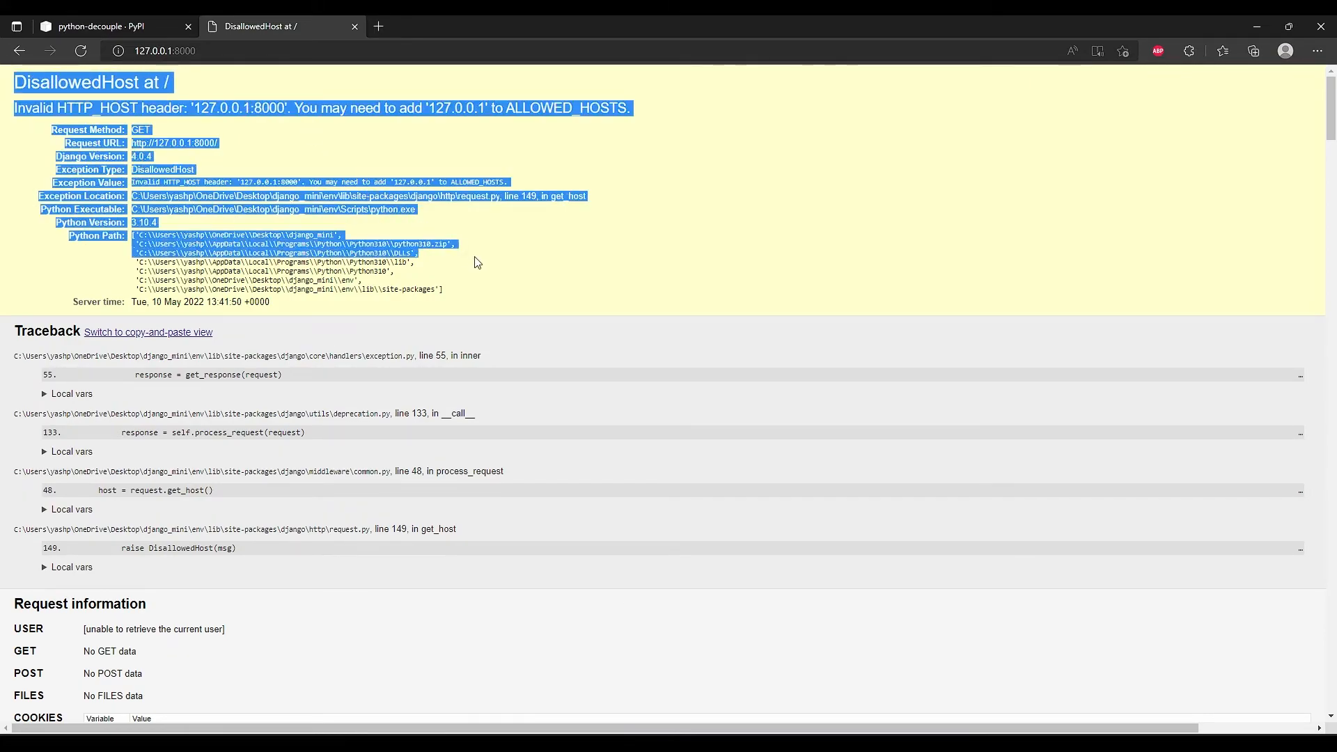
{"action": "left_click", "coordinate": [8, 105]}
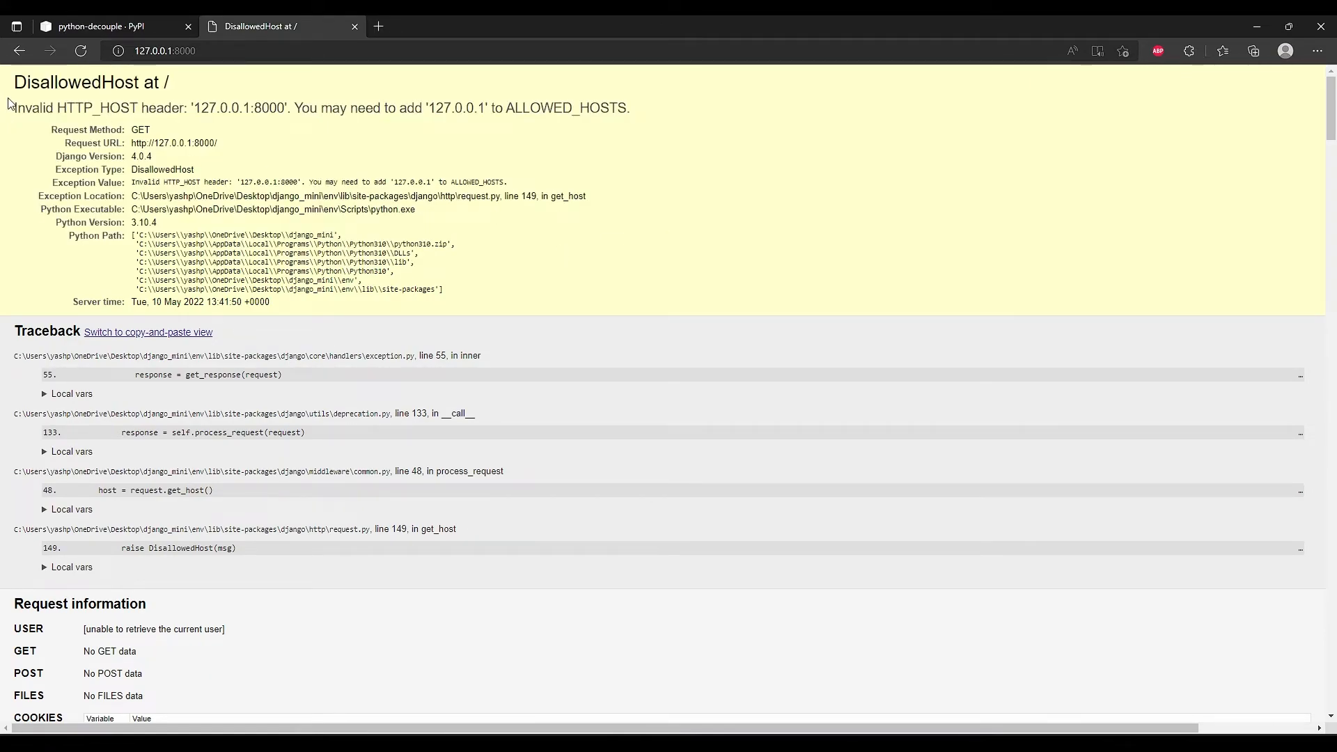
{"action": "mouse_move", "coordinate": [649, 117]}
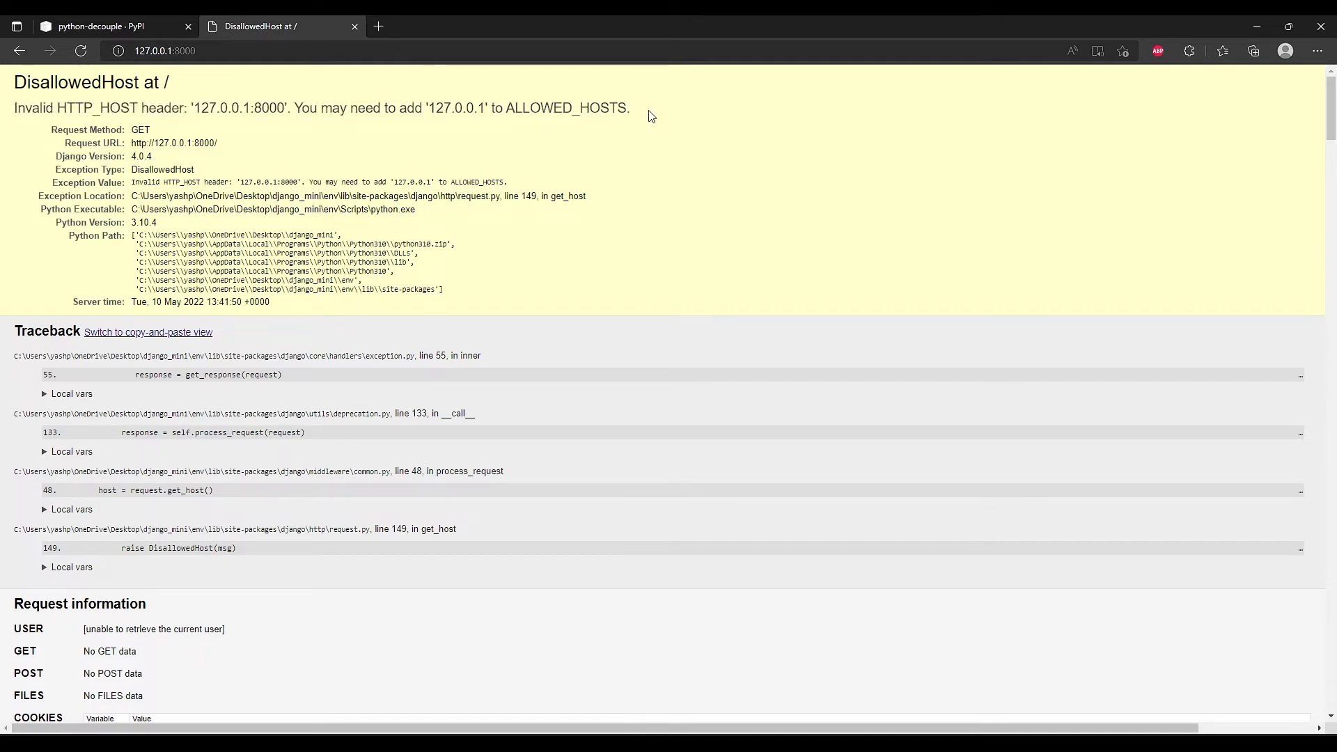
{"action": "triple_click", "coordinate": [324, 107]}
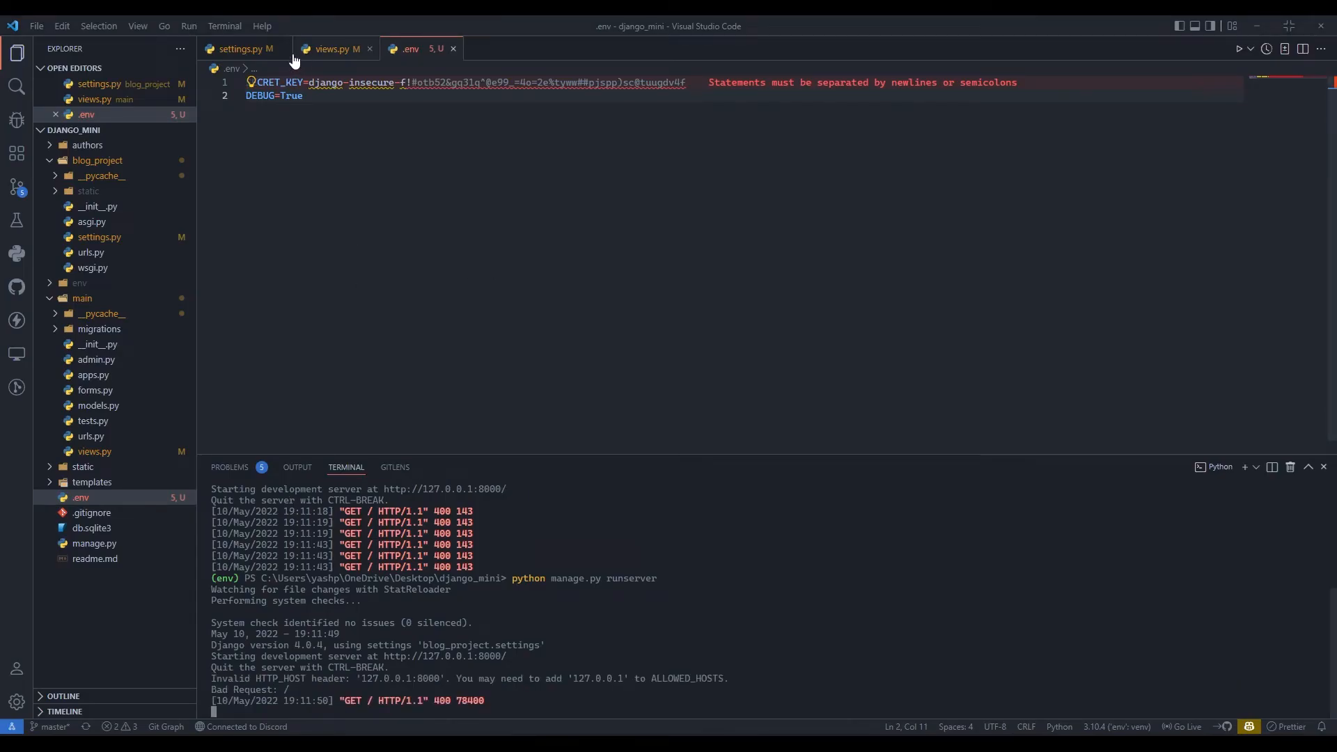
Step: Correct the misspelled 'Flase' DEBUG default to False in settings.py and set DEBUG=False in .env
{"action": "left_click", "coordinate": [244, 49]}
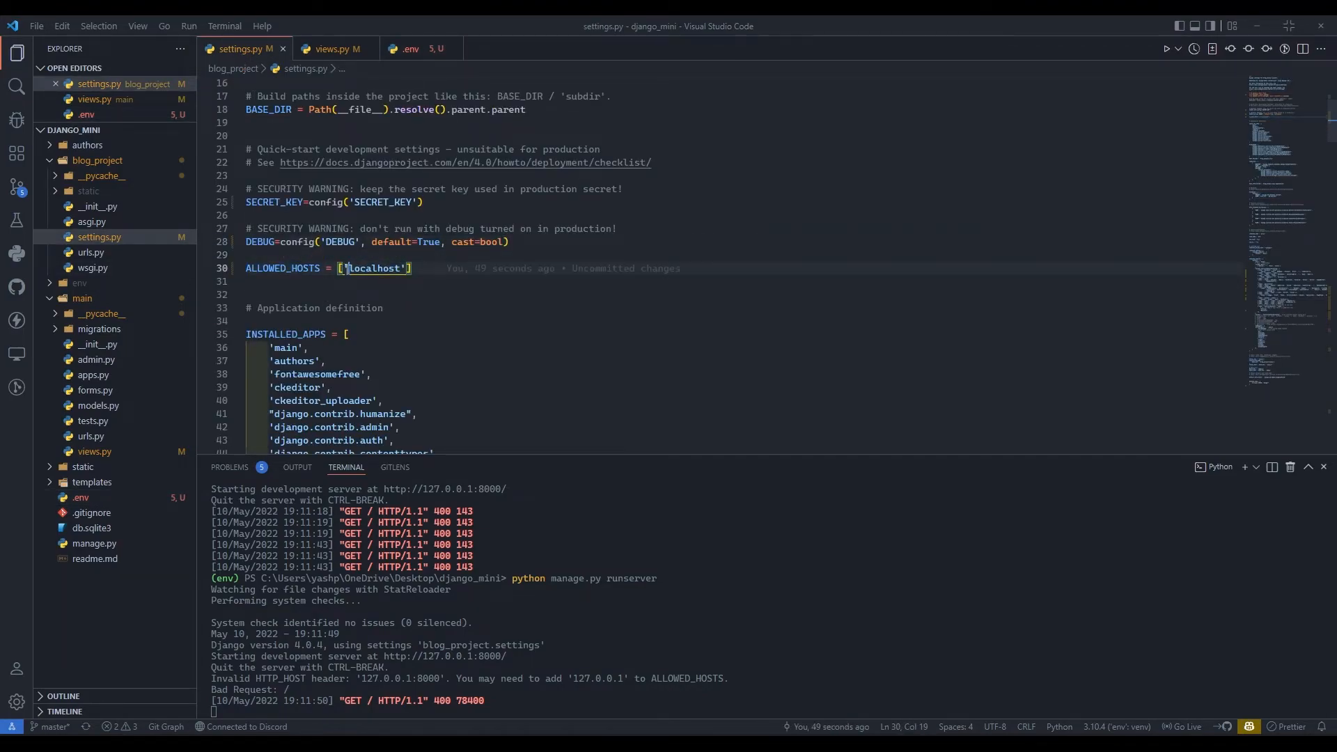
{"action": "double_click", "coordinate": [372, 267]}
{"action": "type", "text": "Flas"}
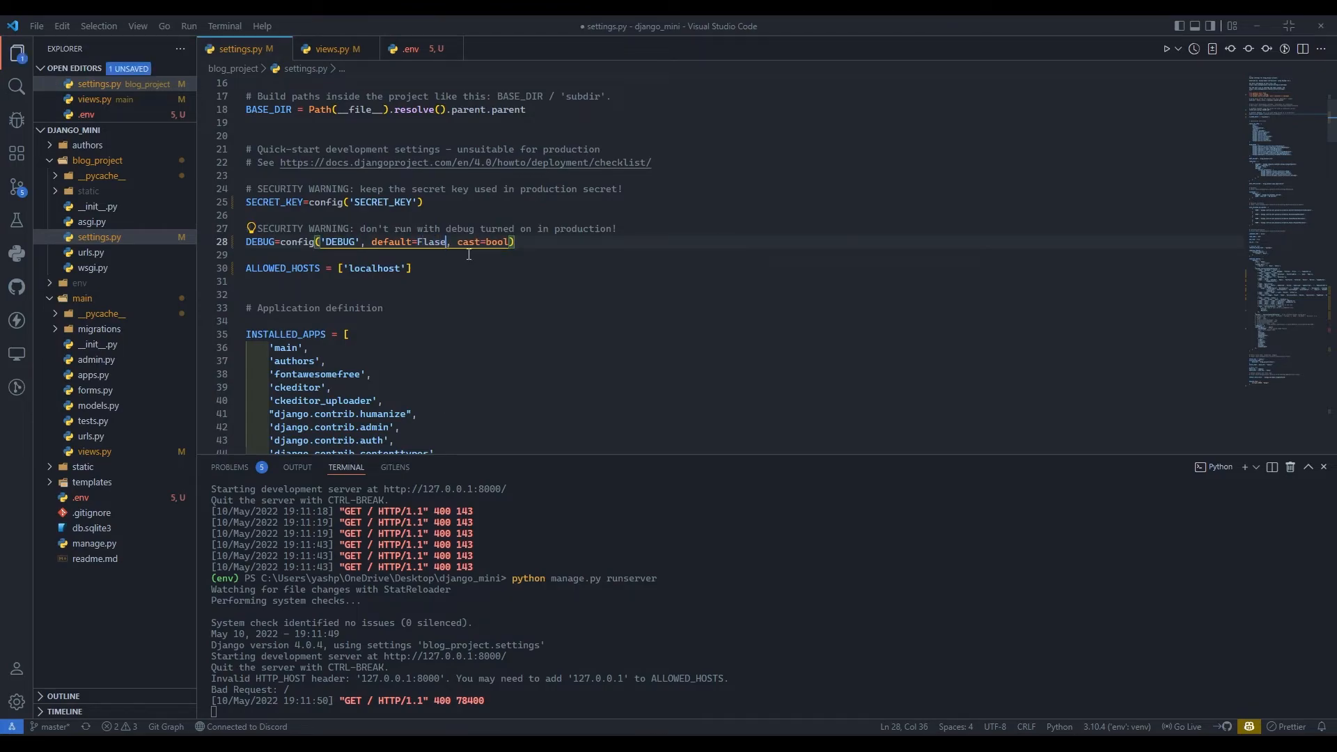
{"action": "double_click", "coordinate": [430, 242]}
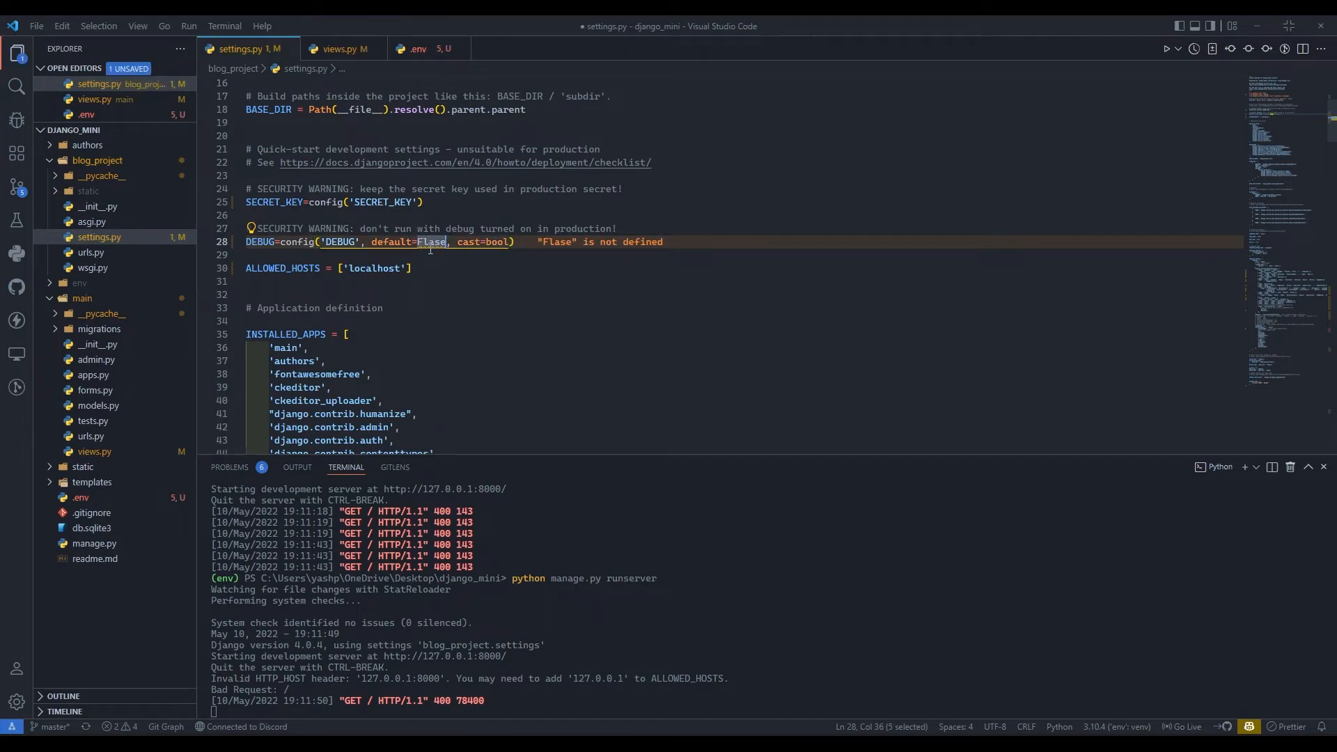
{"action": "type", "text": "False"}
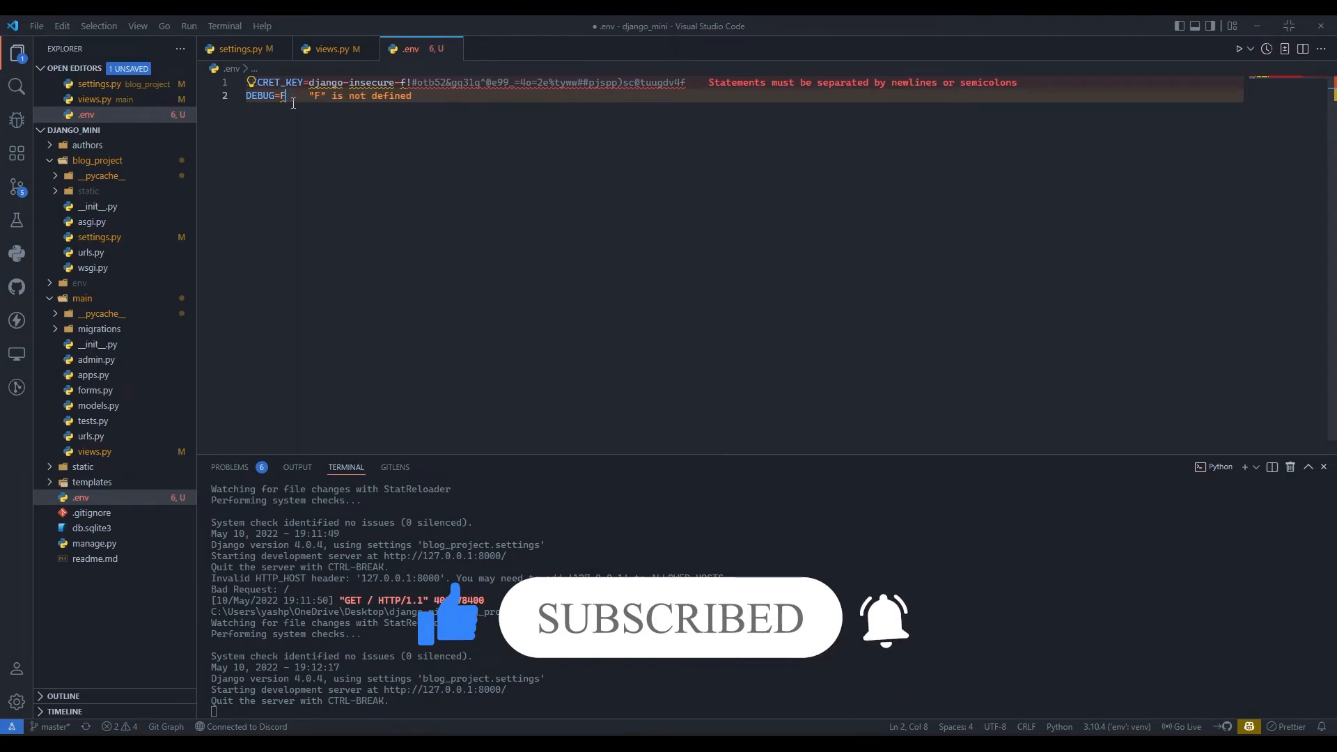
{"action": "type", "text": "alse"}
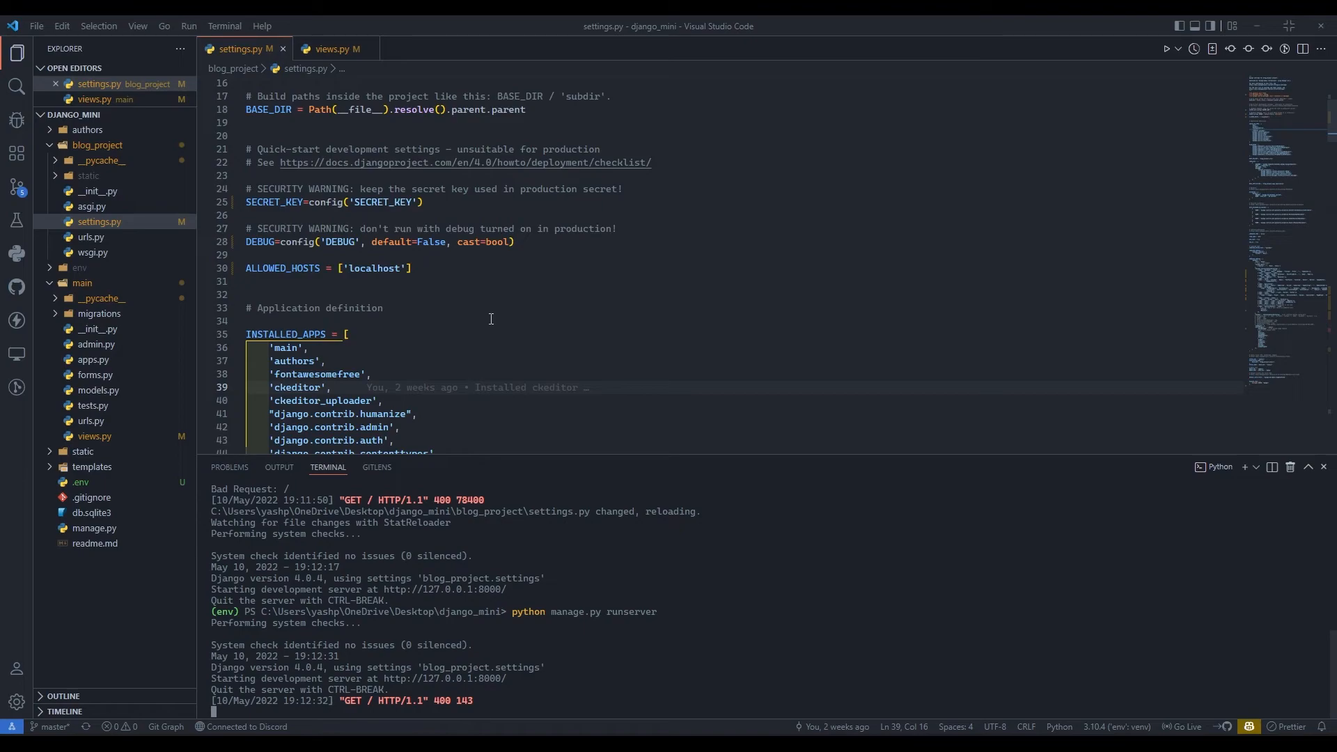
{"action": "scroll", "scroll_direction": "down", "scroll_amount": 3}
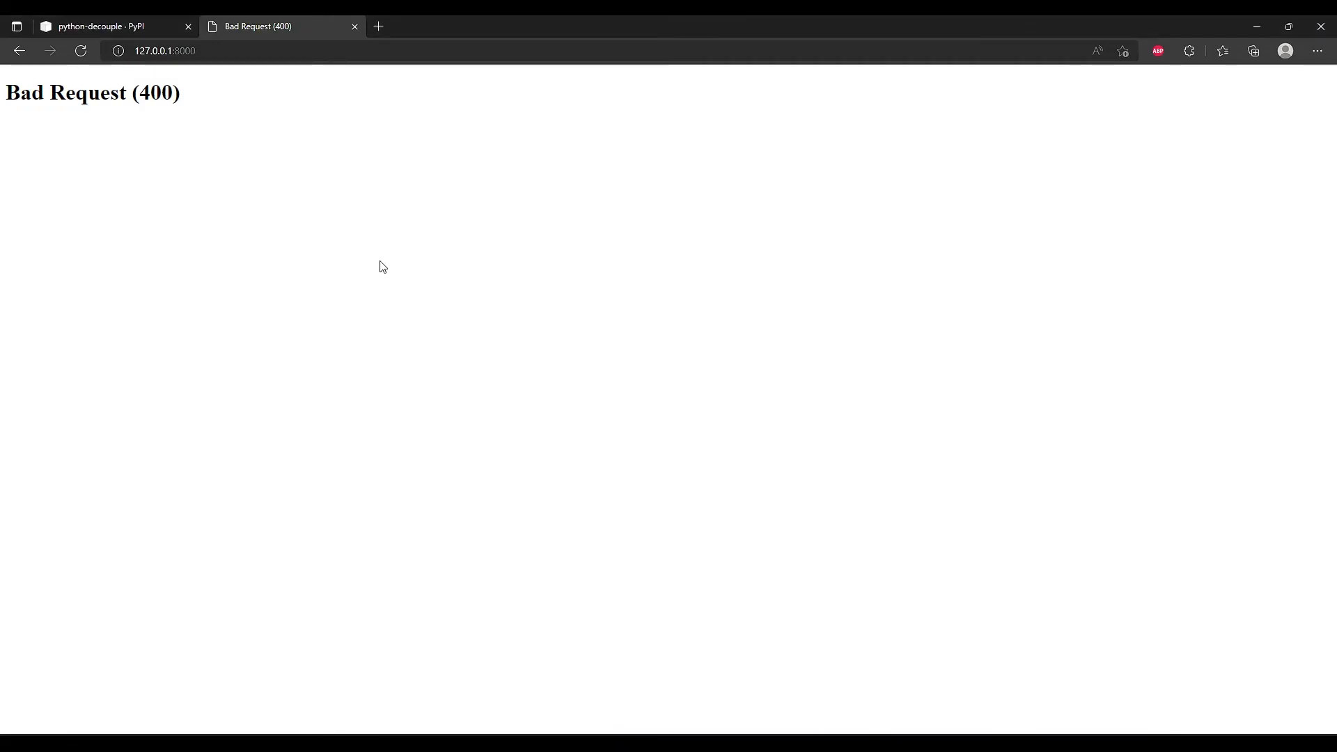
{"action": "mouse_move", "coordinate": [358, 260]}
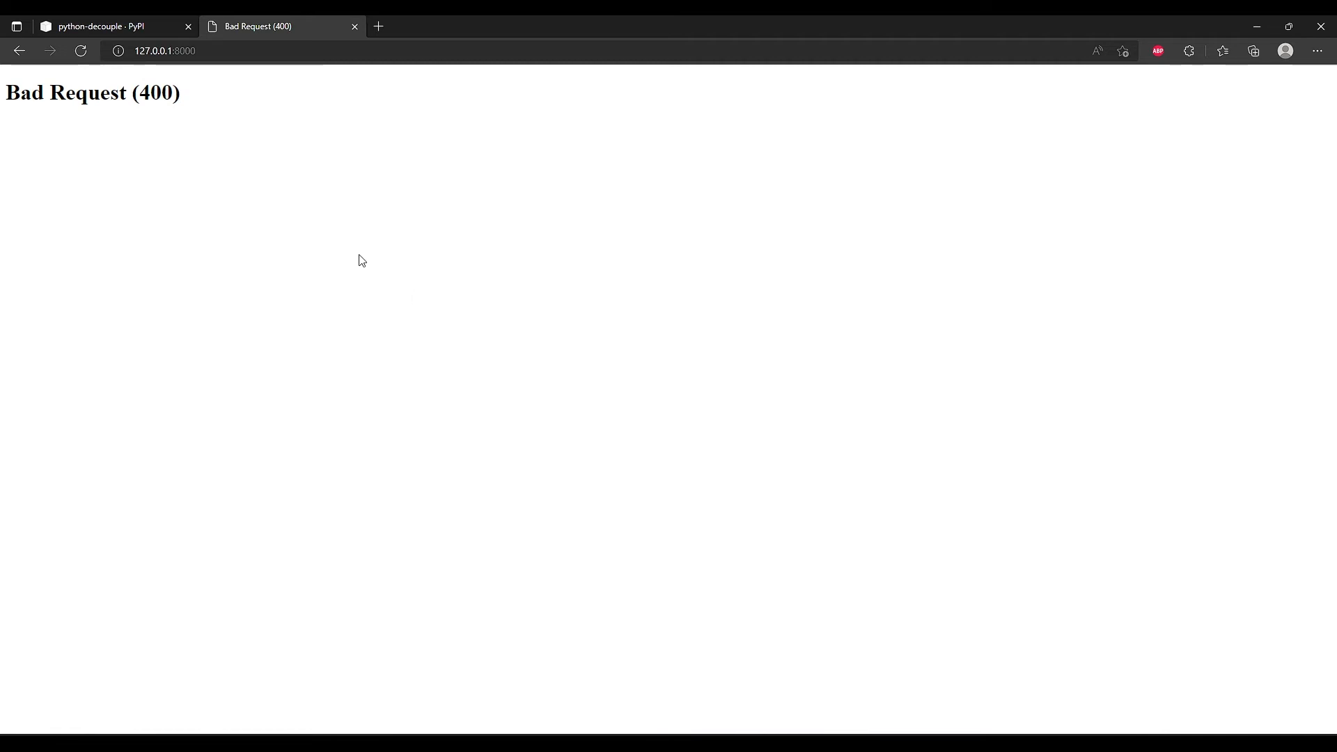
Step: Switch to the python-decouple PyPI tab in Edge
{"action": "left_click", "coordinate": [102, 27]}
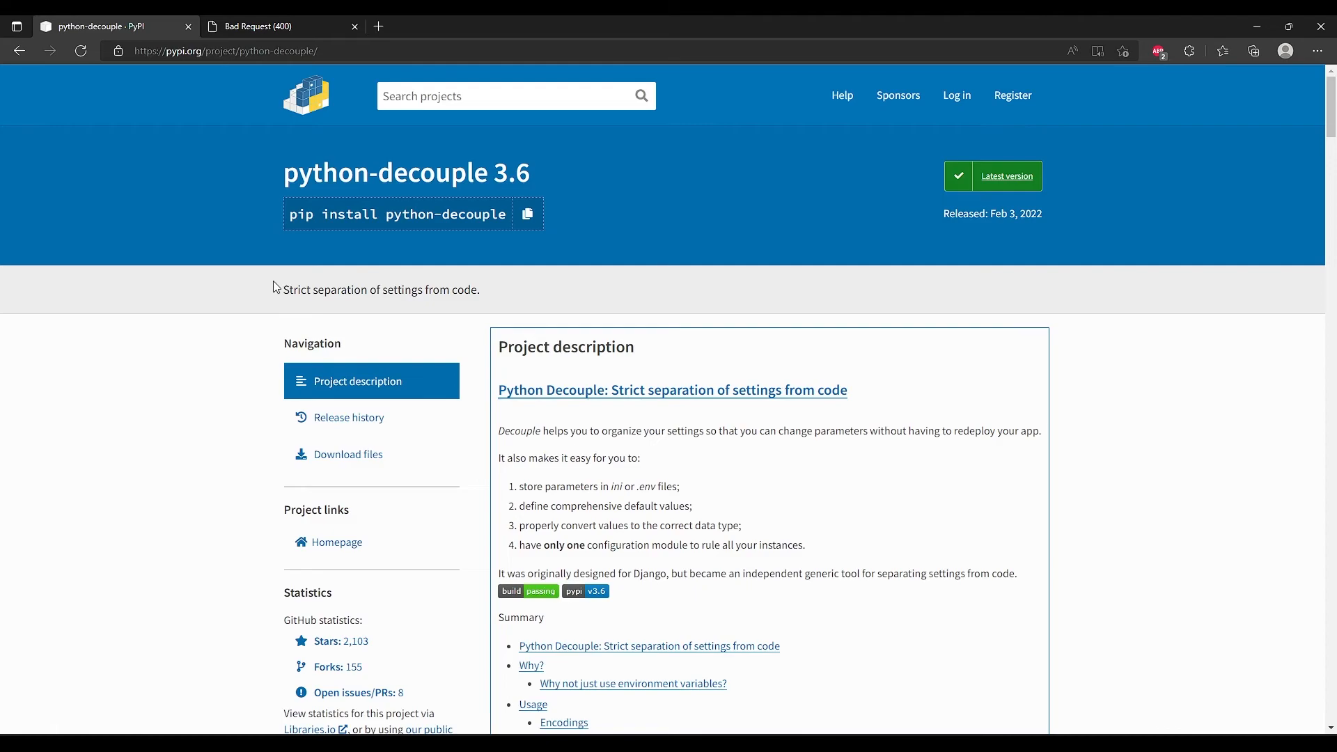
{"action": "mouse_move", "coordinate": [861, 312]}
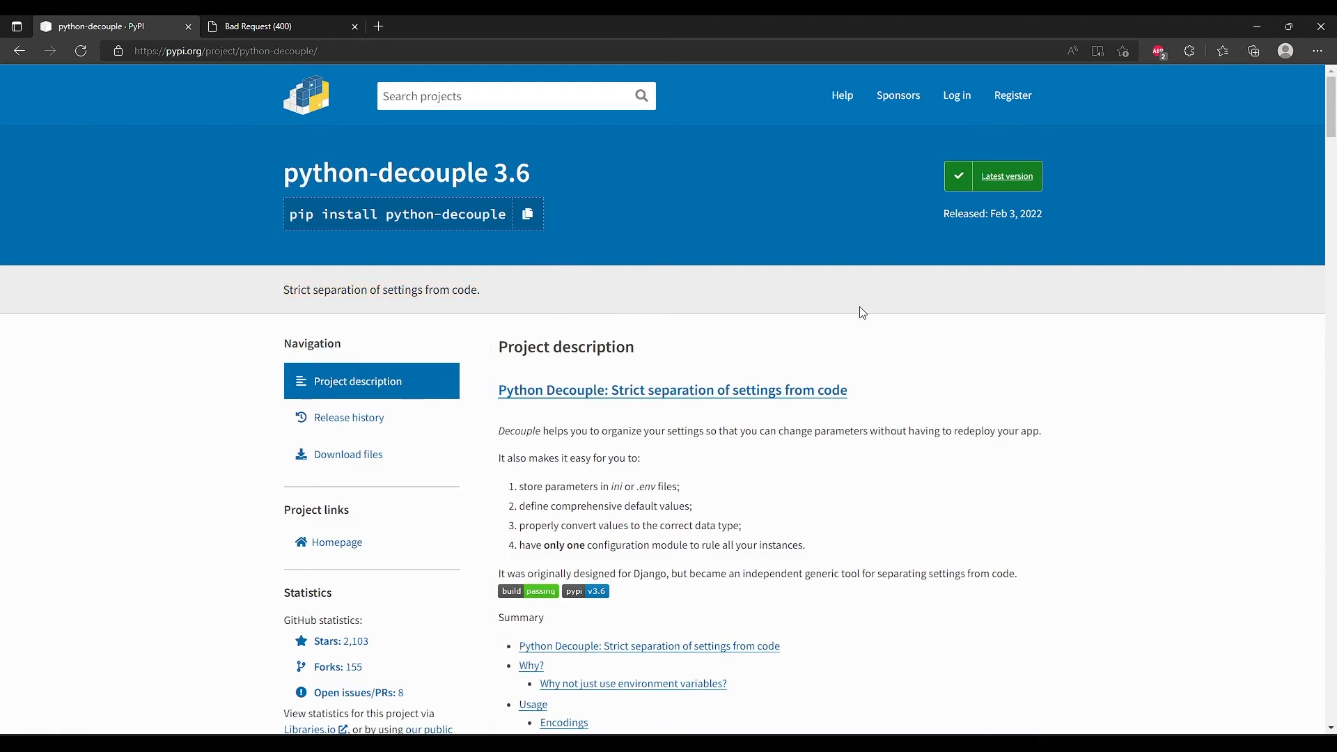
{"action": "mouse_move", "coordinate": [893, 540]}
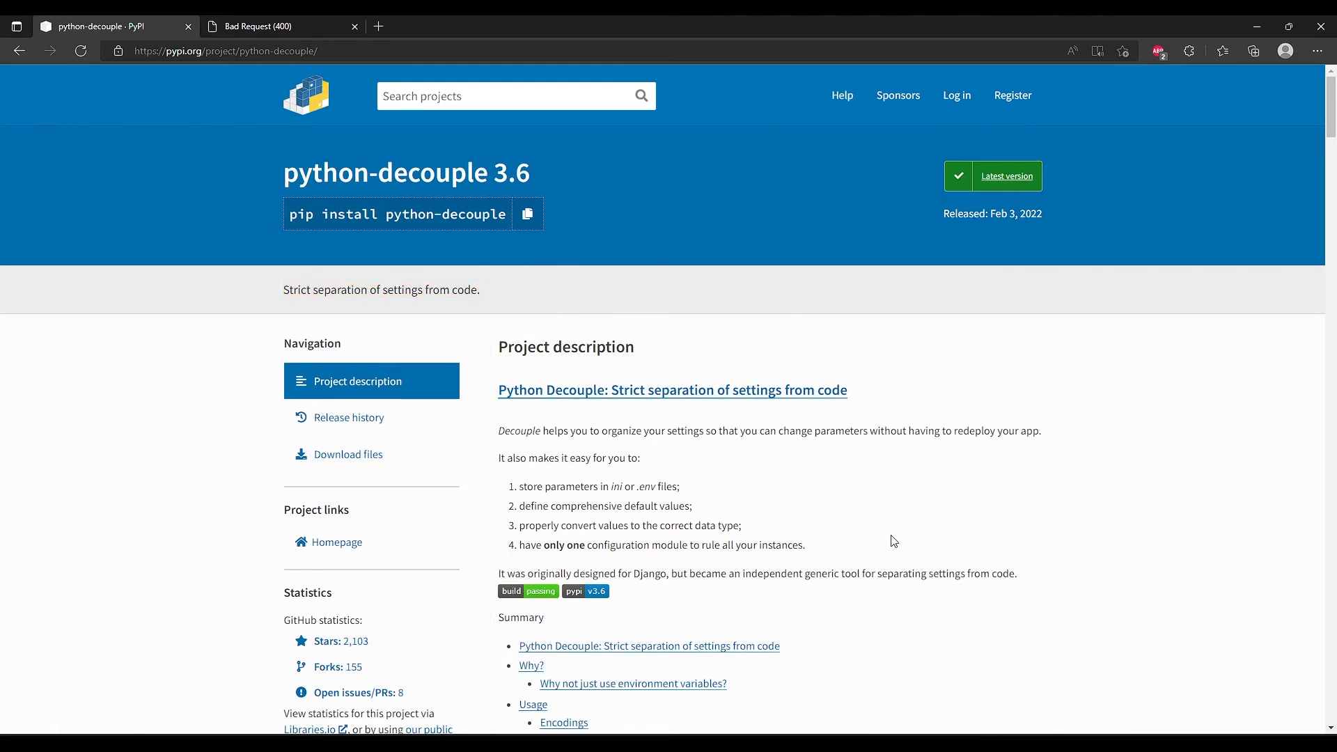
{"action": "mouse_move", "coordinate": [764, 543]}
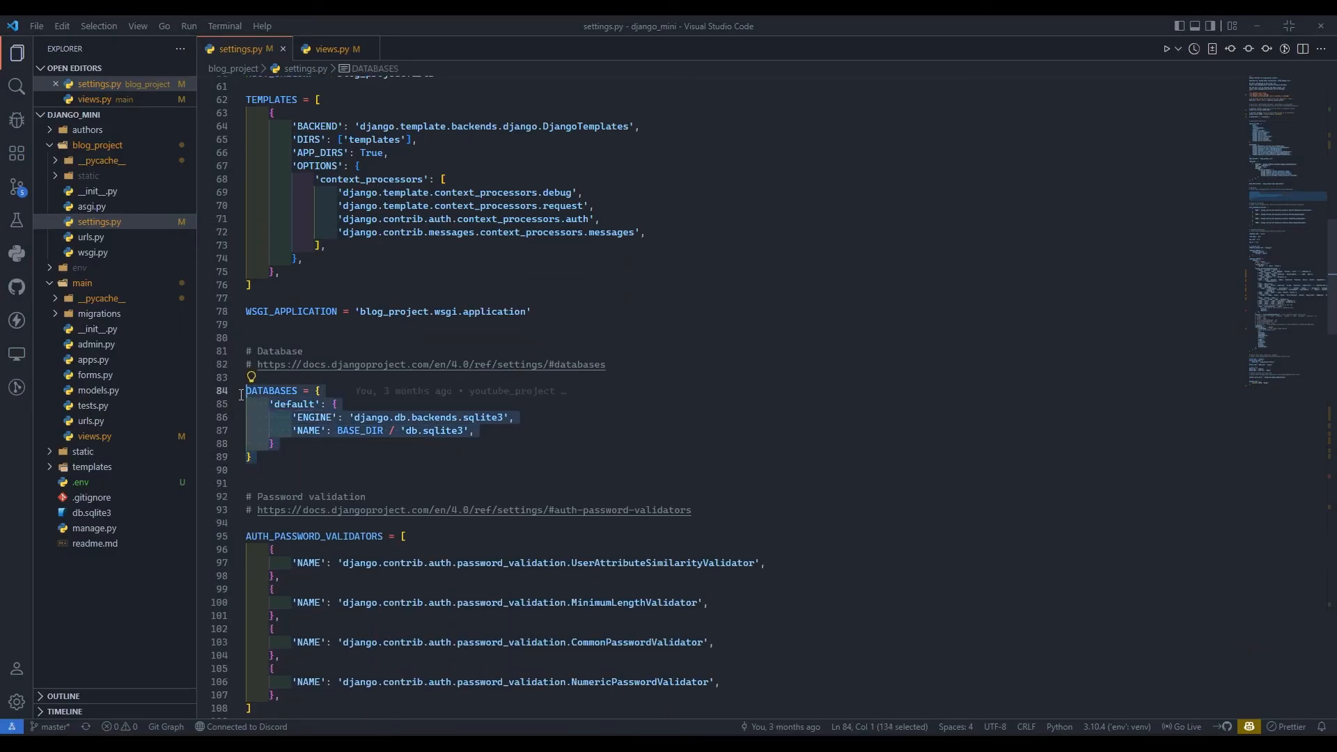
Step: Deselect the DATABASES block in settings.py
{"action": "left_click", "coordinate": [251, 456]}
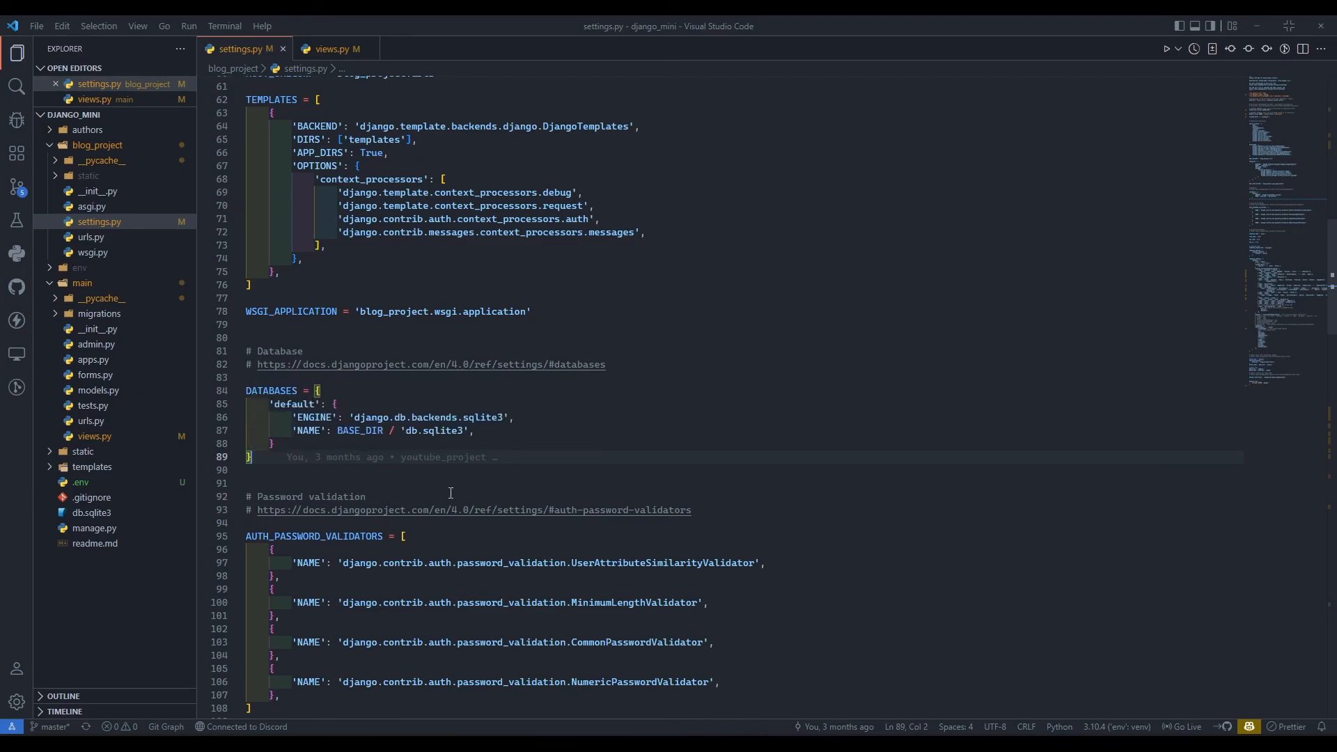
{"action": "mouse_move", "coordinate": [409, 490]}
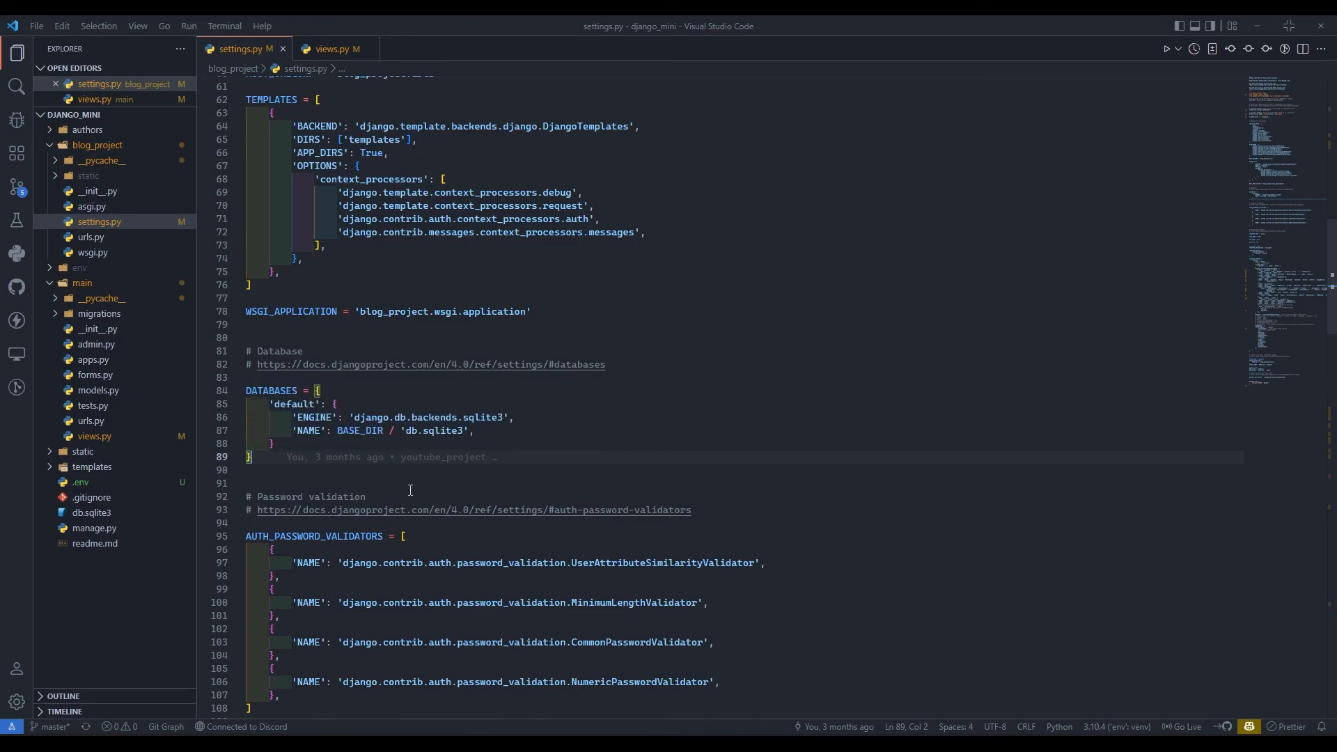
{"action": "mouse_move", "coordinate": [289, 463]}
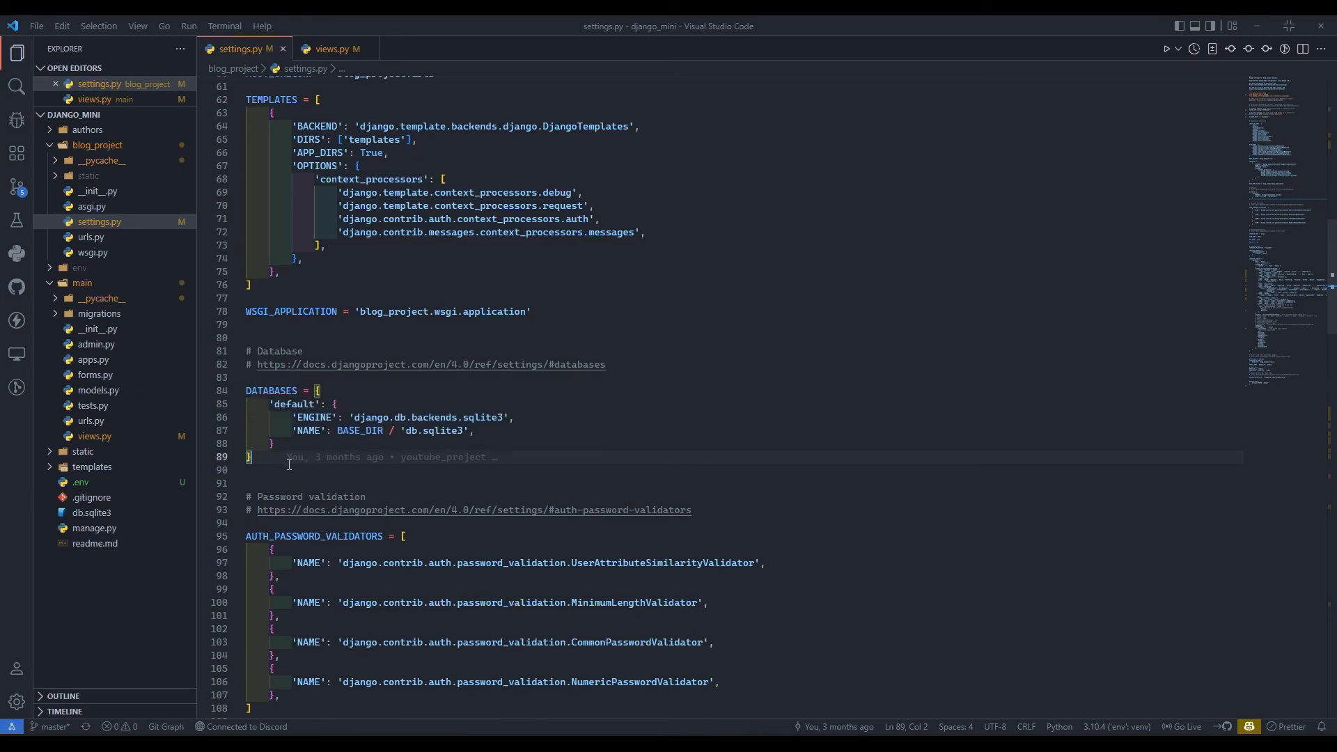